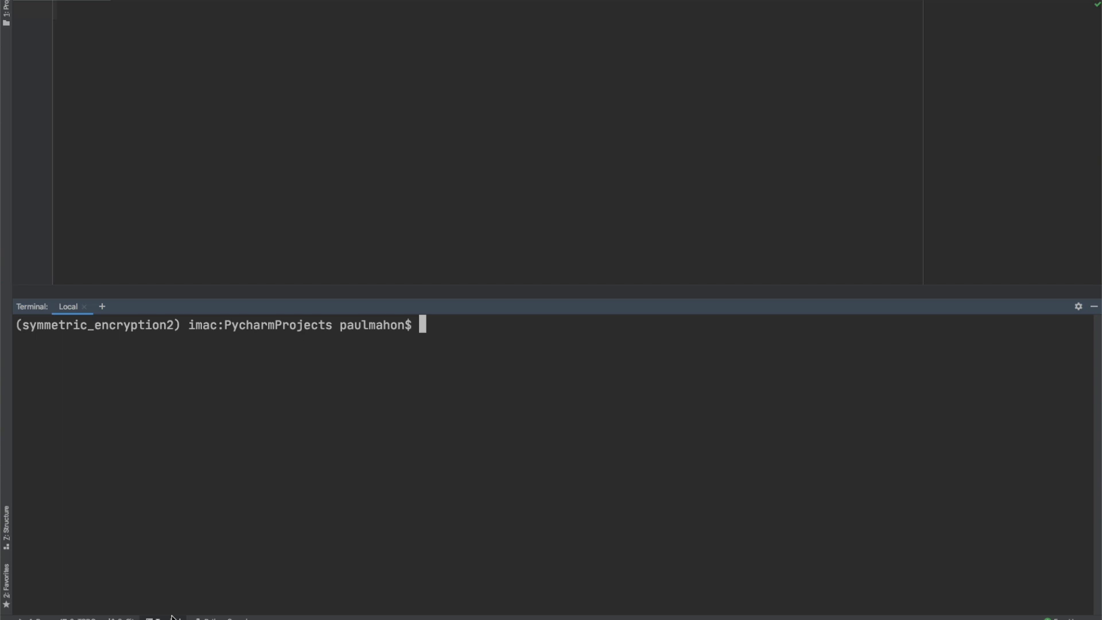
Run pip3 list in the terminal to see the installed packages.
type("pip3 list")
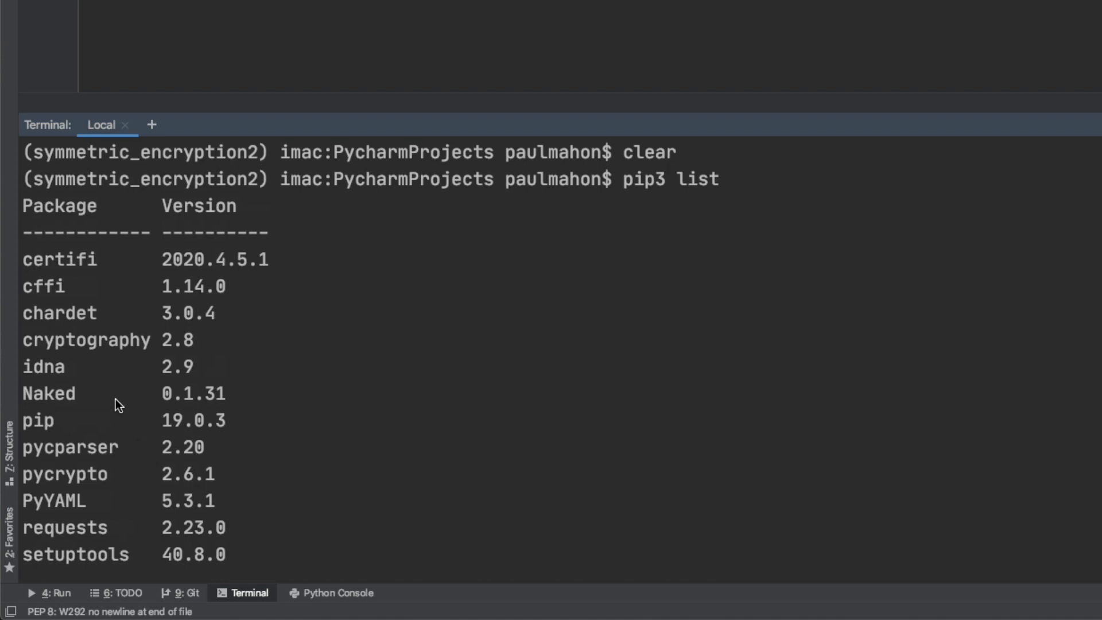
scroll("down", 3)
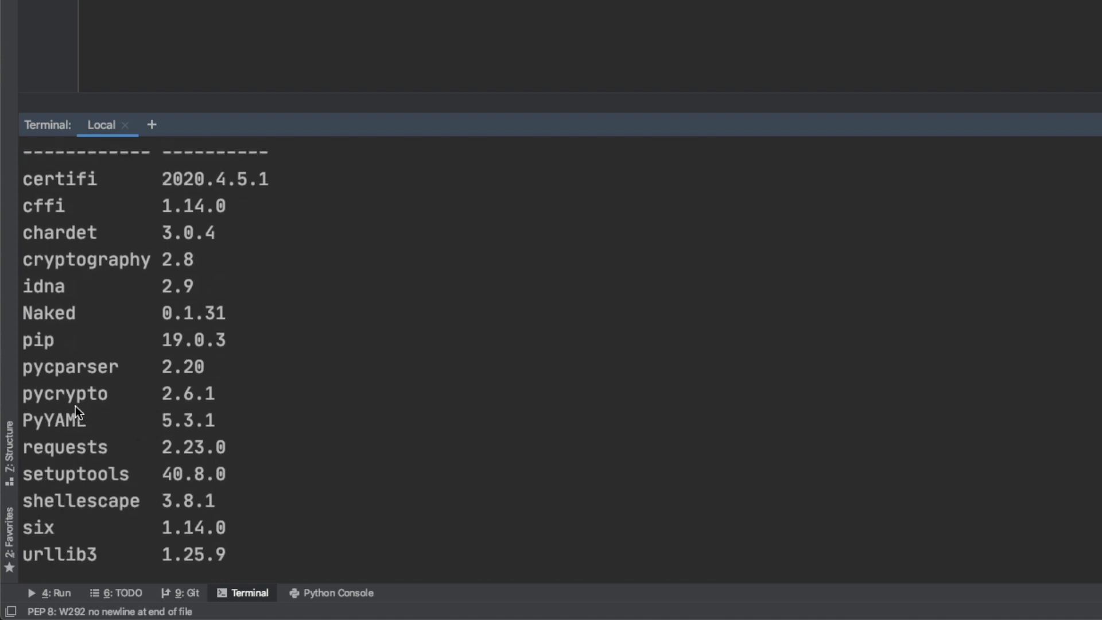
mouse_move(45, 399)
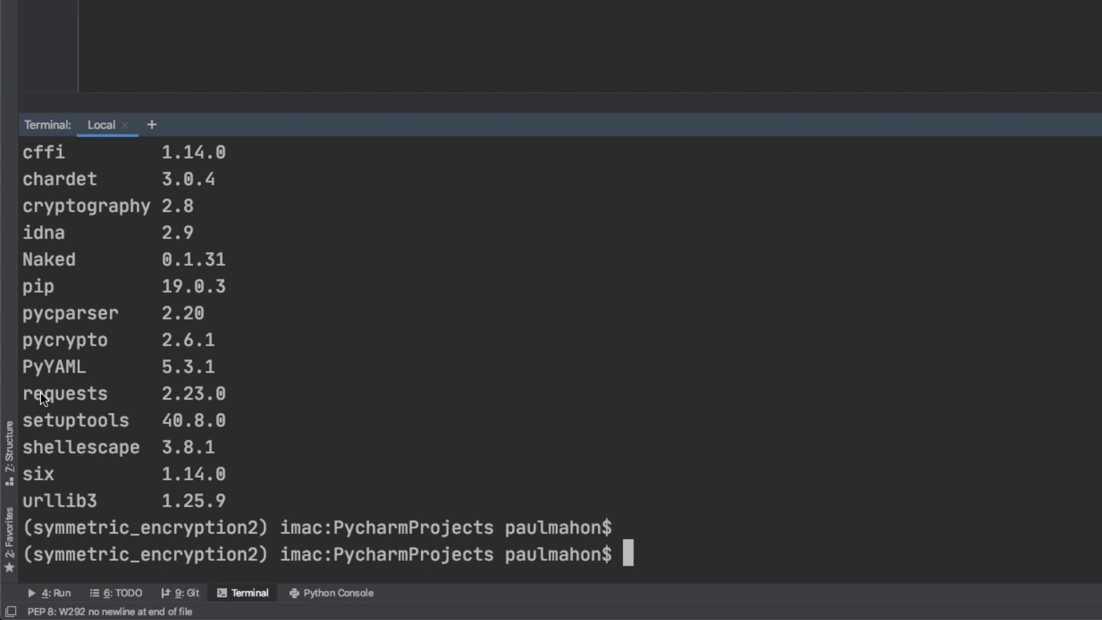
Run pip3 install pycrypto, which reports the requirement already satisfied.
type("pip3 in")
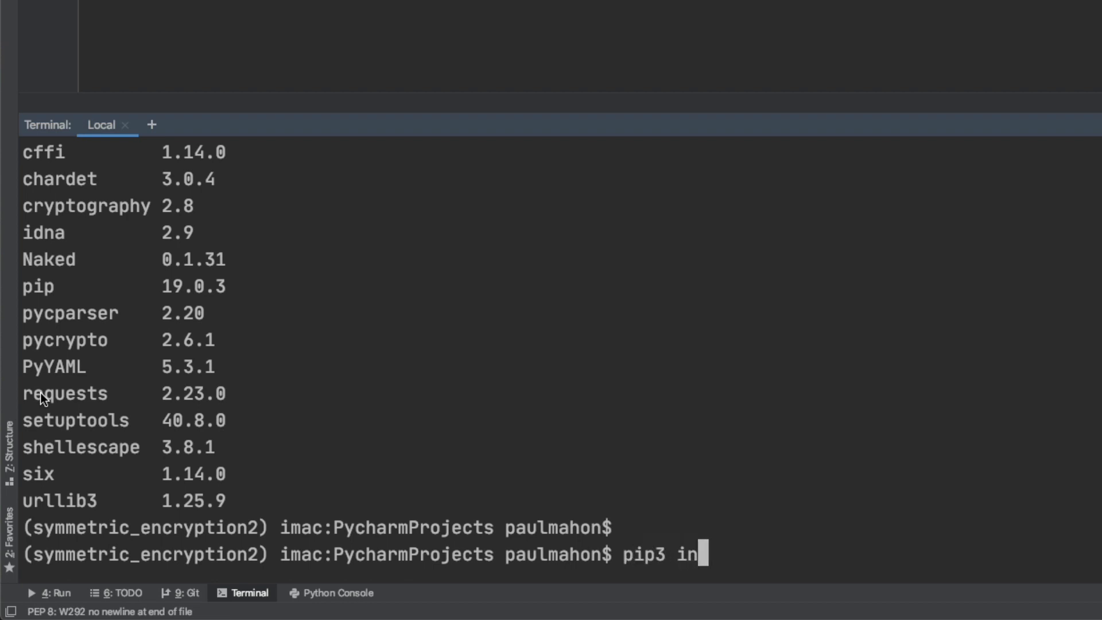
type("stall py")
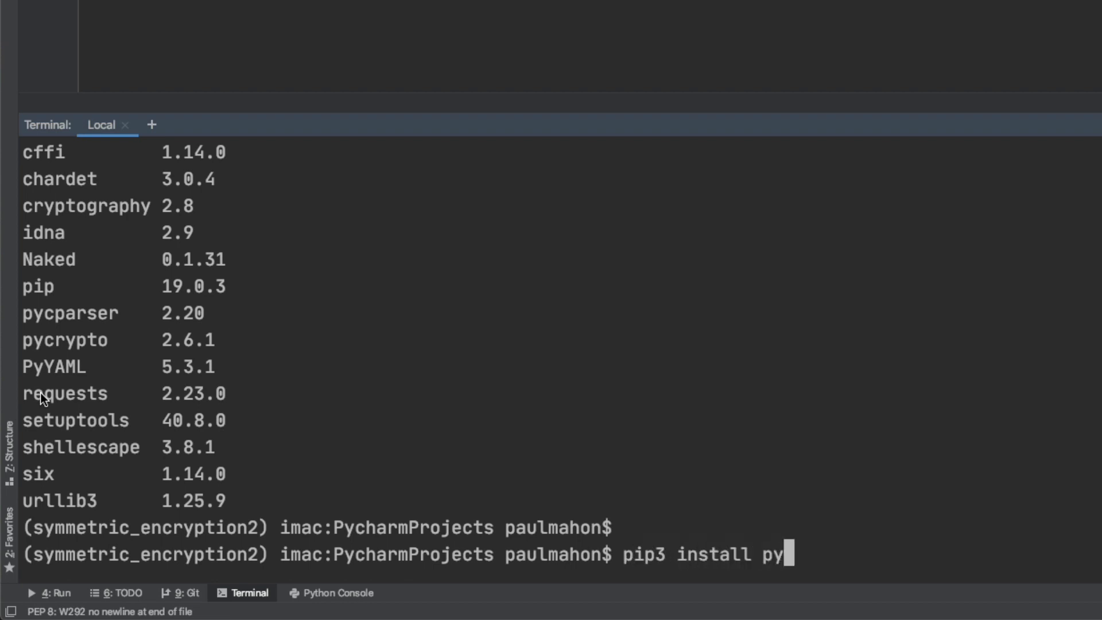
type("crypto")
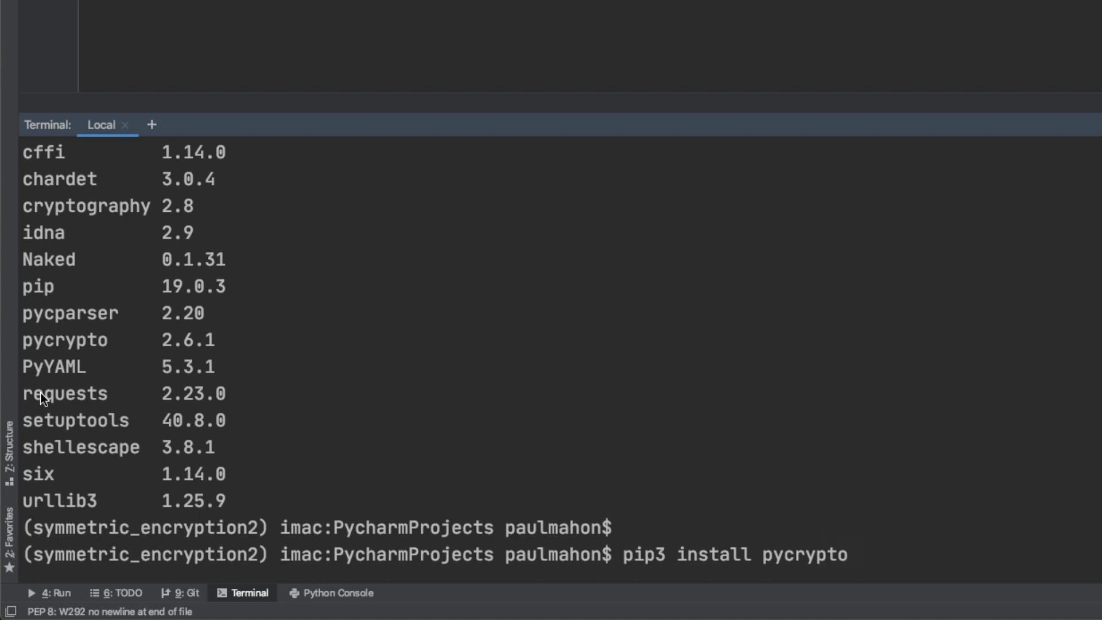
key("Return")
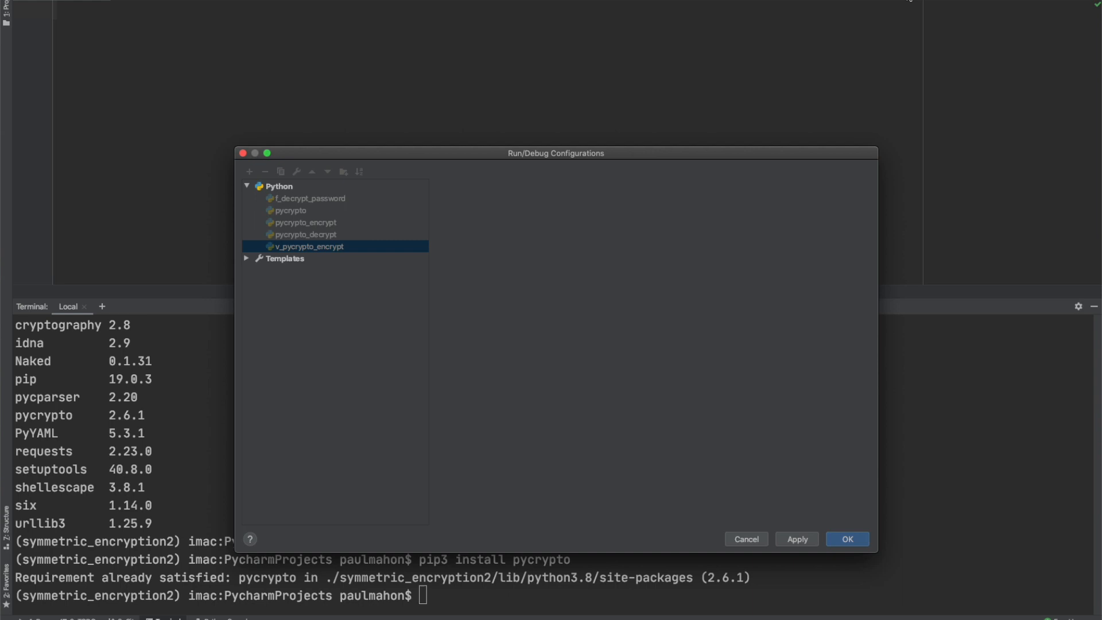
Select the v_pycrypto_encrypt configuration and confirm its symmetric_encryption2 interpreter.
left_click(308, 246)
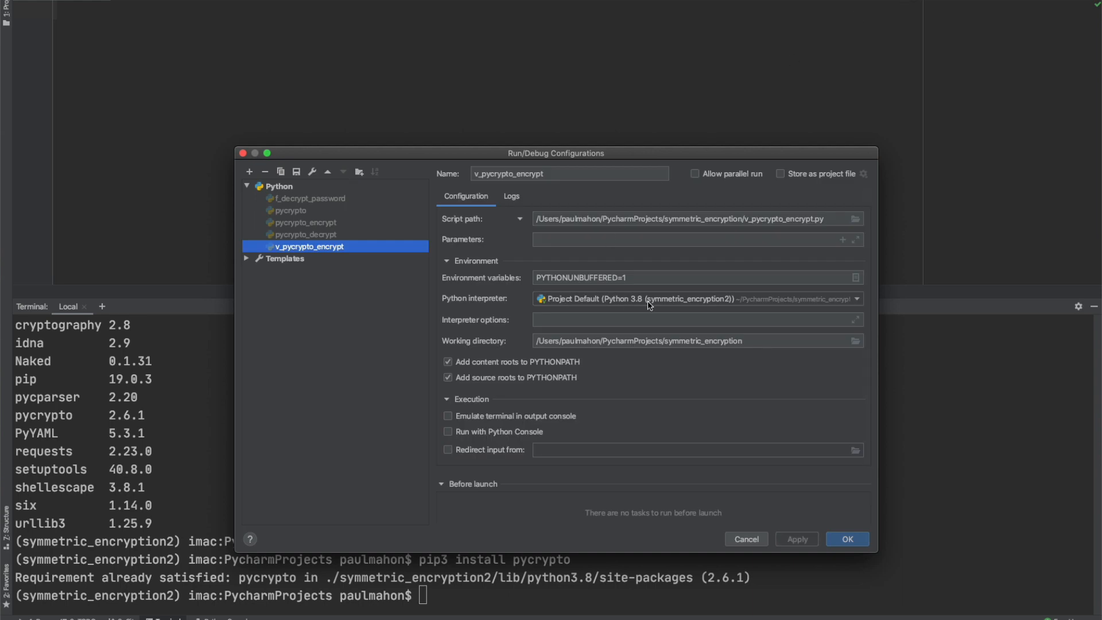
left_click(746, 540)
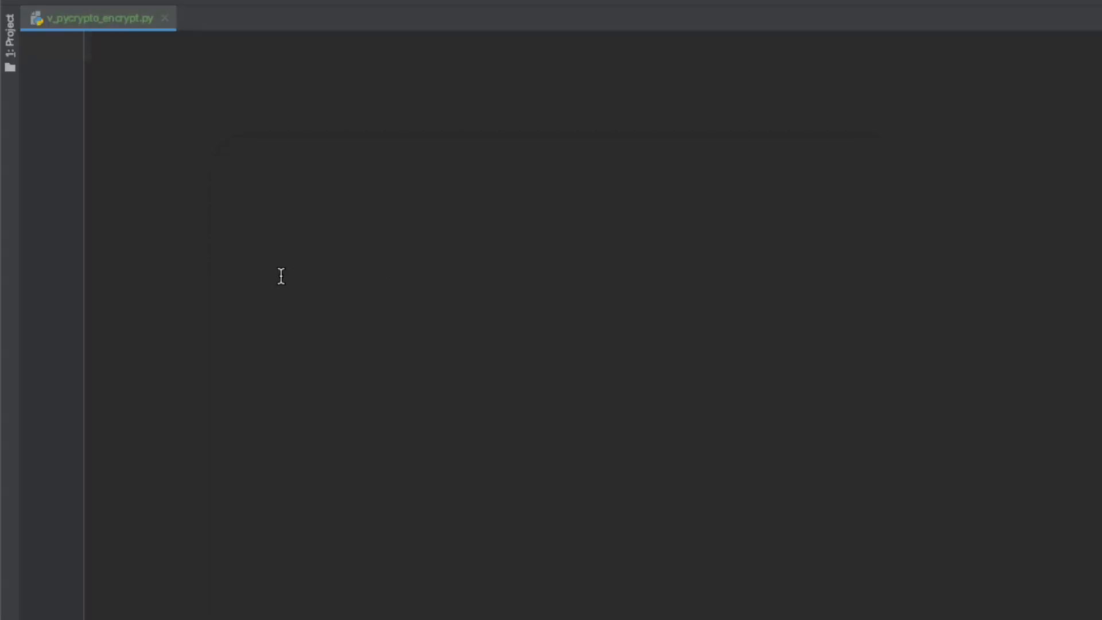
Add the imports from Crypto.Cipher import AES and import hashlib.
type("from")
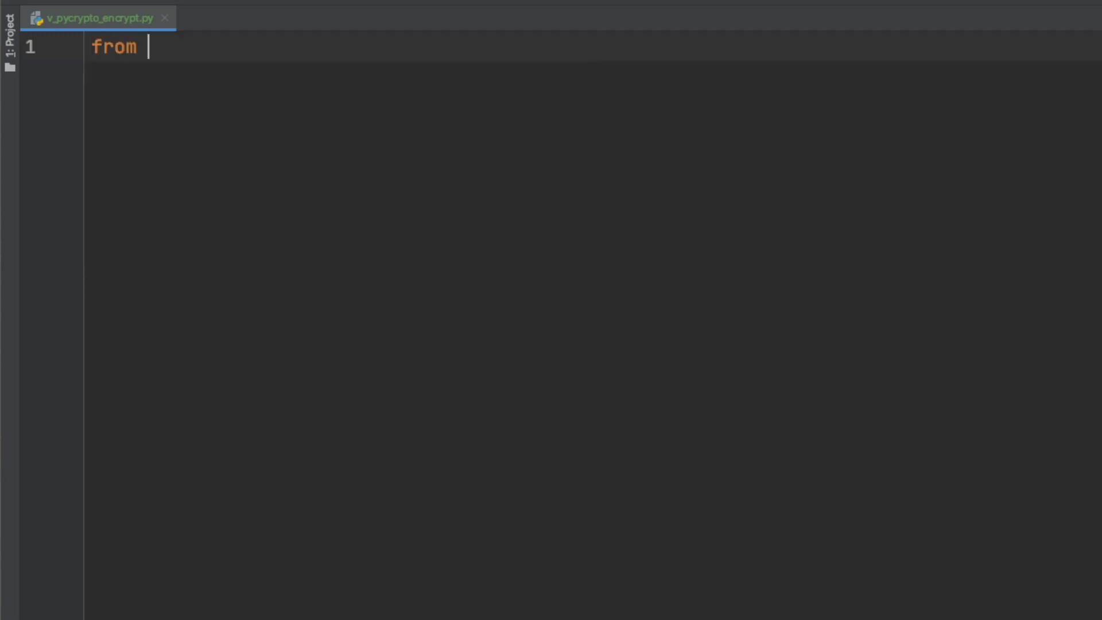
type("Crypto.Cipher")
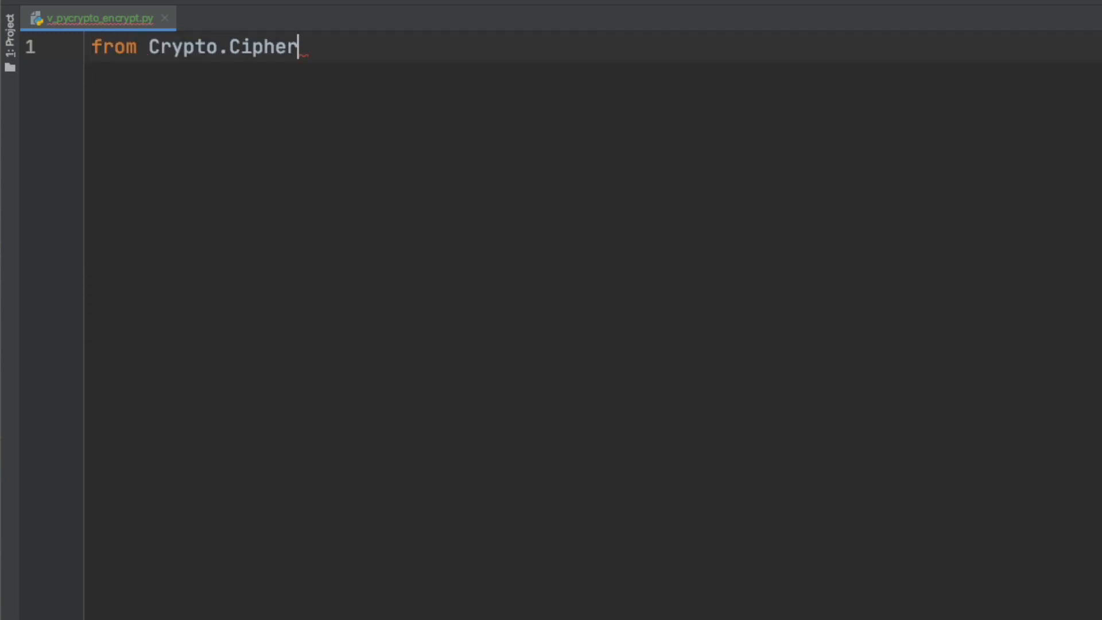
type("import")
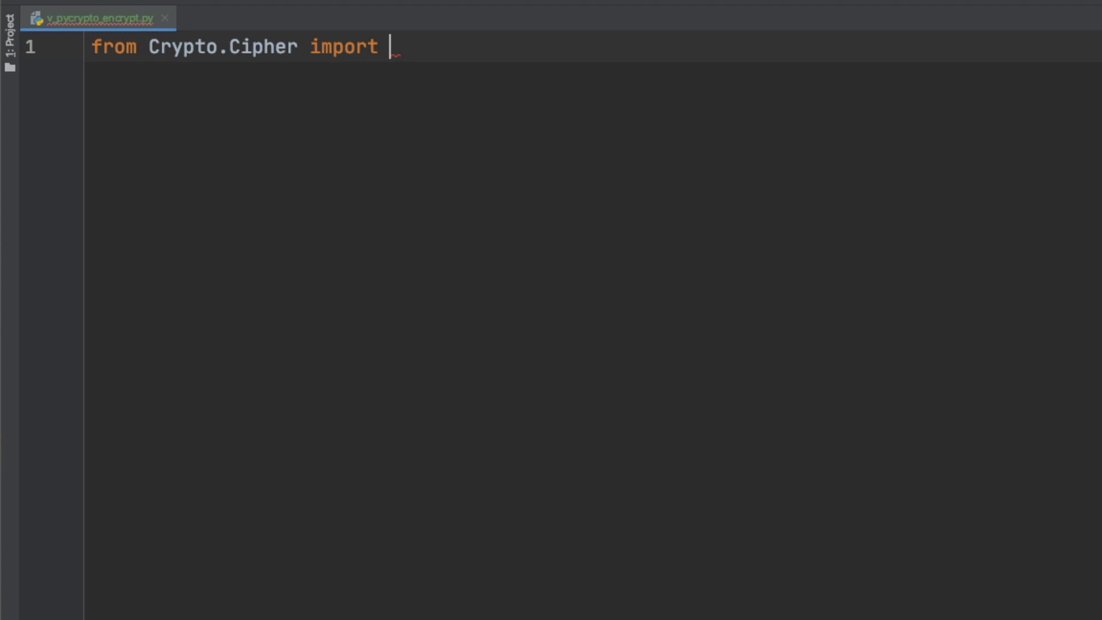
type("AES")
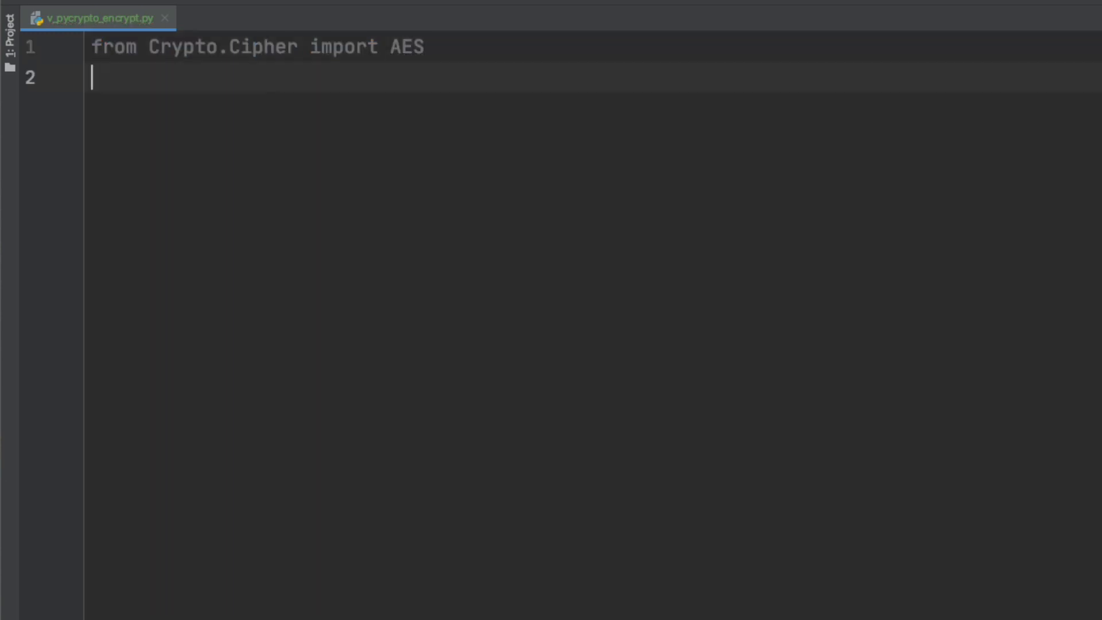
type("imp")
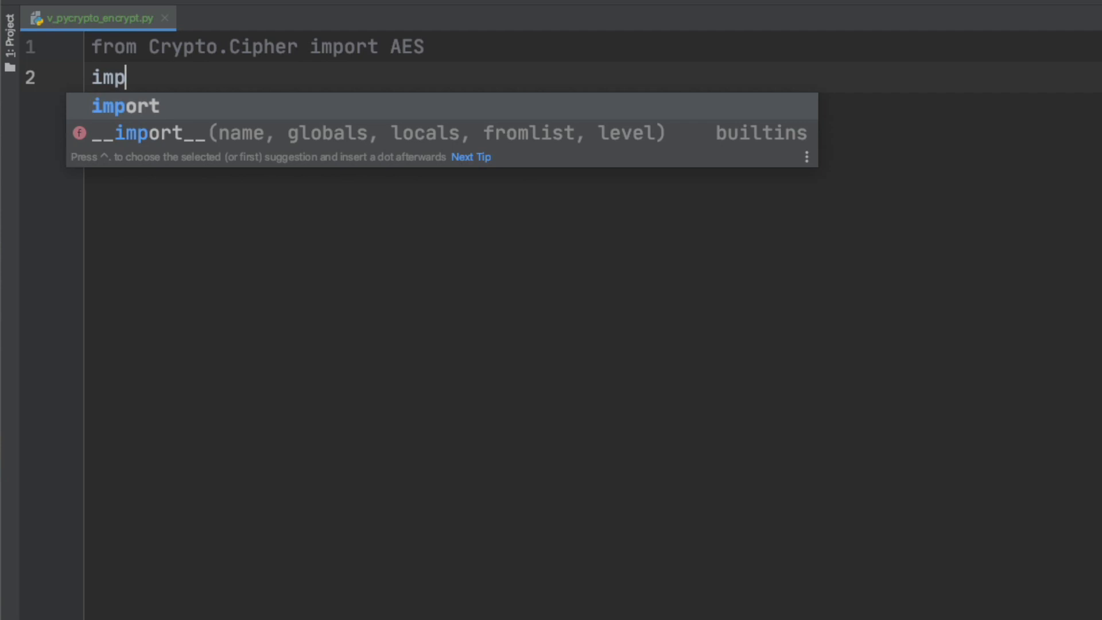
type("ort hashlib")
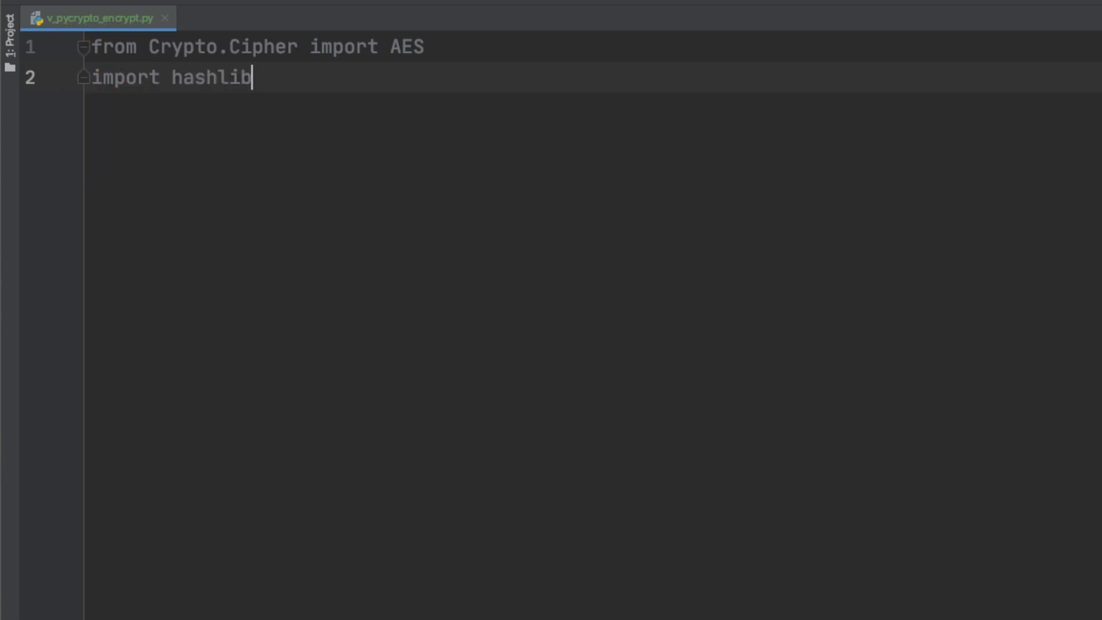
key("enter")
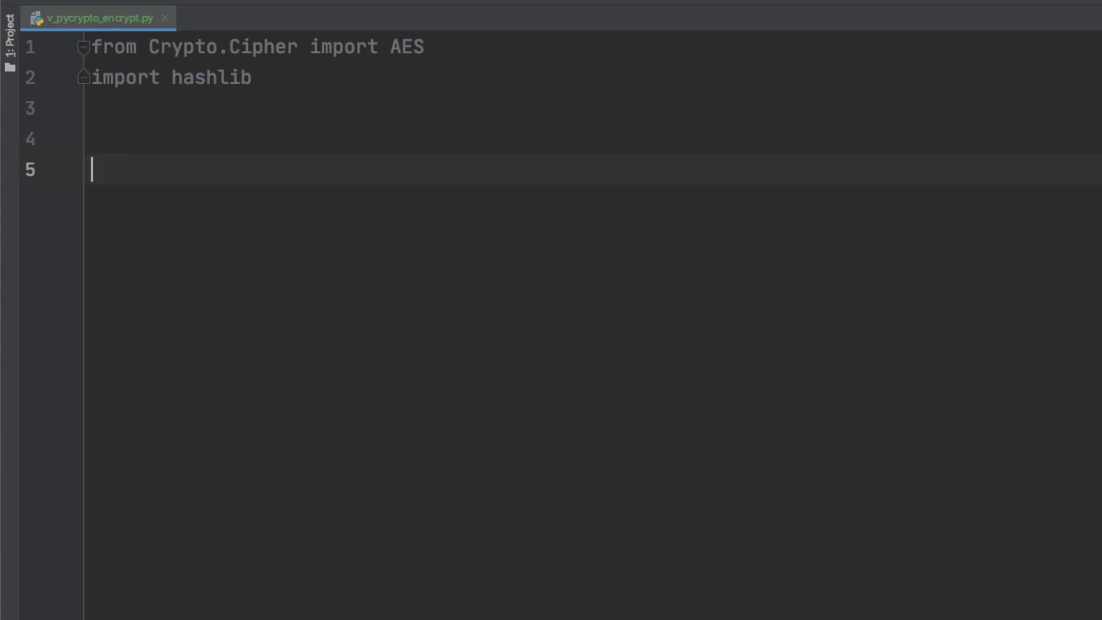
Write cipher = AES.new(key, mode, IV) below the imports.
type("cipher")
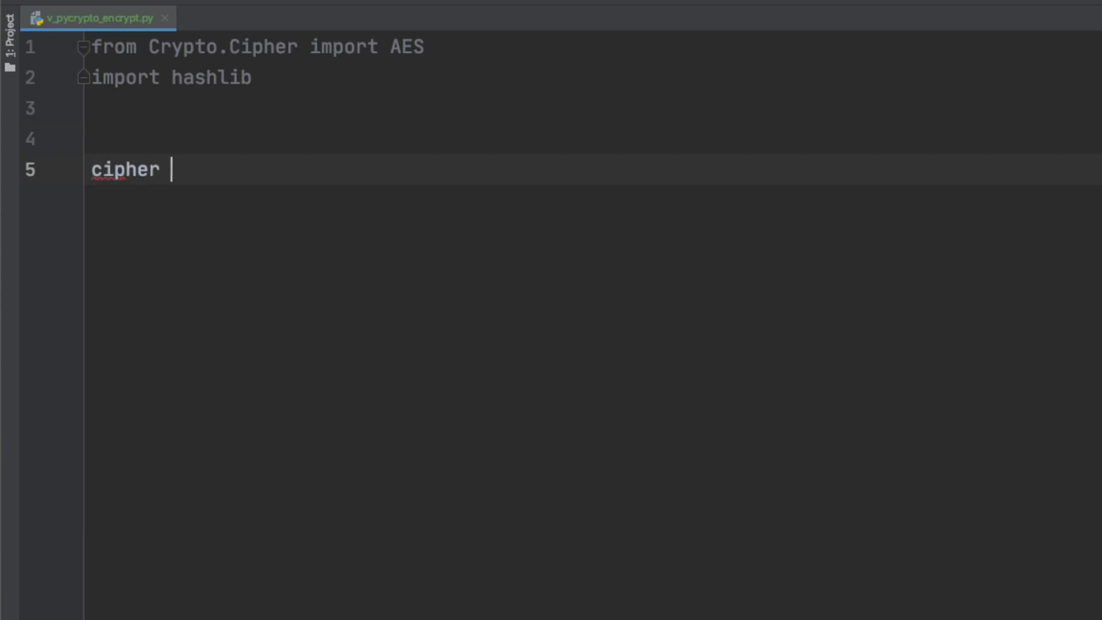
type("=")
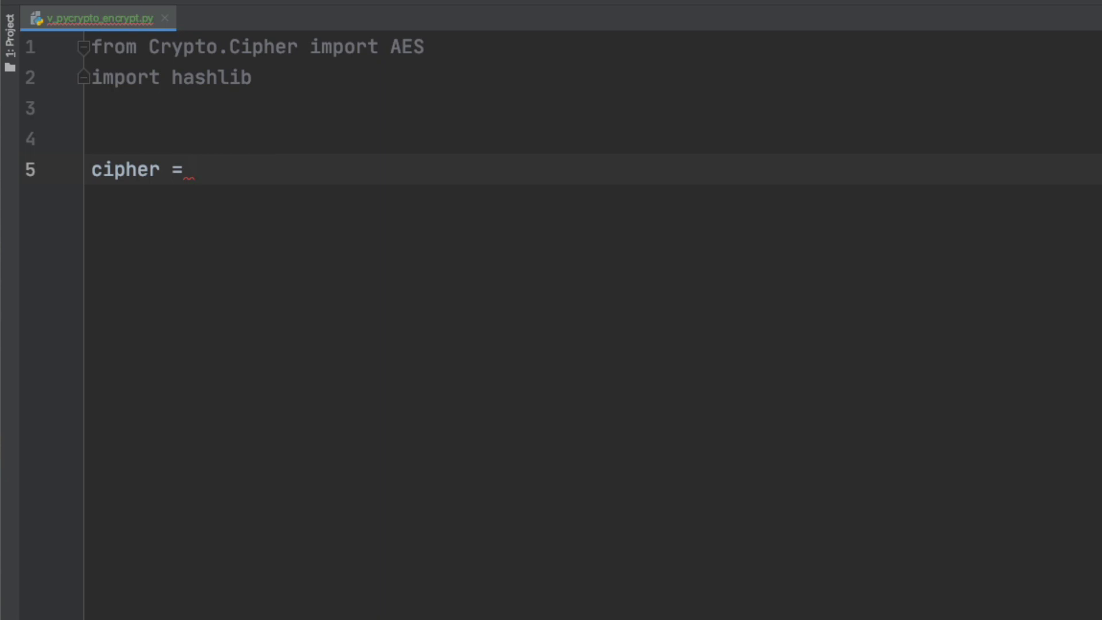
type("AES.")
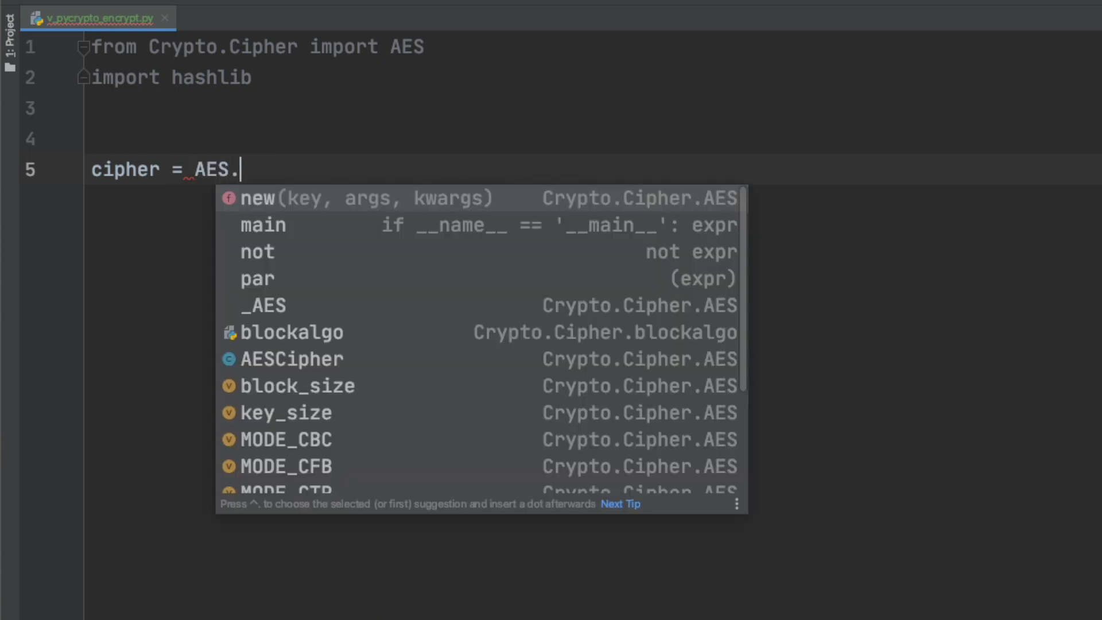
type("new(")
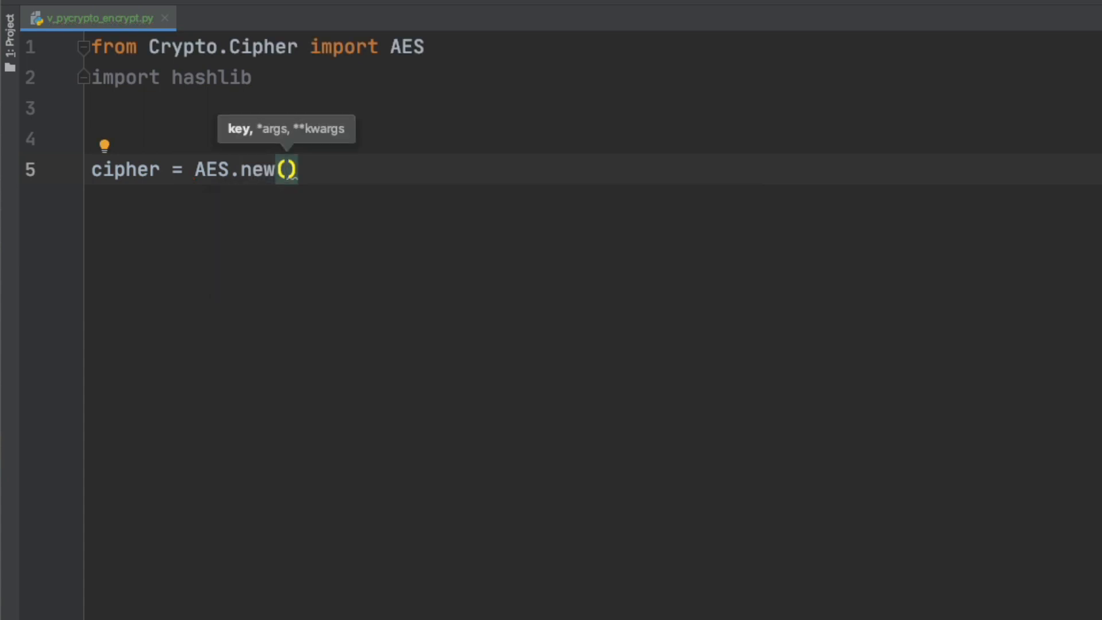
type("key,")
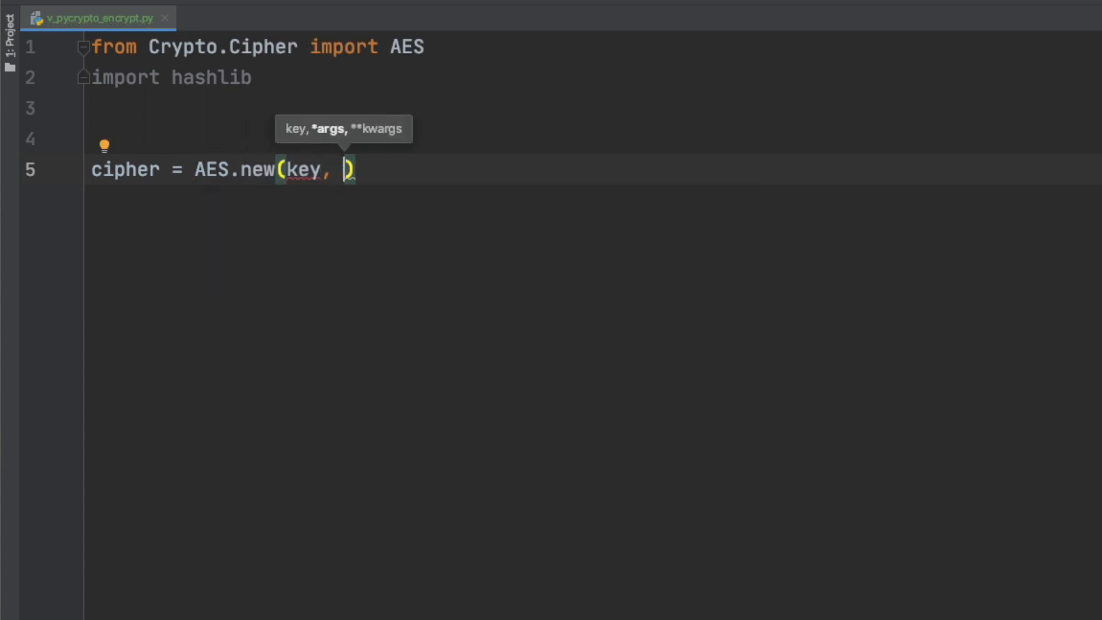
type("mode,")
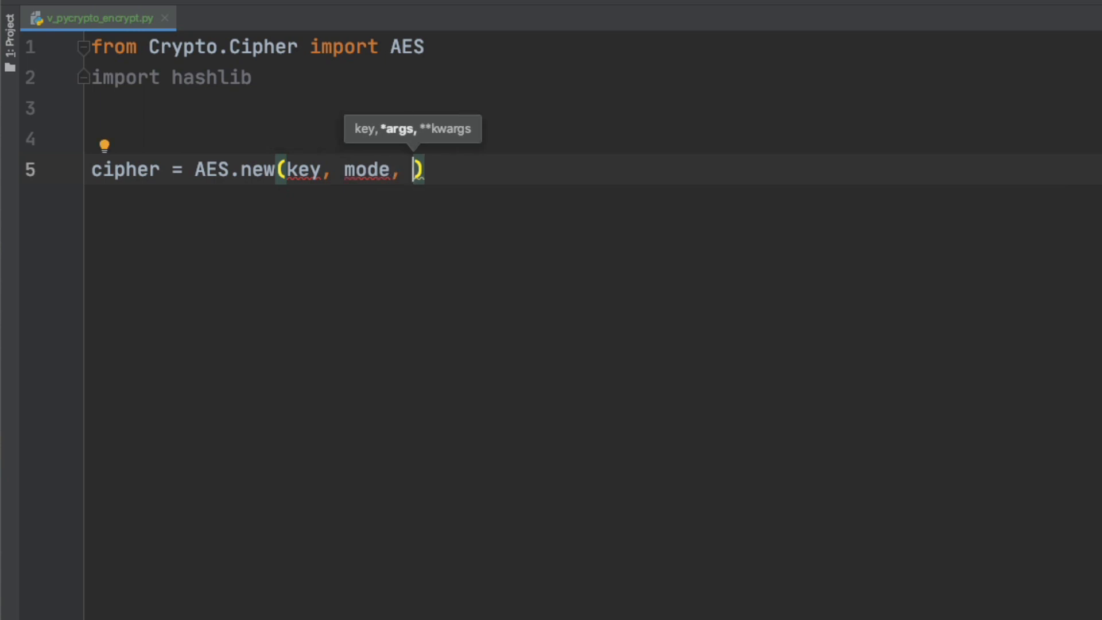
type("A")
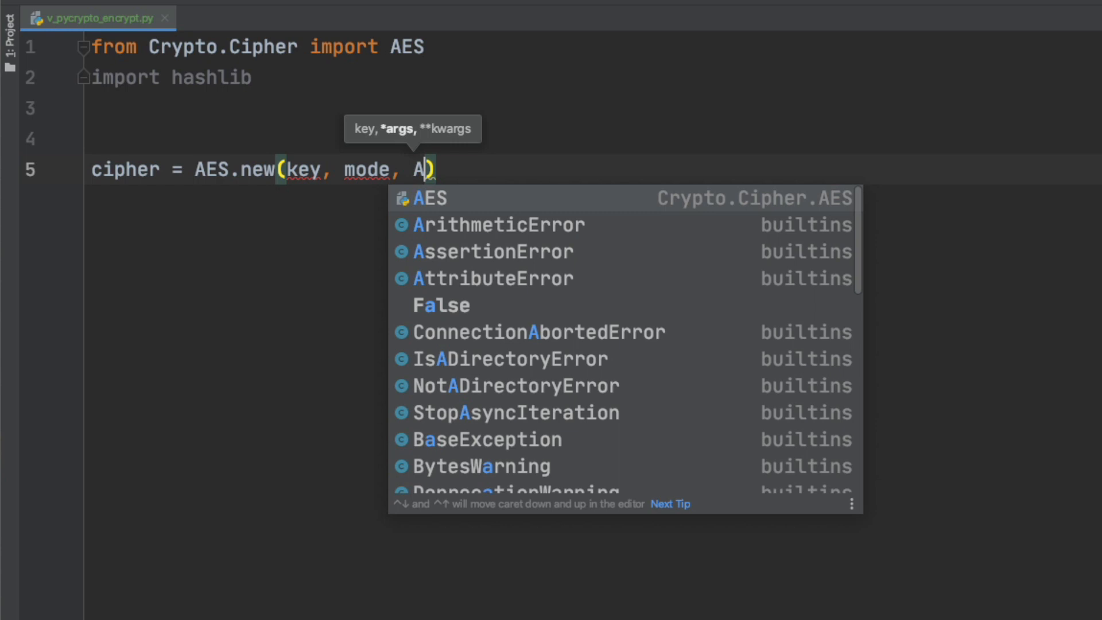
type("IV")
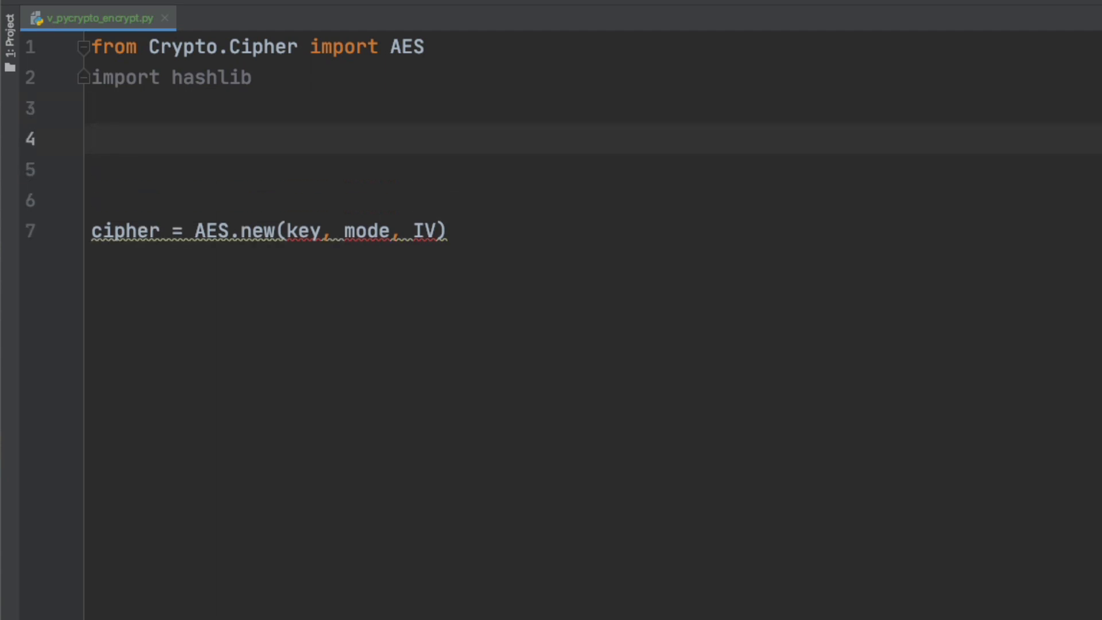
type("password")
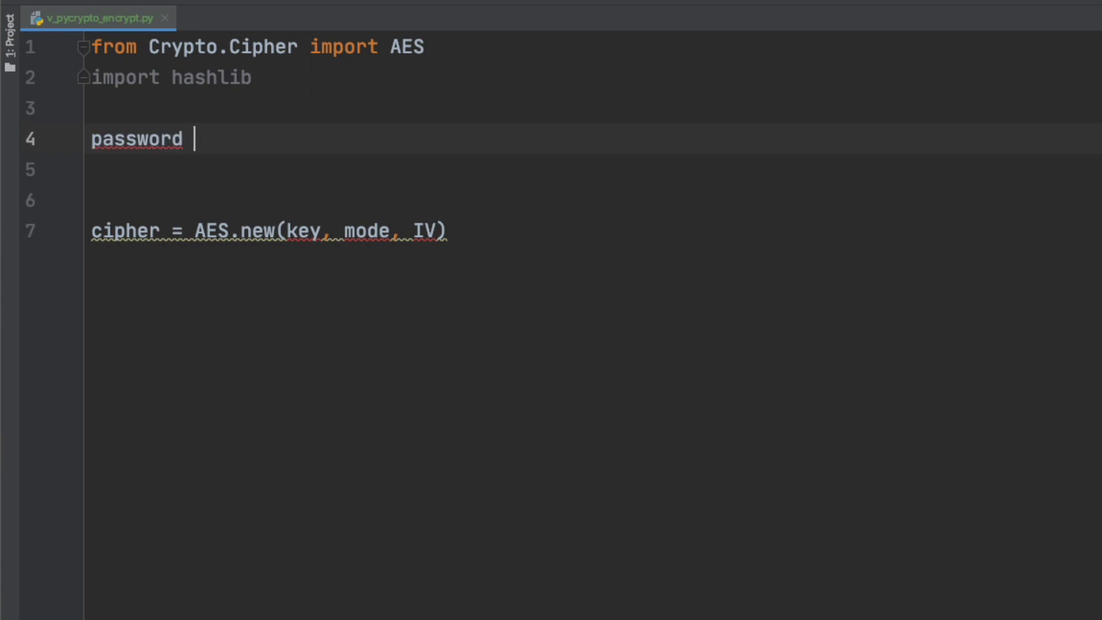
type("= \"mypa")
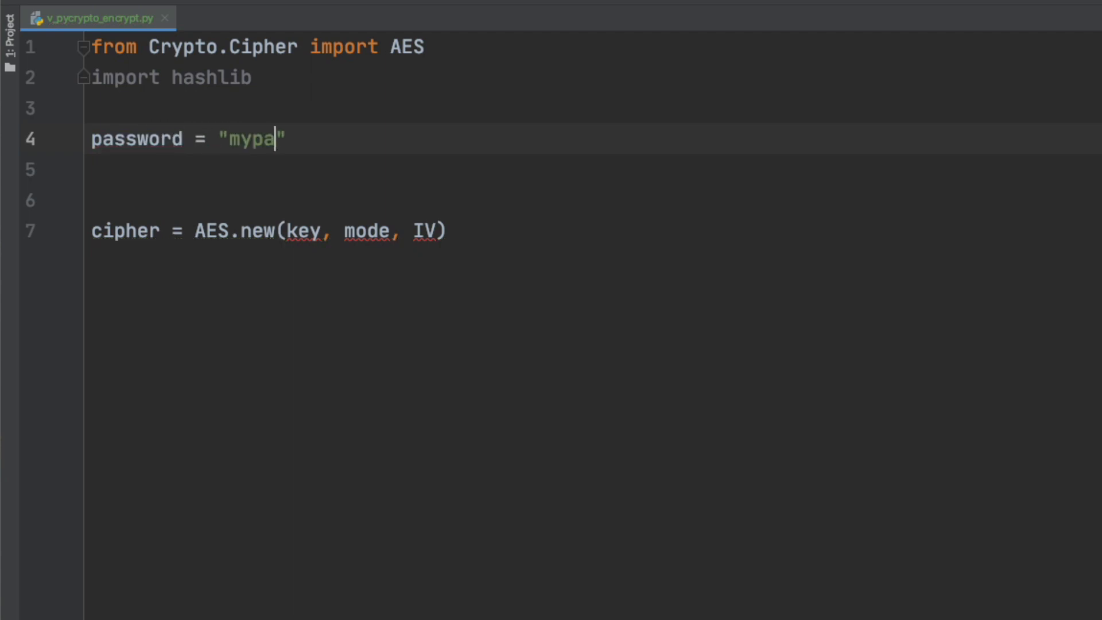
type("ssword")
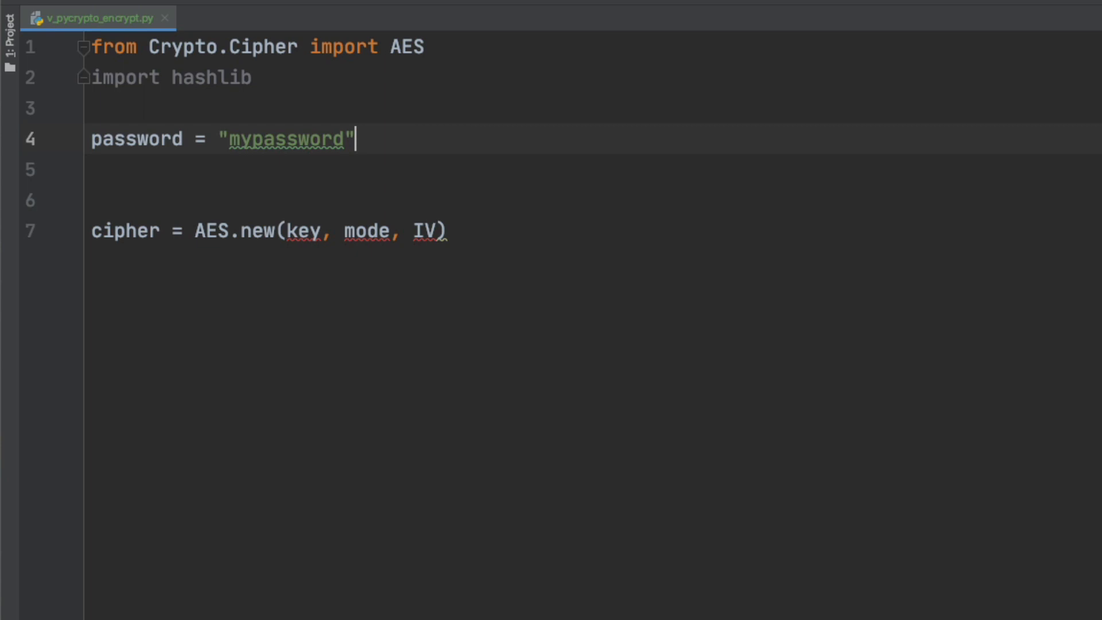
key("enter")
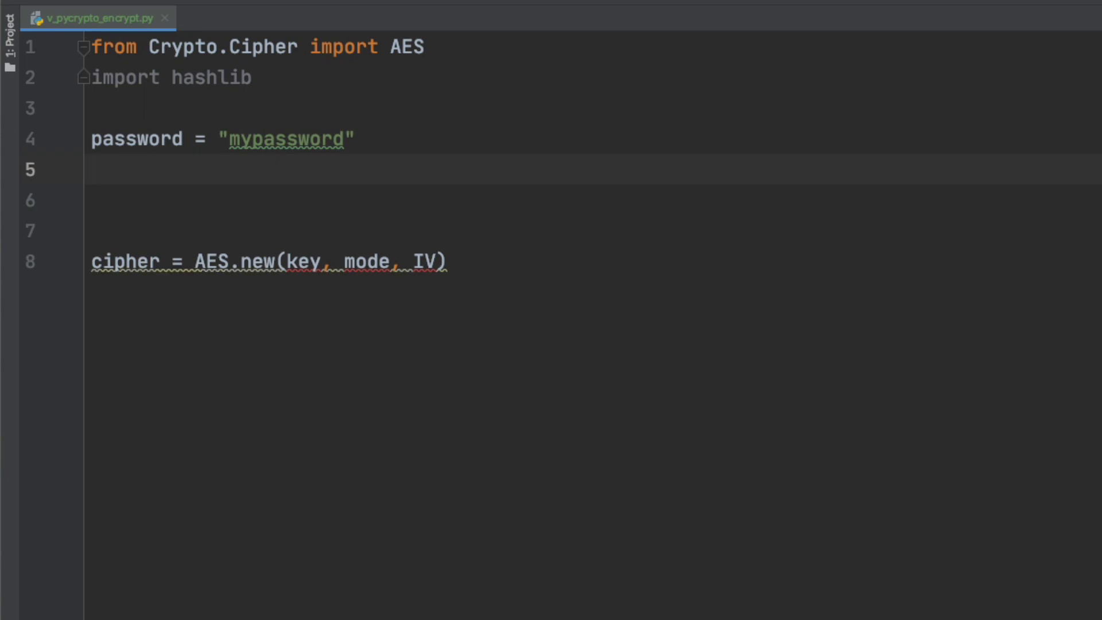
Set key = hashlib.sha256(password).digest() and append .encode() to the password string.
type("key =")
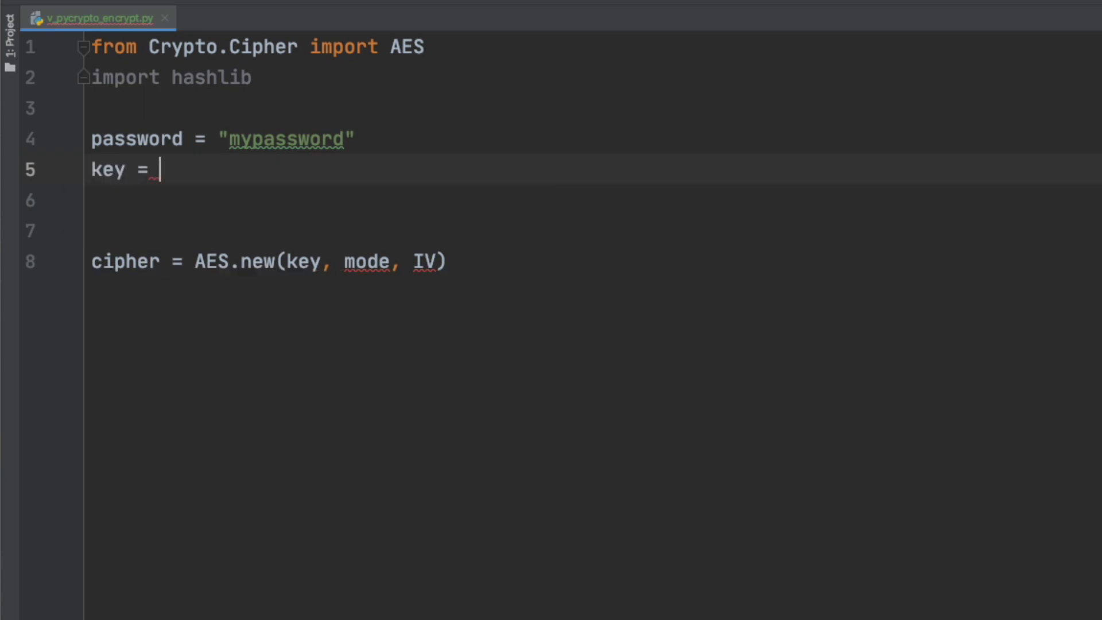
type("hashlib.sha256(")
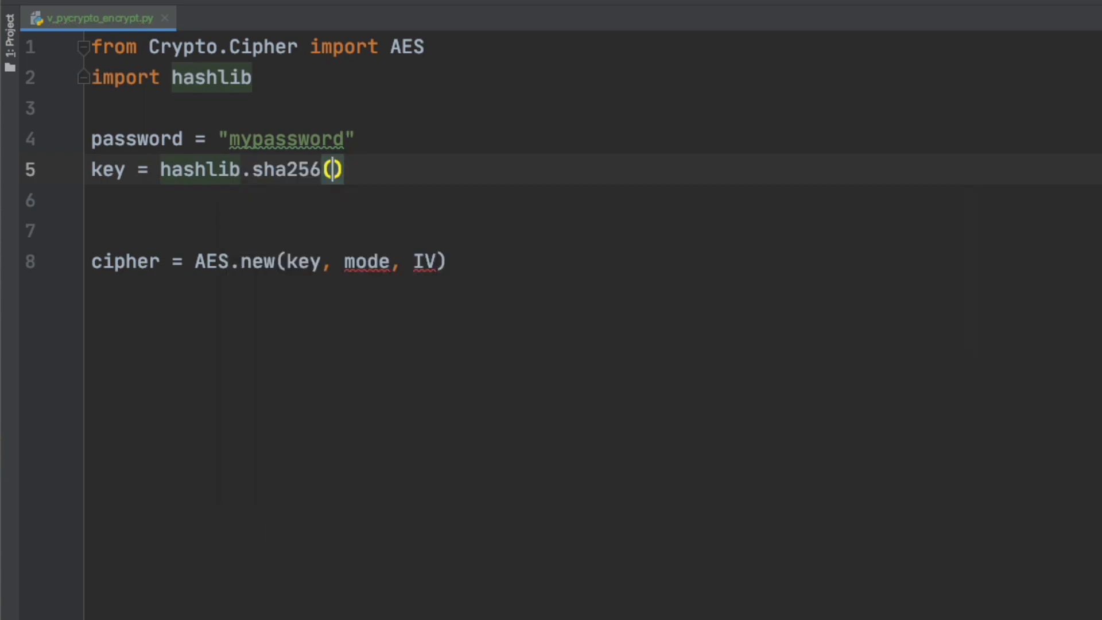
type("password")
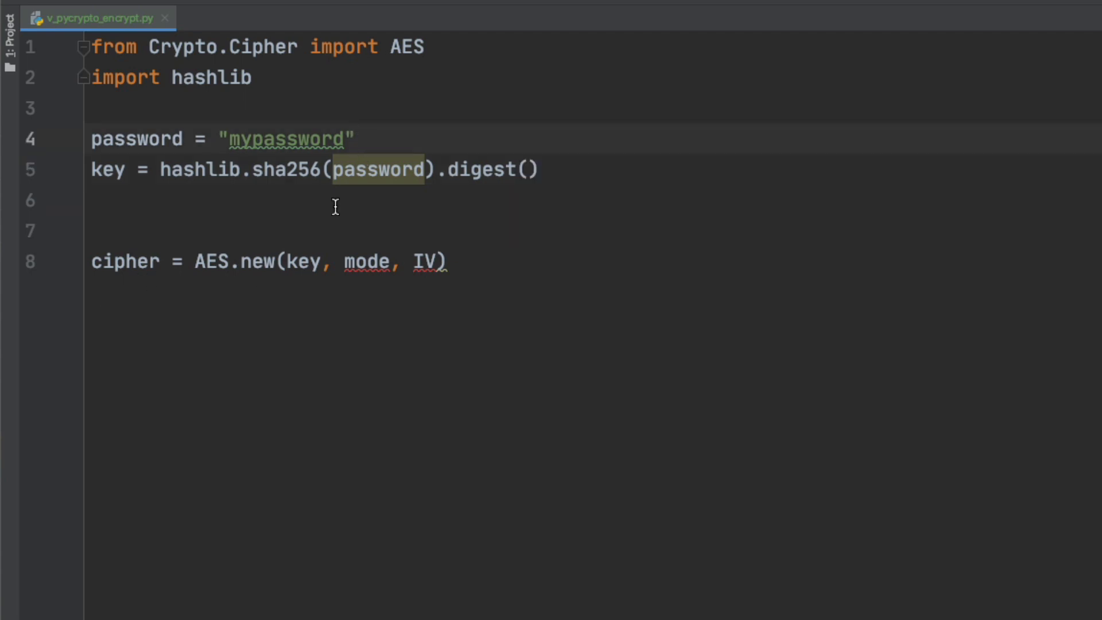
type(".e")
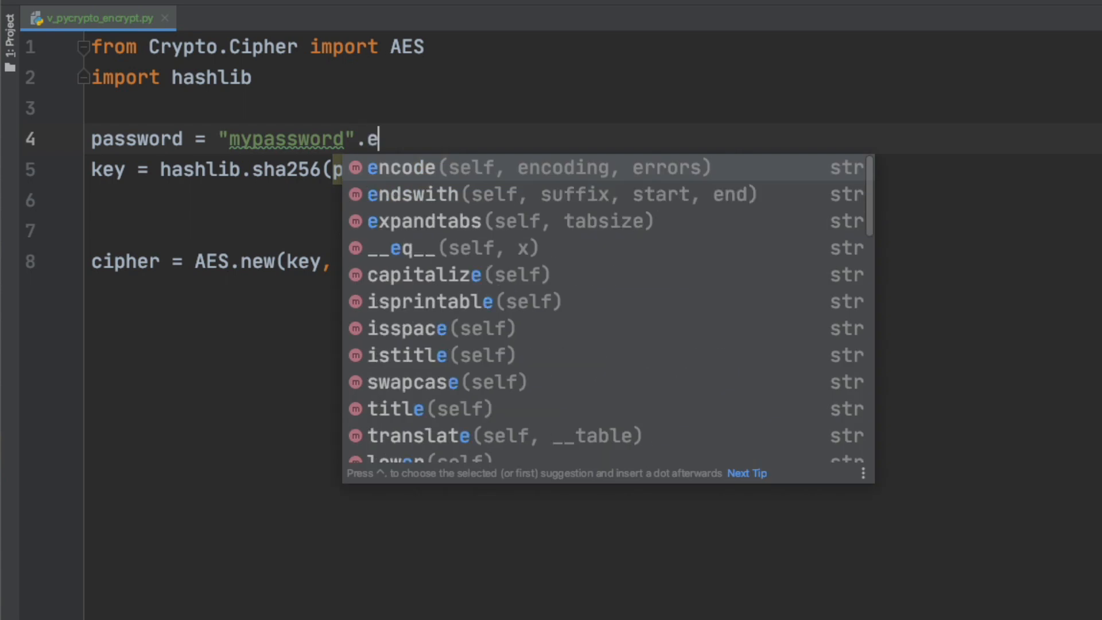
left_click(401, 167)
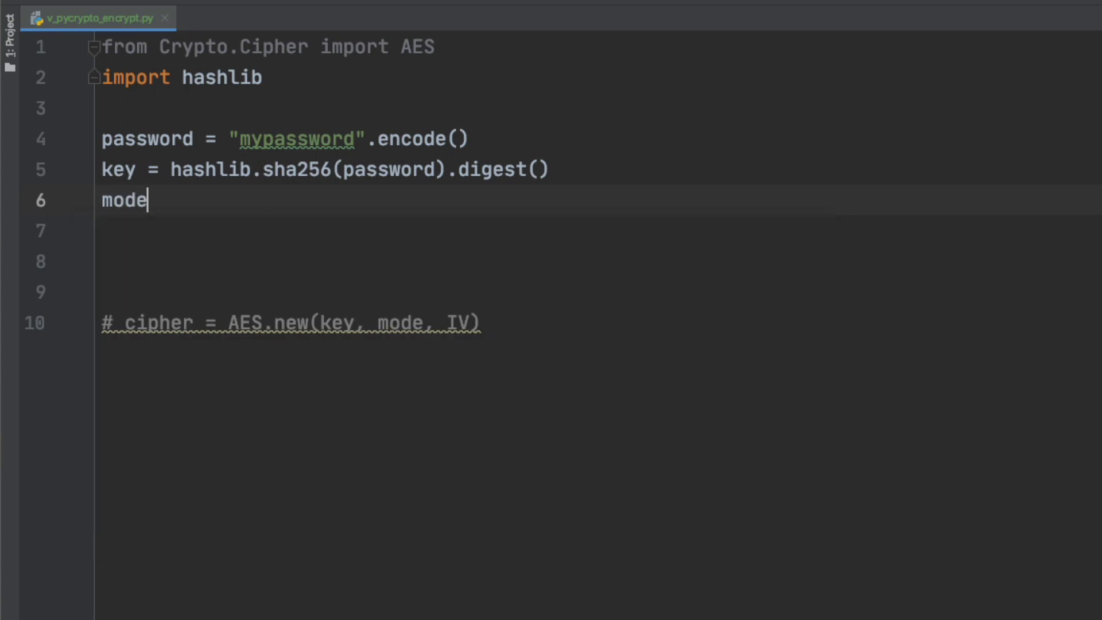
Define mode = AES.MODE_CBC and IV = 'This is an IV456', then uncomment the cipher line.
type("= AES.MODE_CBC")
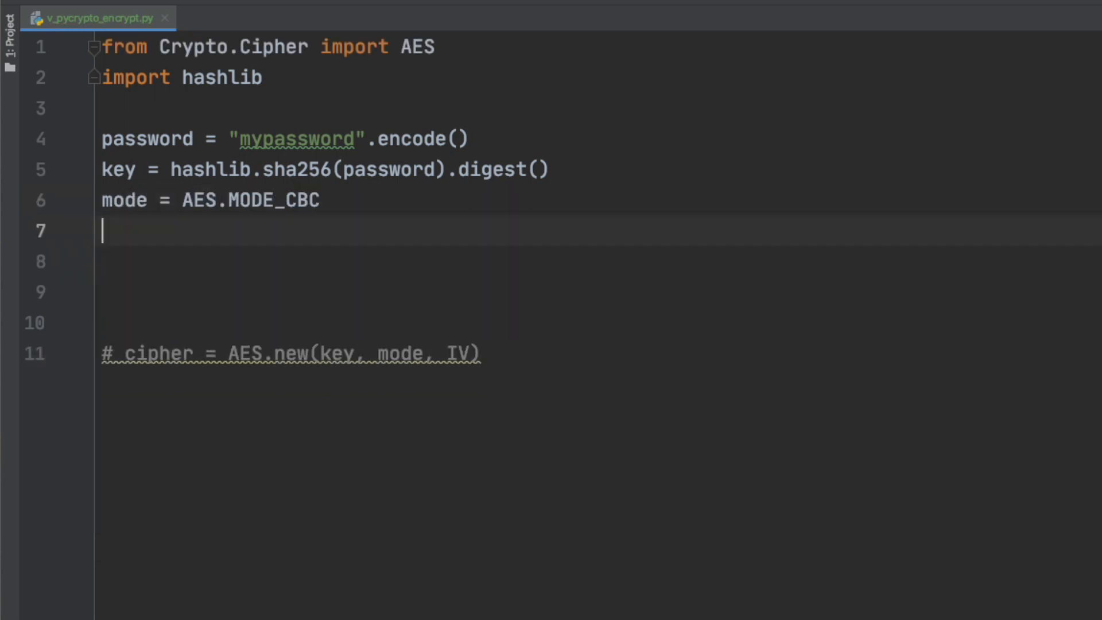
type("I")
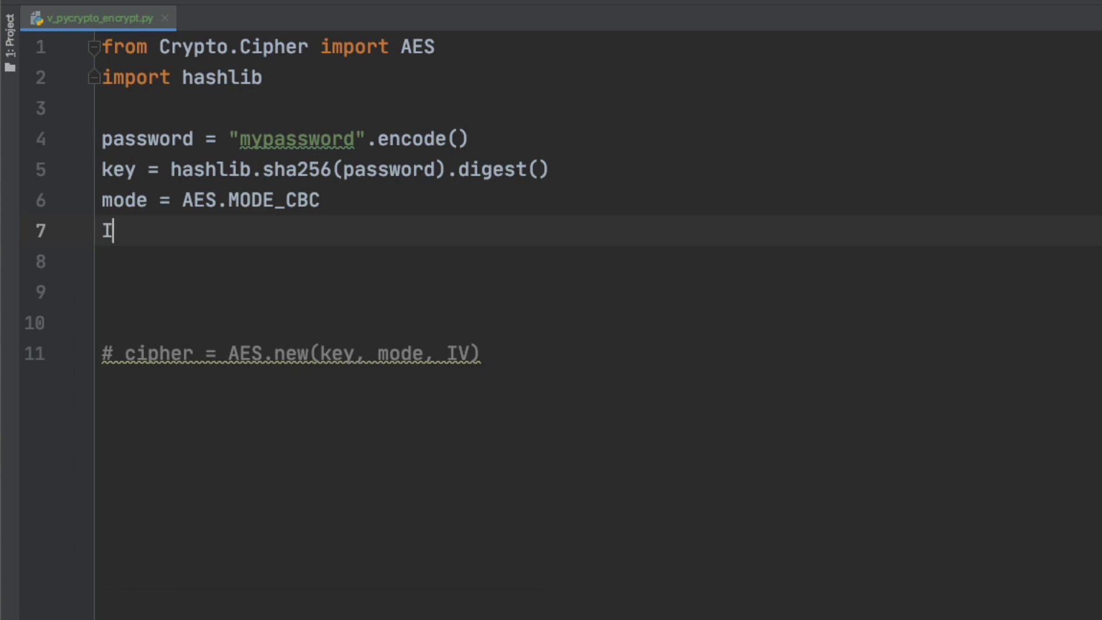
type("V = '")
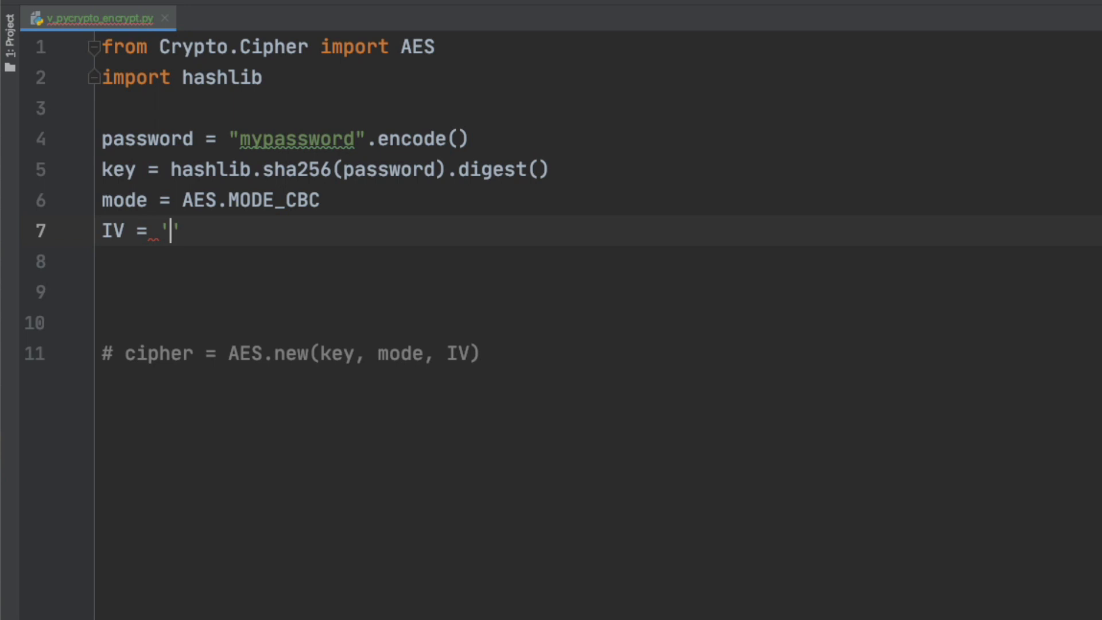
type("This is an IV456")
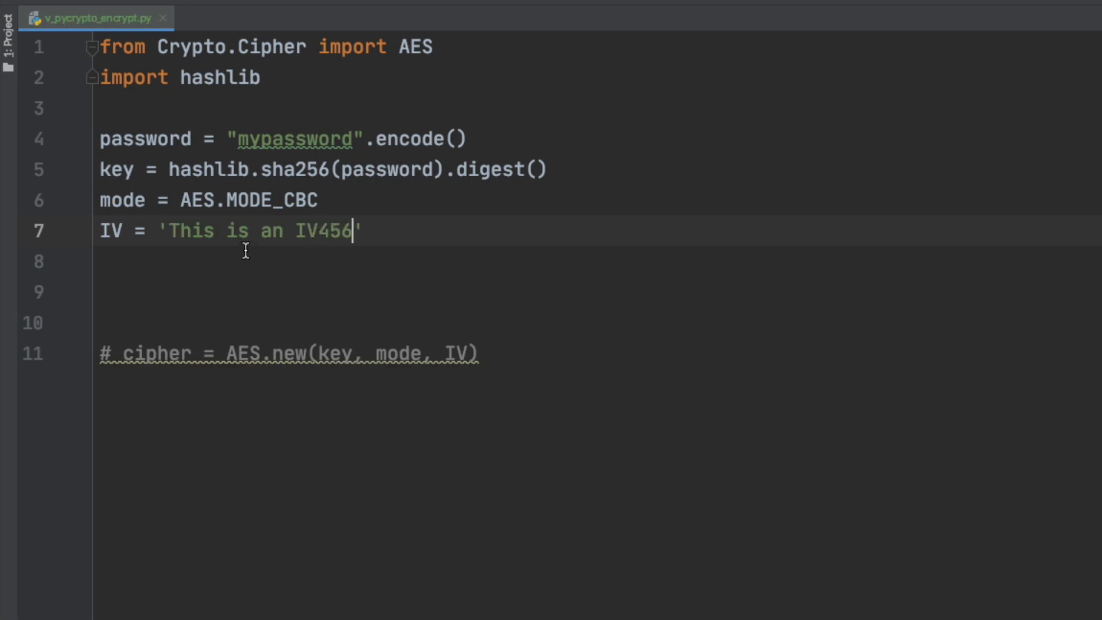
mouse_move(208, 244)
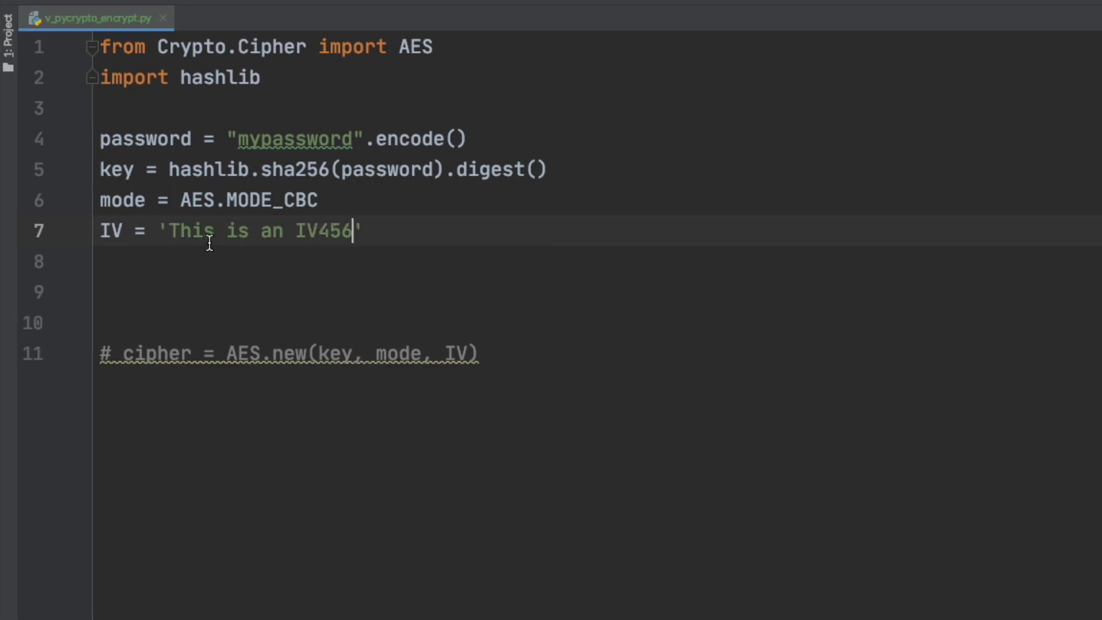
mouse_move(312, 245)
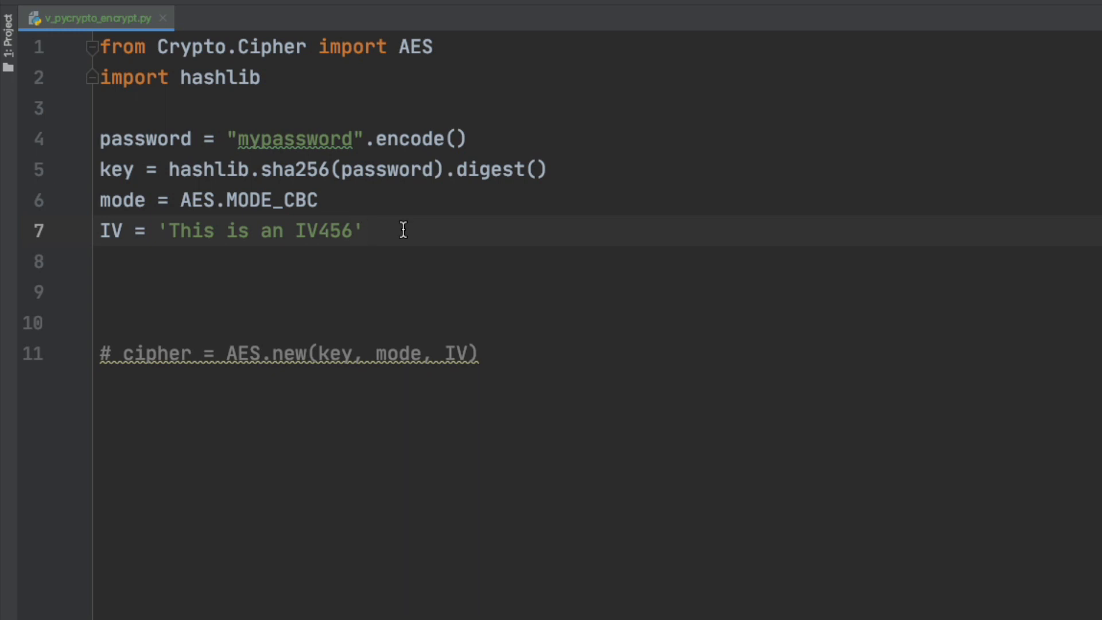
left_click(102, 293)
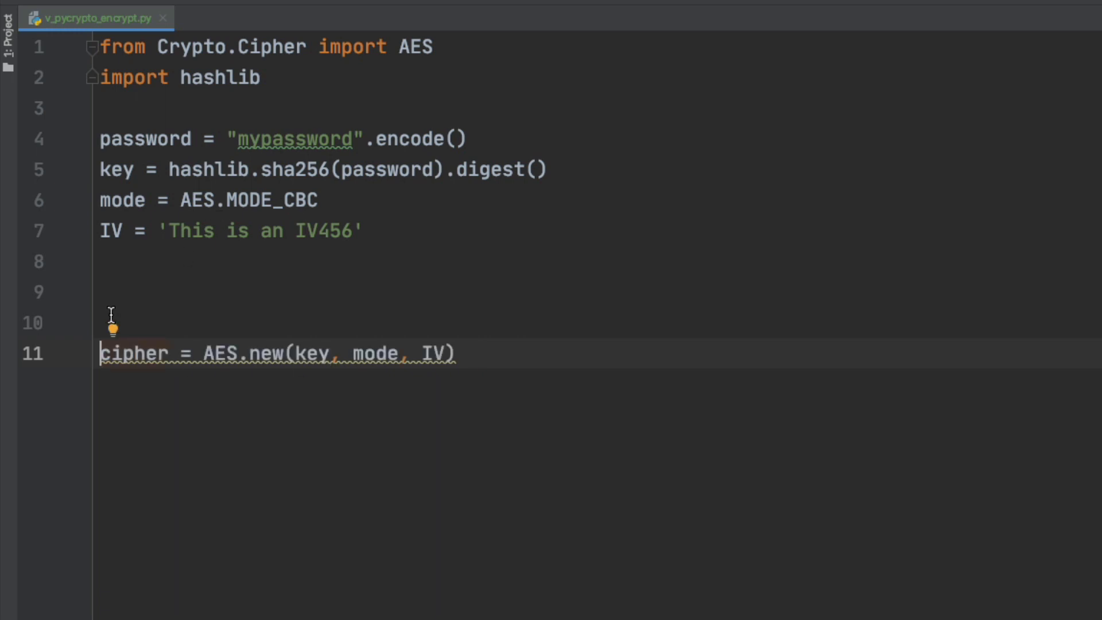
Define message = "this is my super secret".
type("message =")
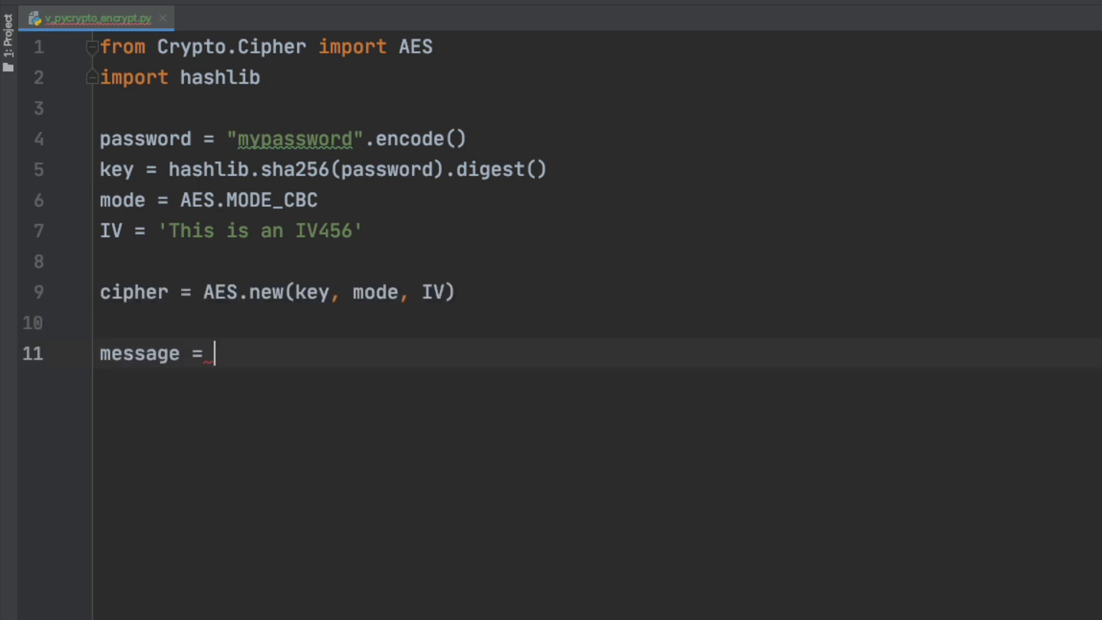
type("\"this is my\"")
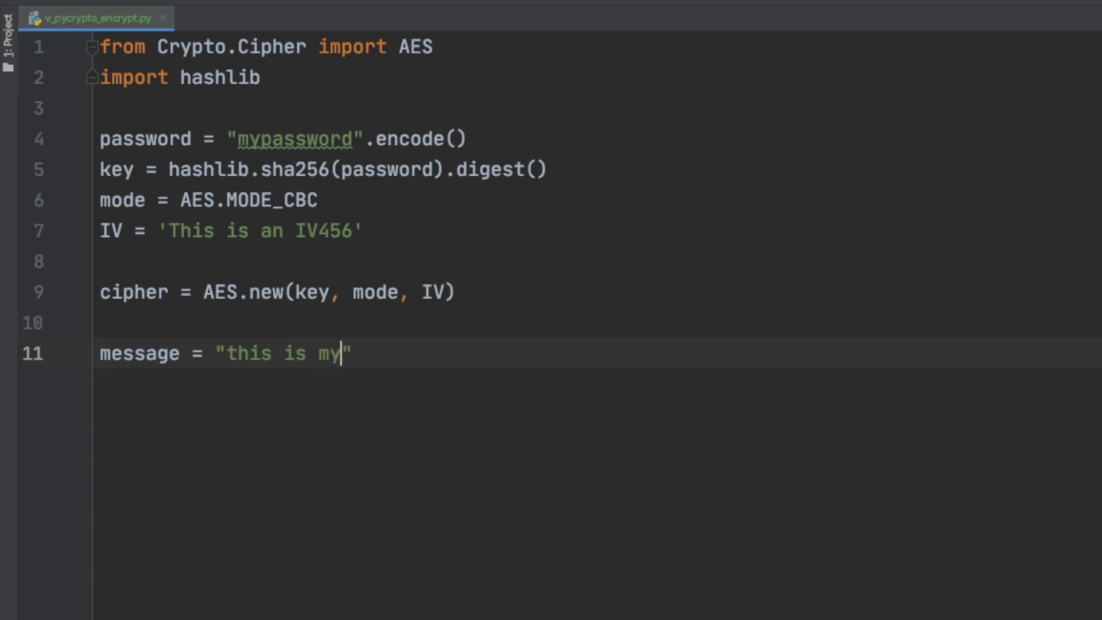
type("super secre")
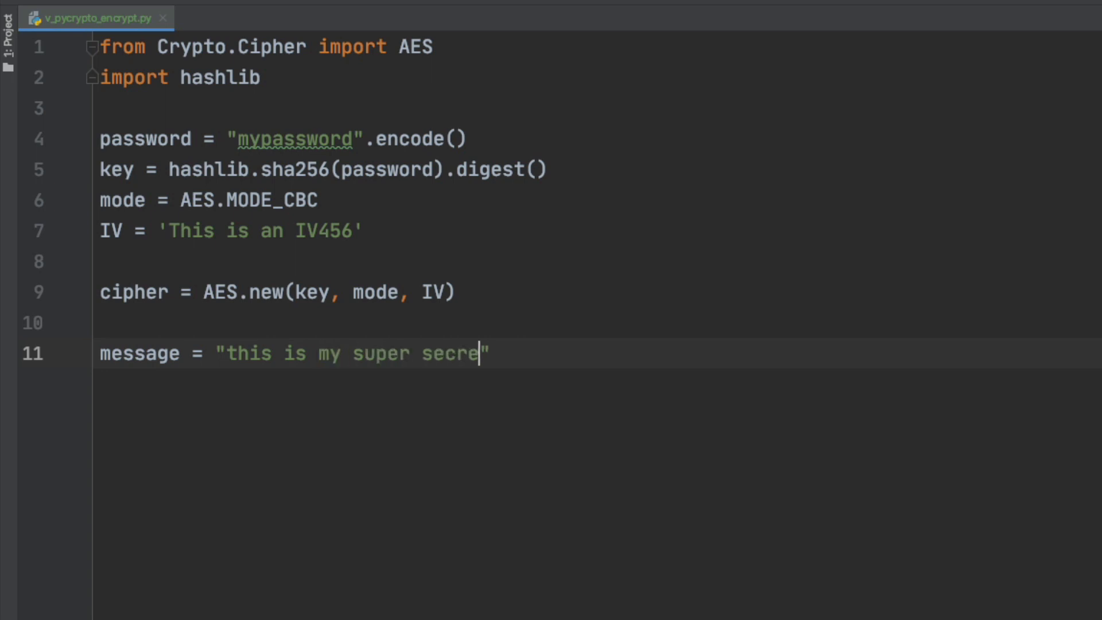
type("t")
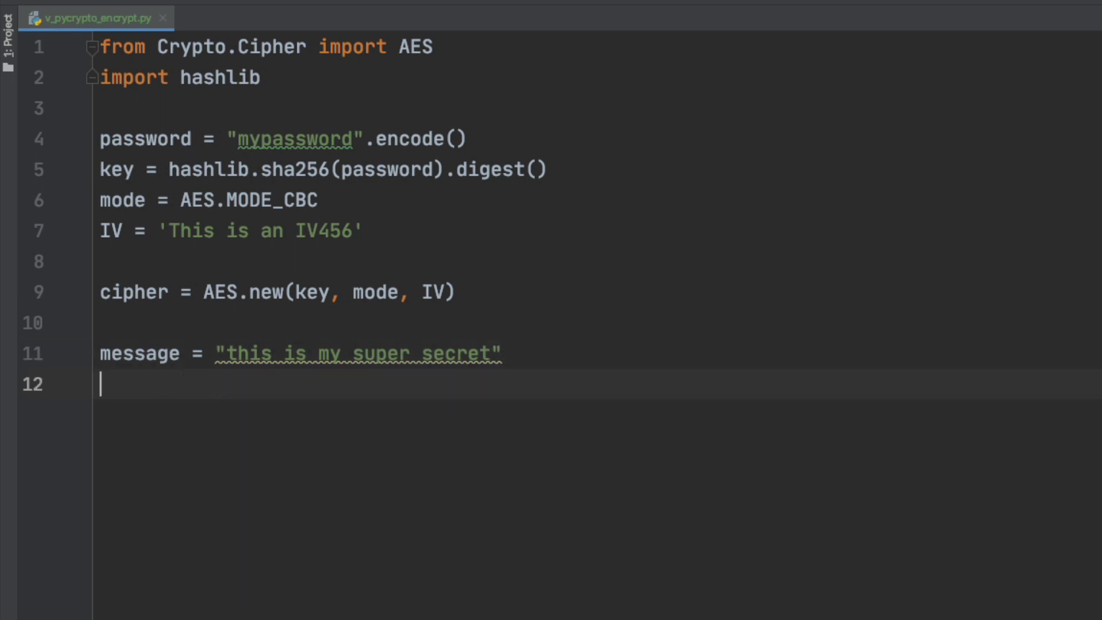
Add print(len(message)) using the message autocomplete suggestion.
type("print(")
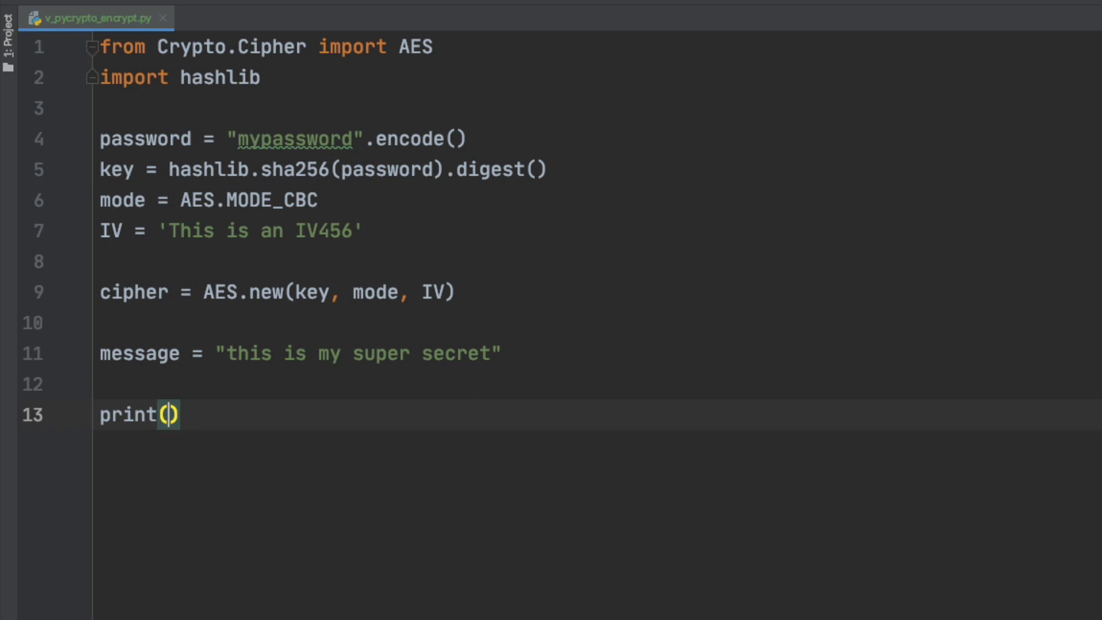
type("len(m")
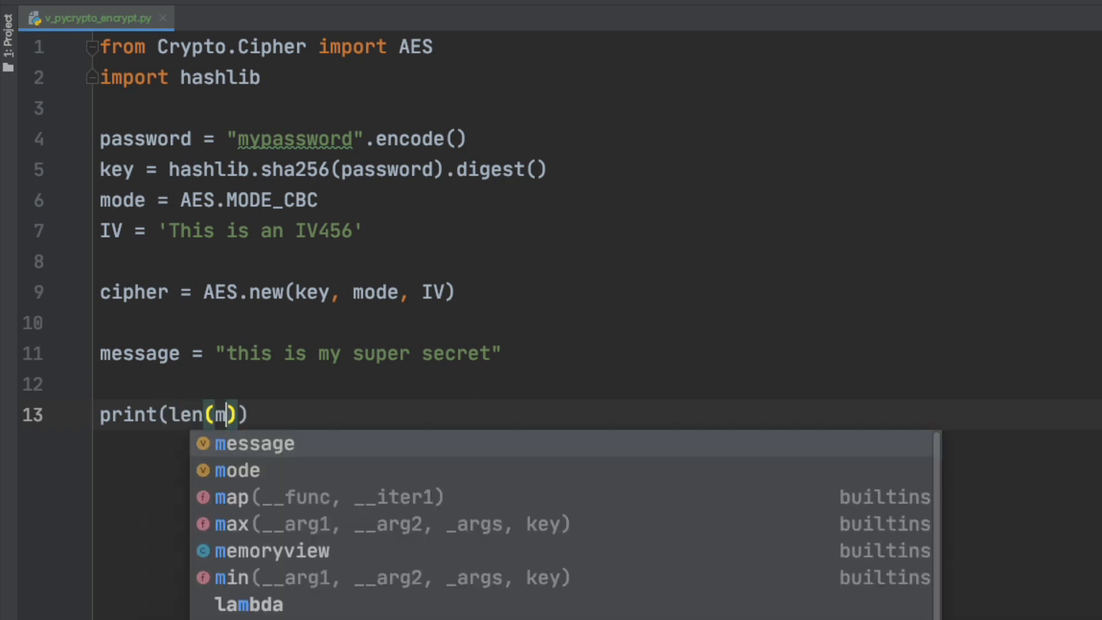
left_click(254, 444)
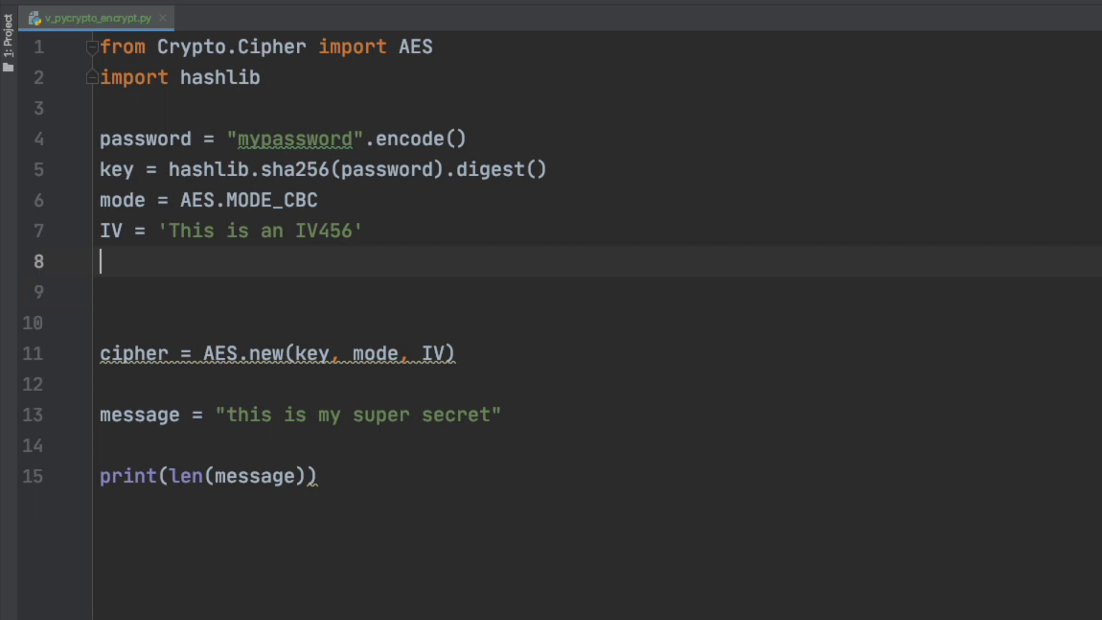
Write the pad_message function that space-pads text to a multiple of 16.
type("def pad_message():")
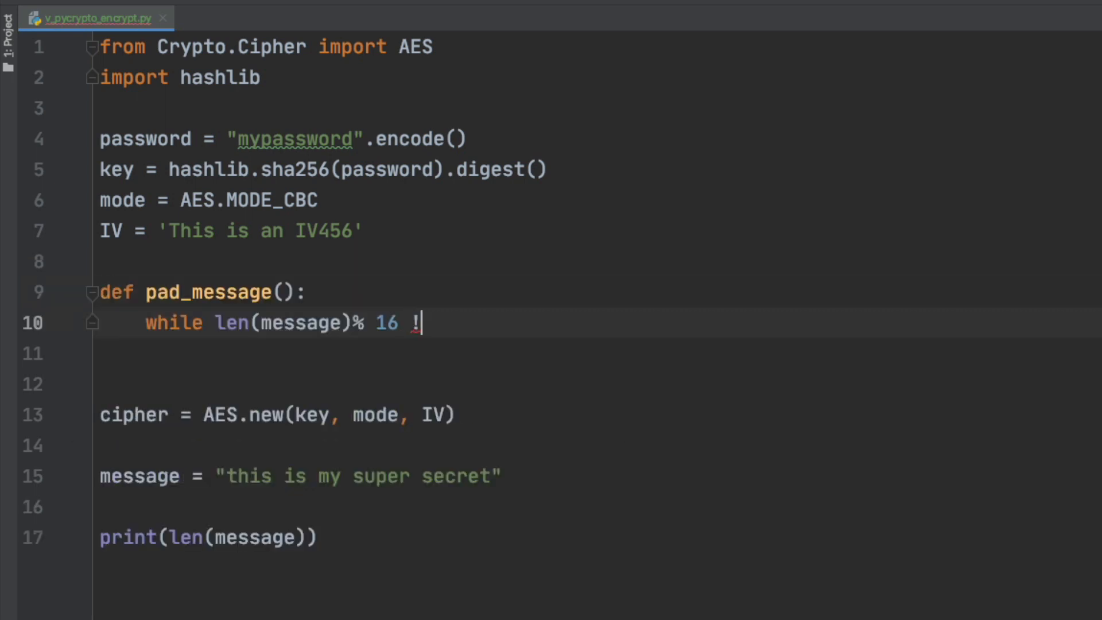
type("= 0")
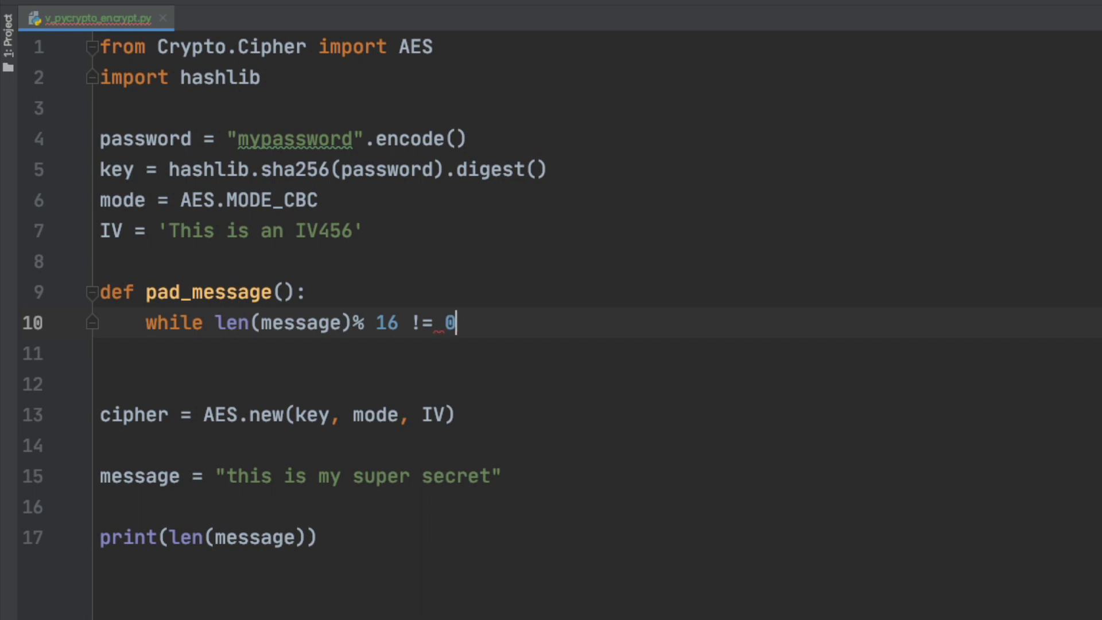
type(":")
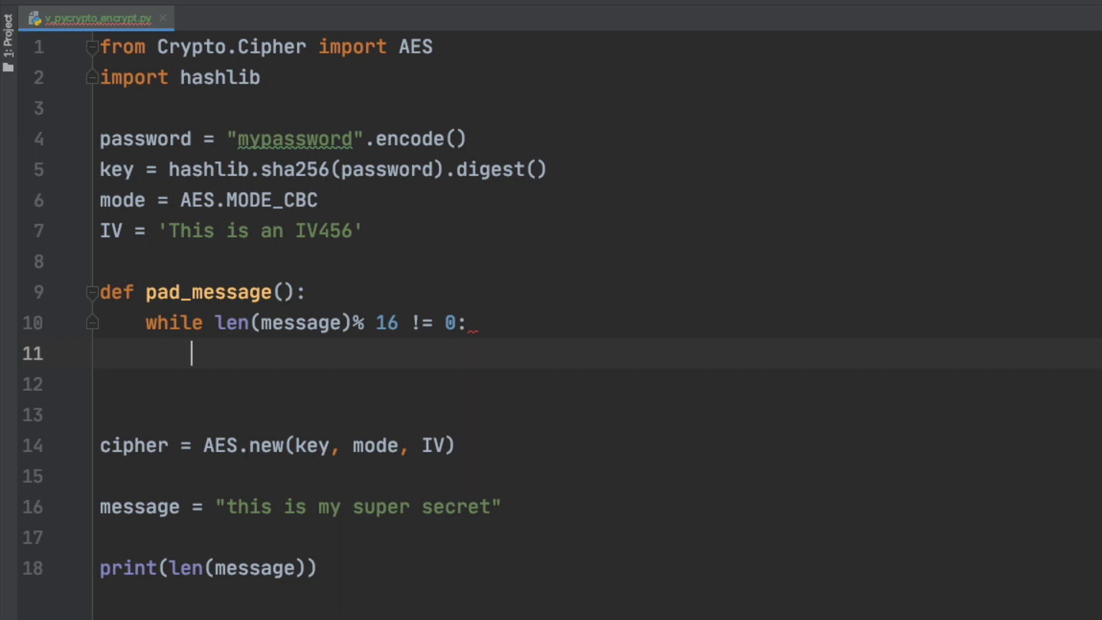
type("message =")
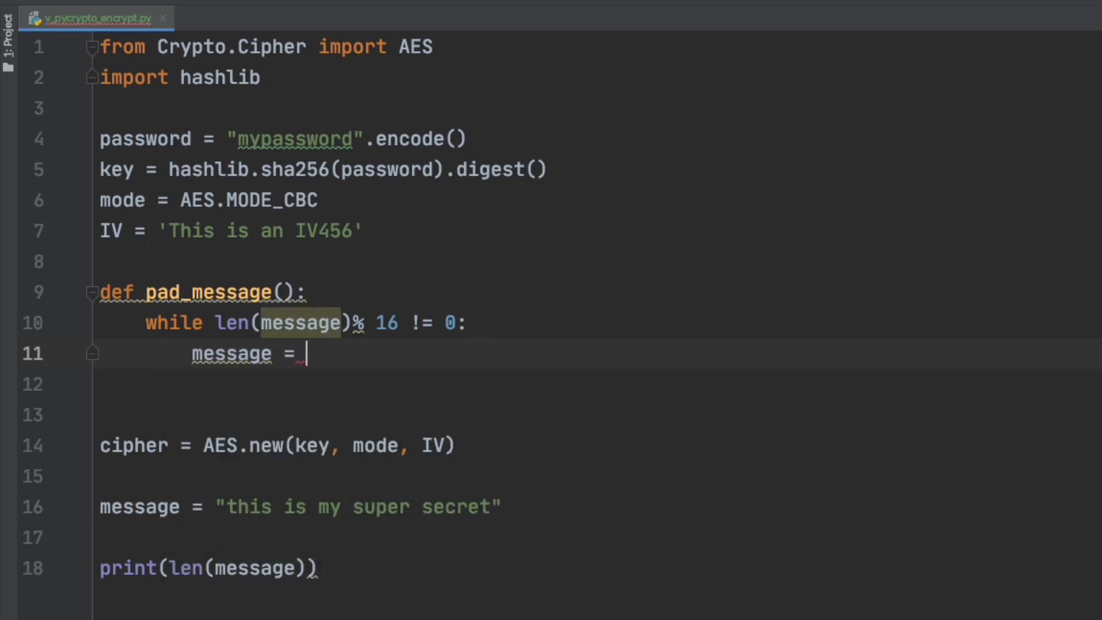
type("messat")
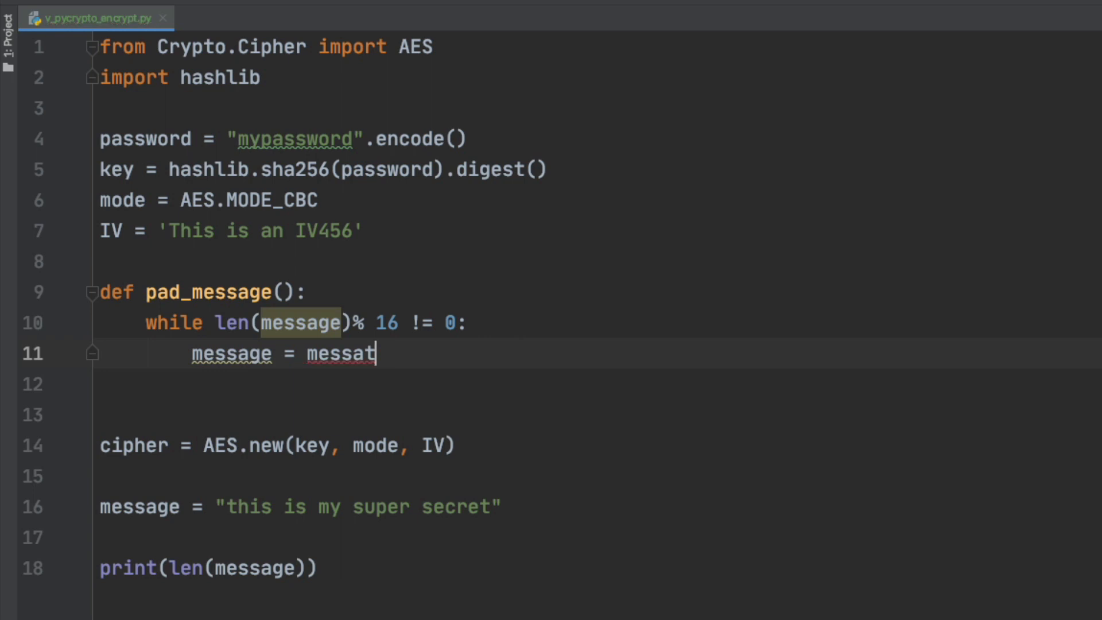
type("ge + \"")
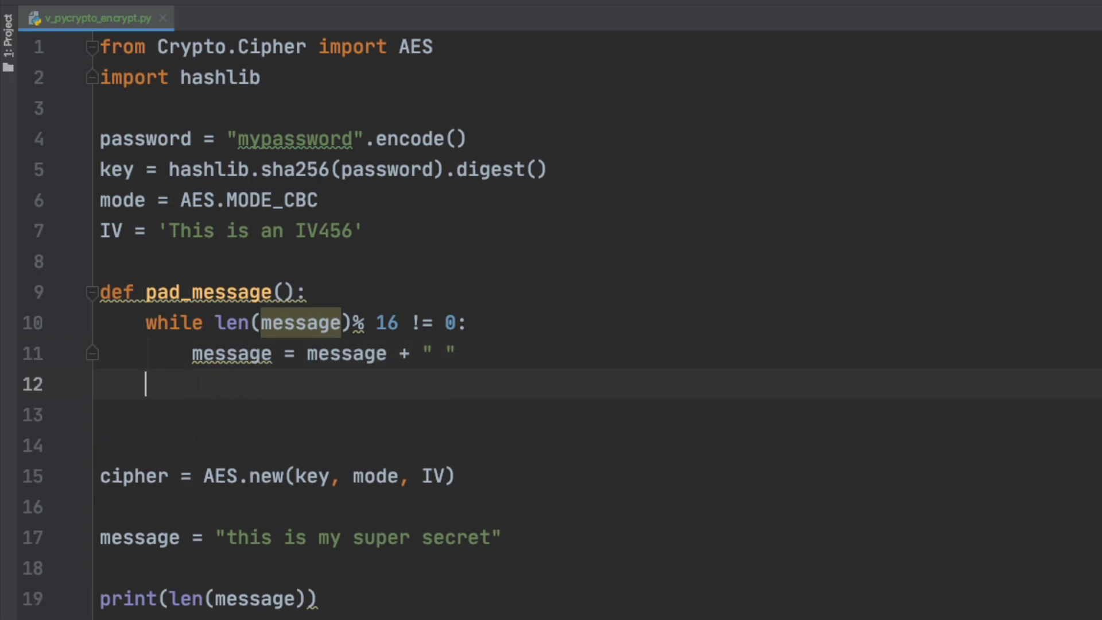
type("return")
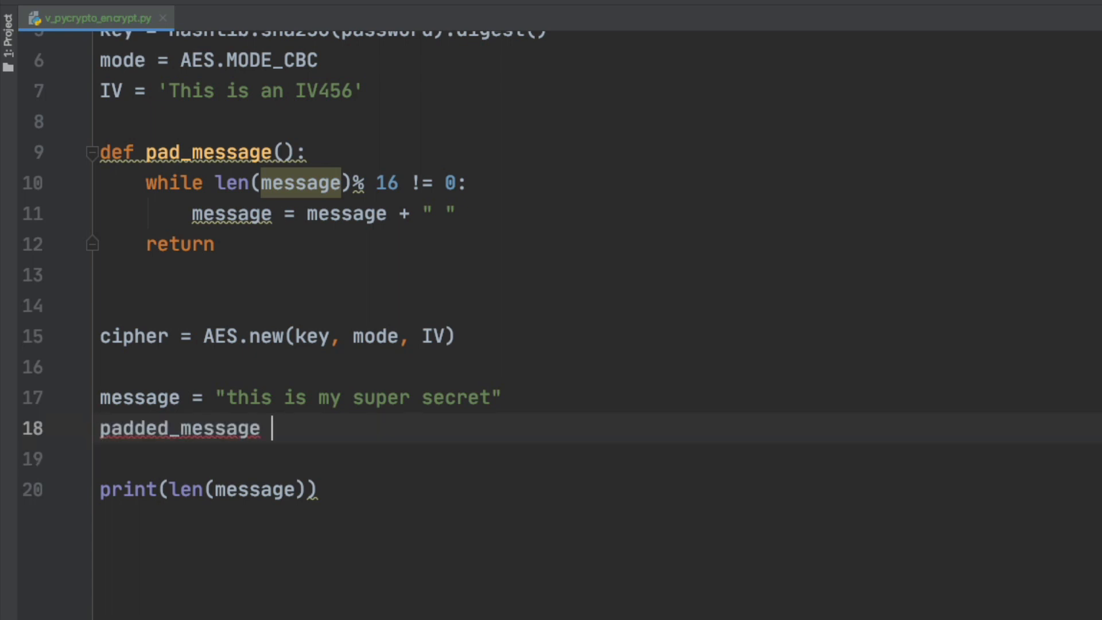
Store padded_message = pad_message(message) and print len(padded_message).
type("= pad_message()")
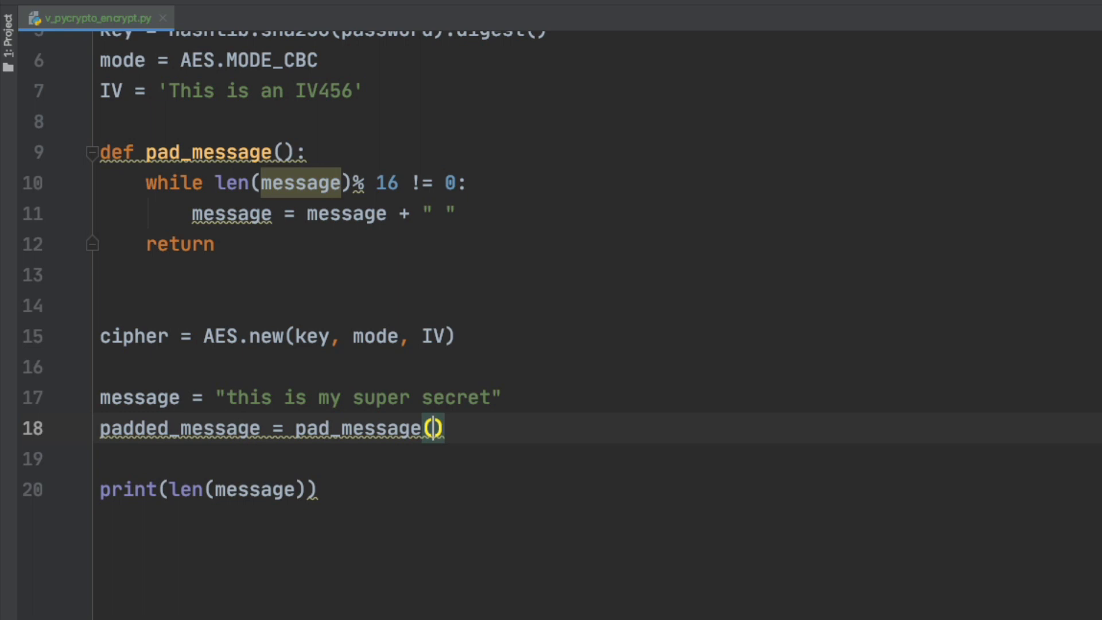
type("message")
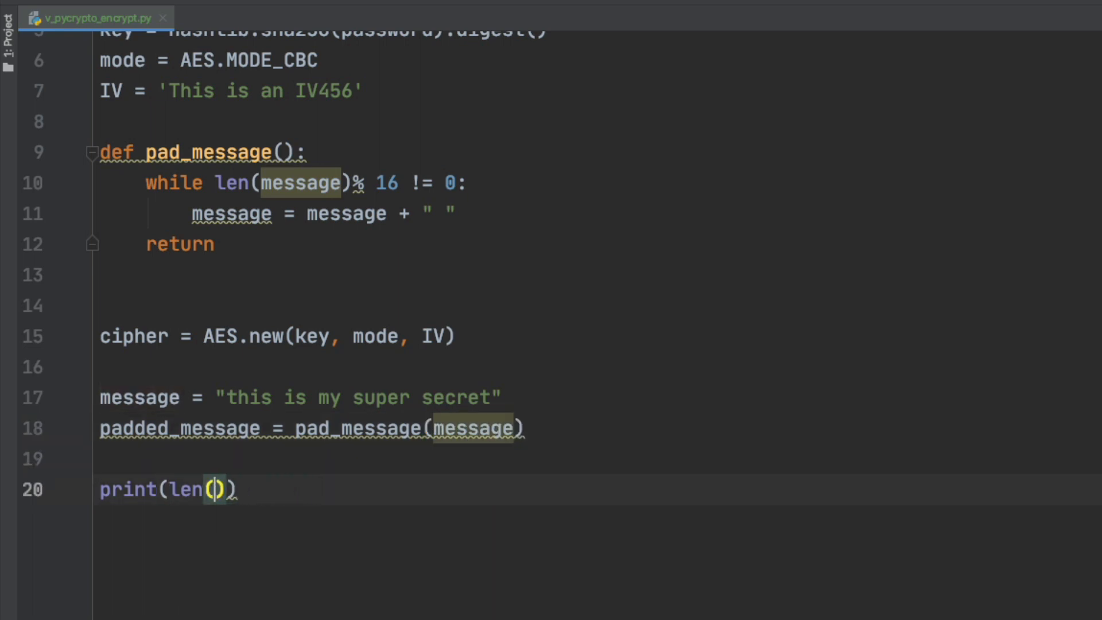
type("padded_message")
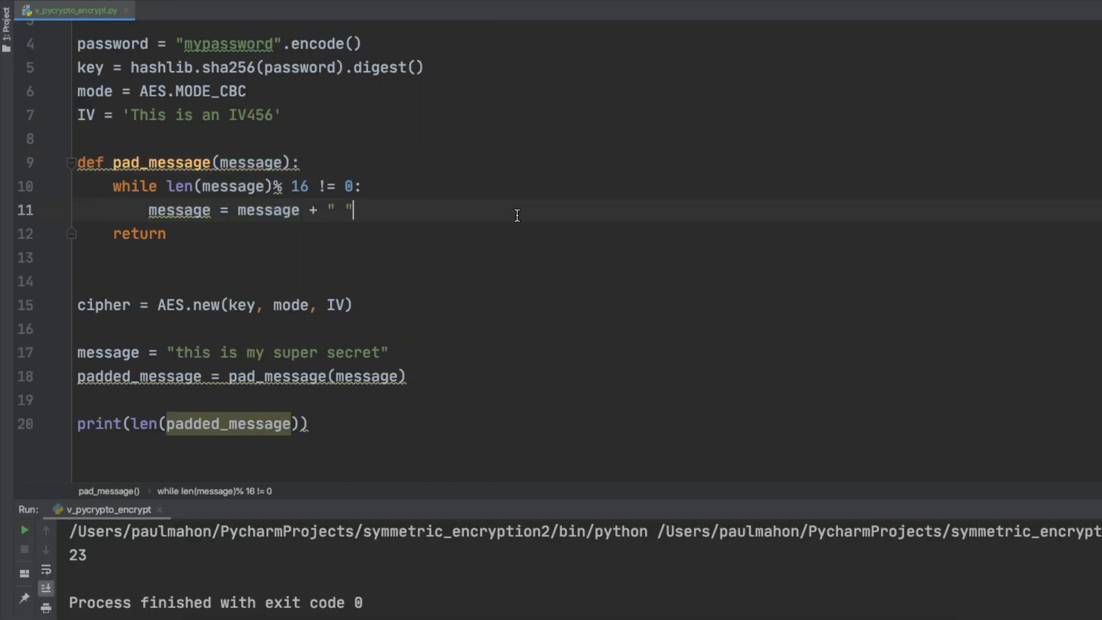
mouse_move(557, 239)
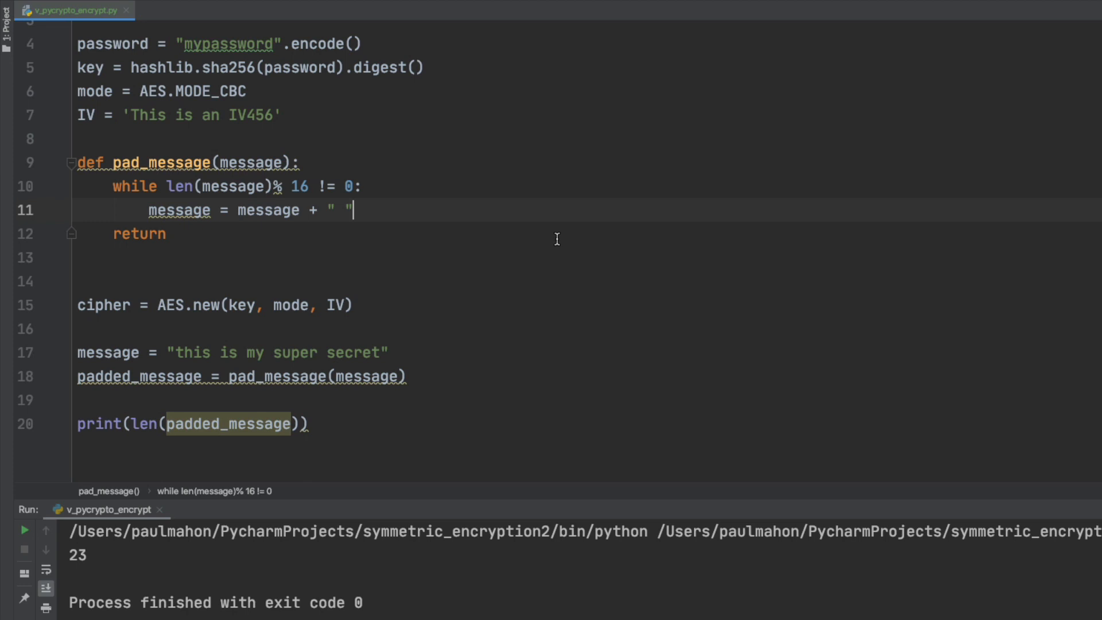
Make pad_message return message, add print(padded_message), and check the output of 32 plus padding.
type("message")
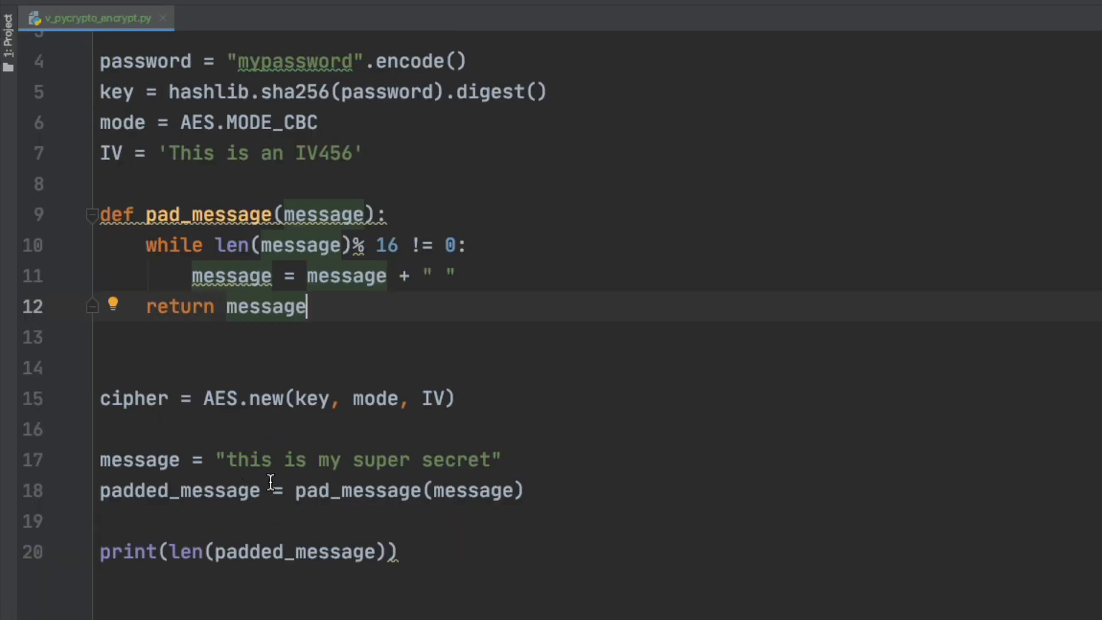
left_click(454, 553)
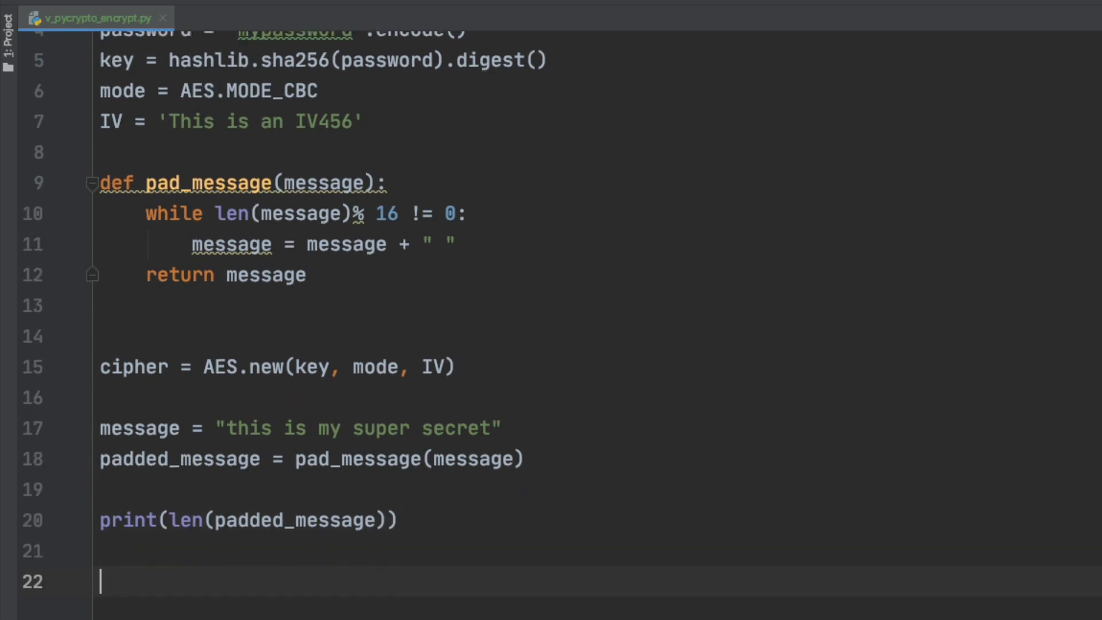
type("printI()")
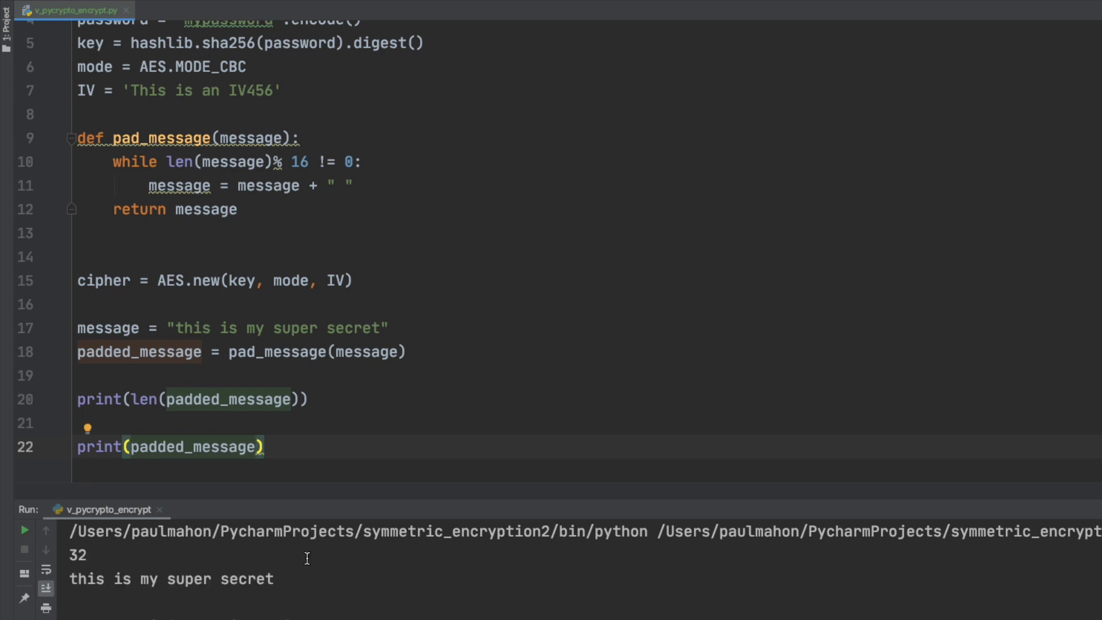
left_click(291, 579)
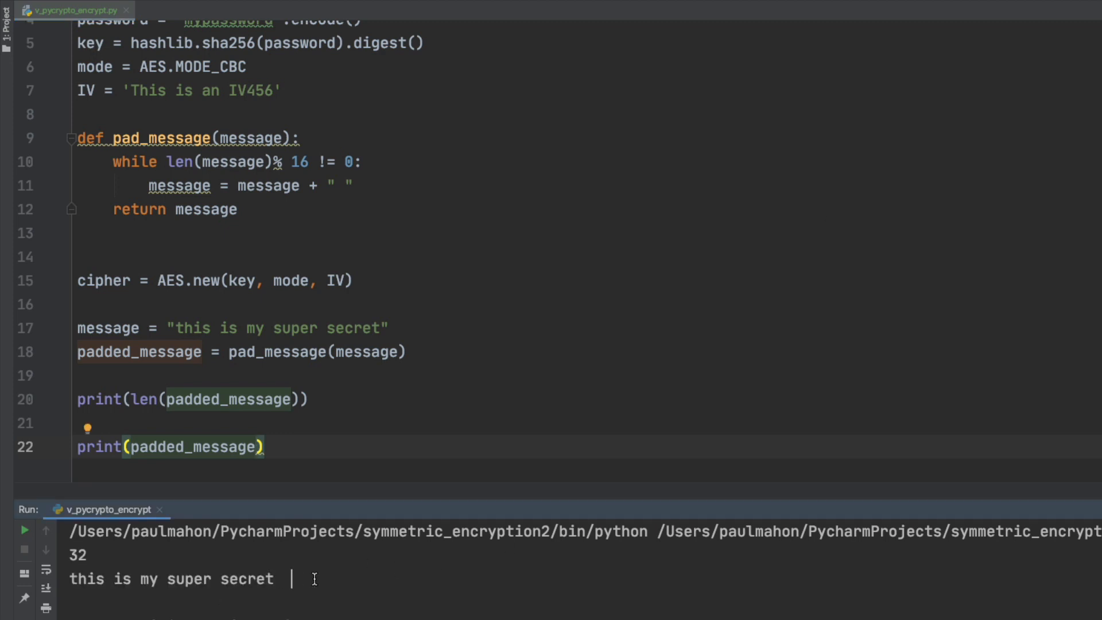
mouse_move(456, 579)
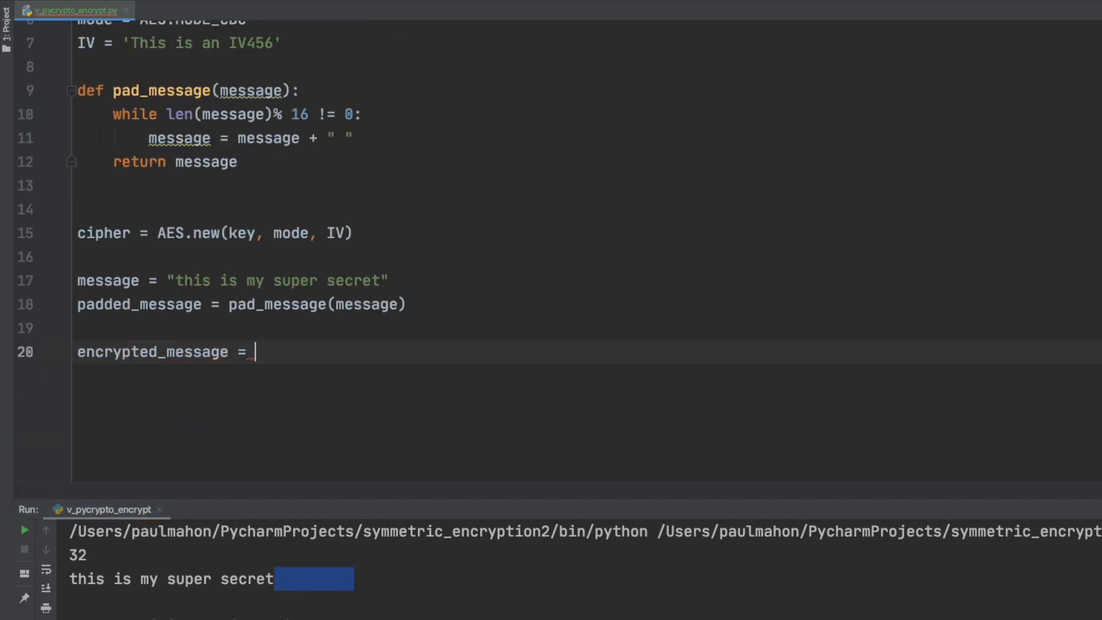
Set encrypted_message = cipher.encrypt(padded_message), print it, and create v_pycrypto_decrypt.py.
type("cipher")
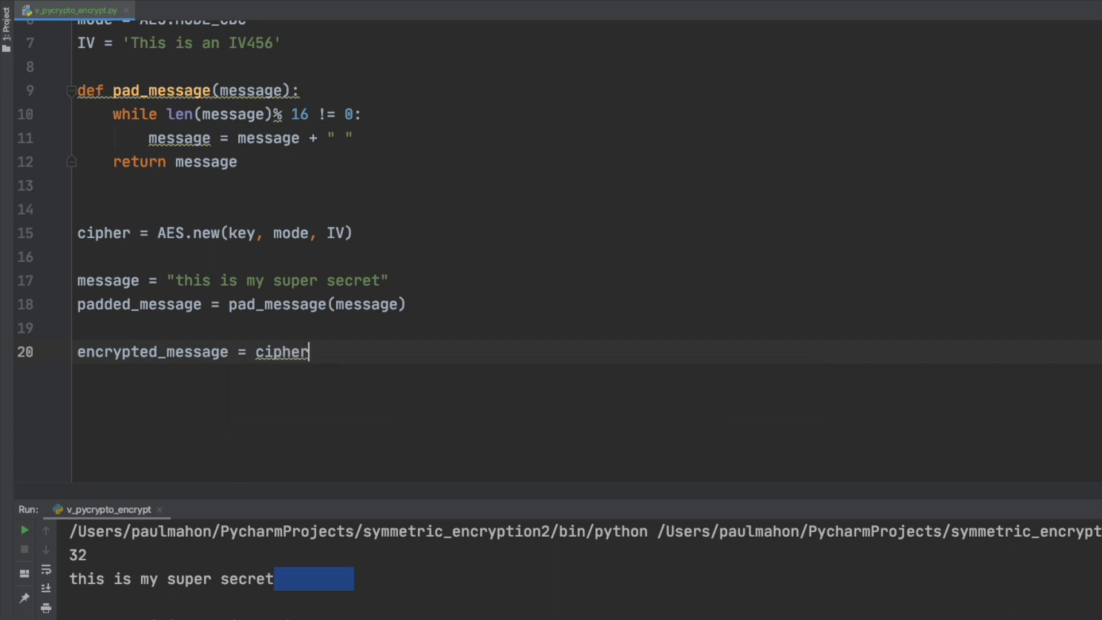
type(".encrypt(padded_message")
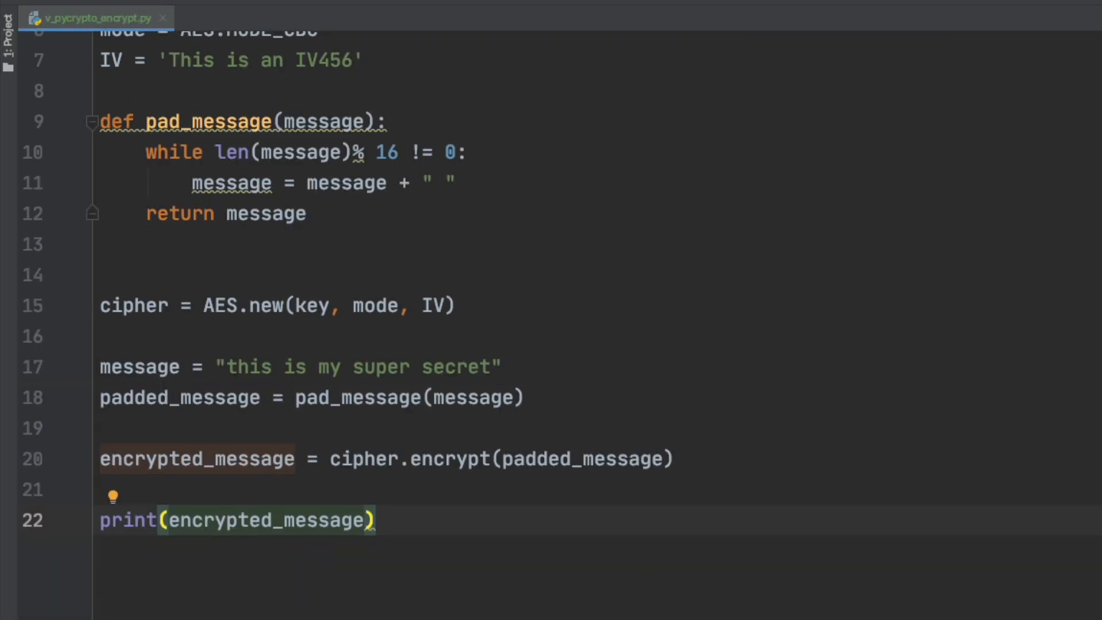
left_click(253, 17)
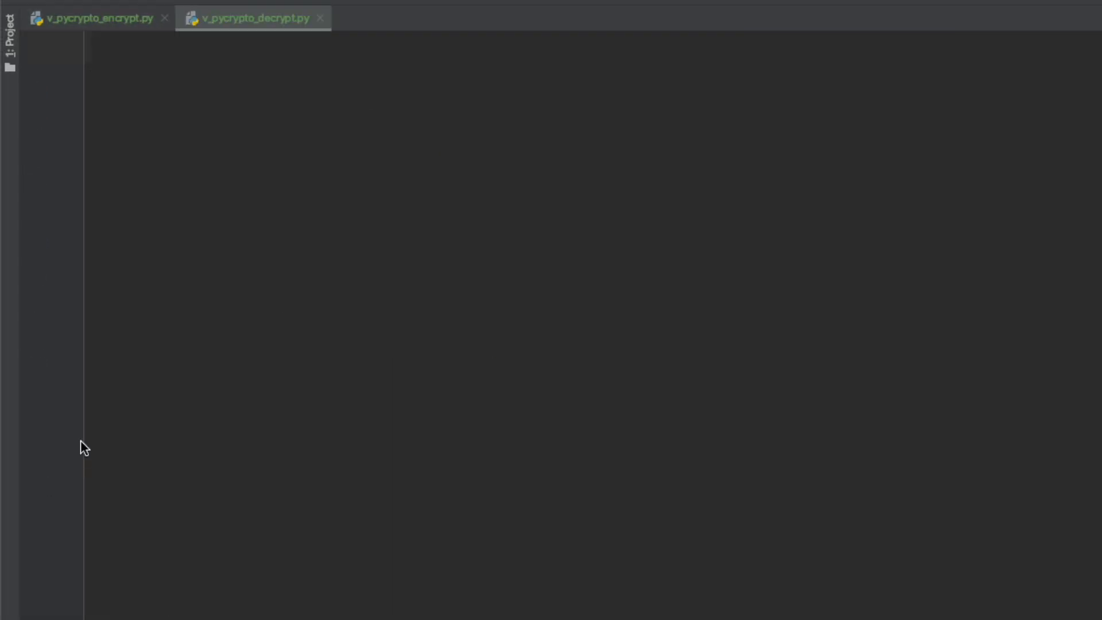
Paste the imports and key/mode/IV/cipher setup and start decrypted_text = cipher.decrypt().
left_click(111, 100)
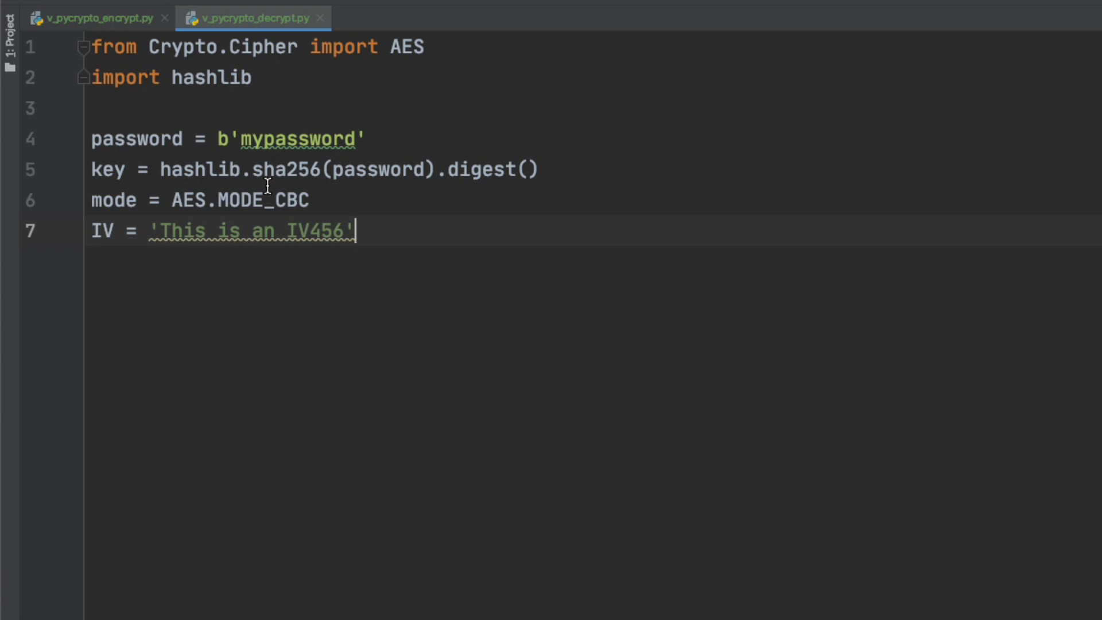
mouse_move(175, 268)
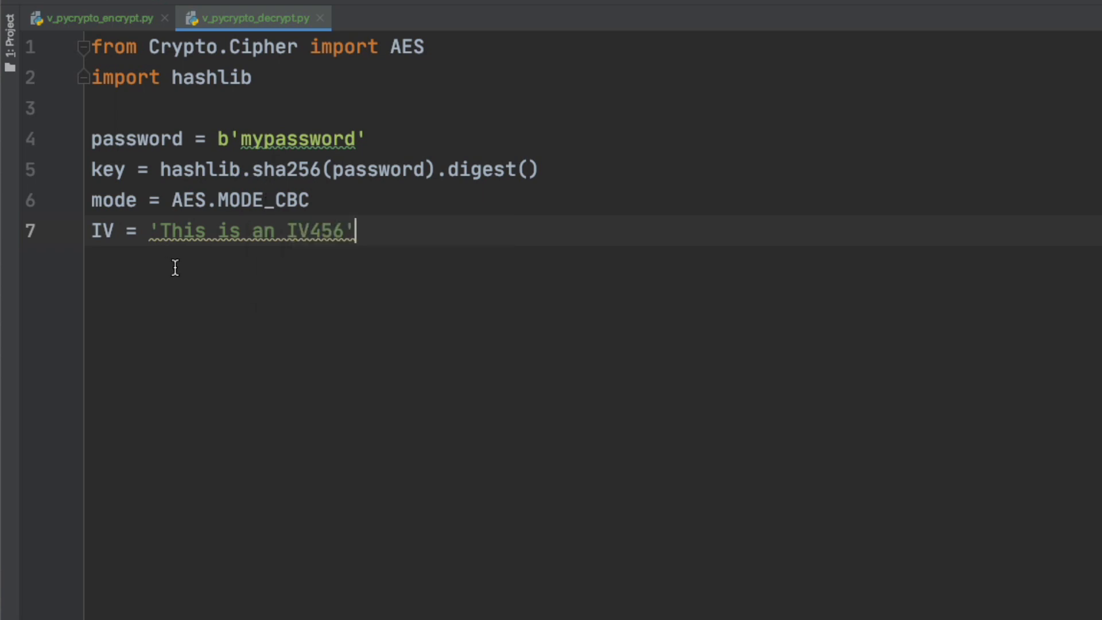
mouse_move(187, 313)
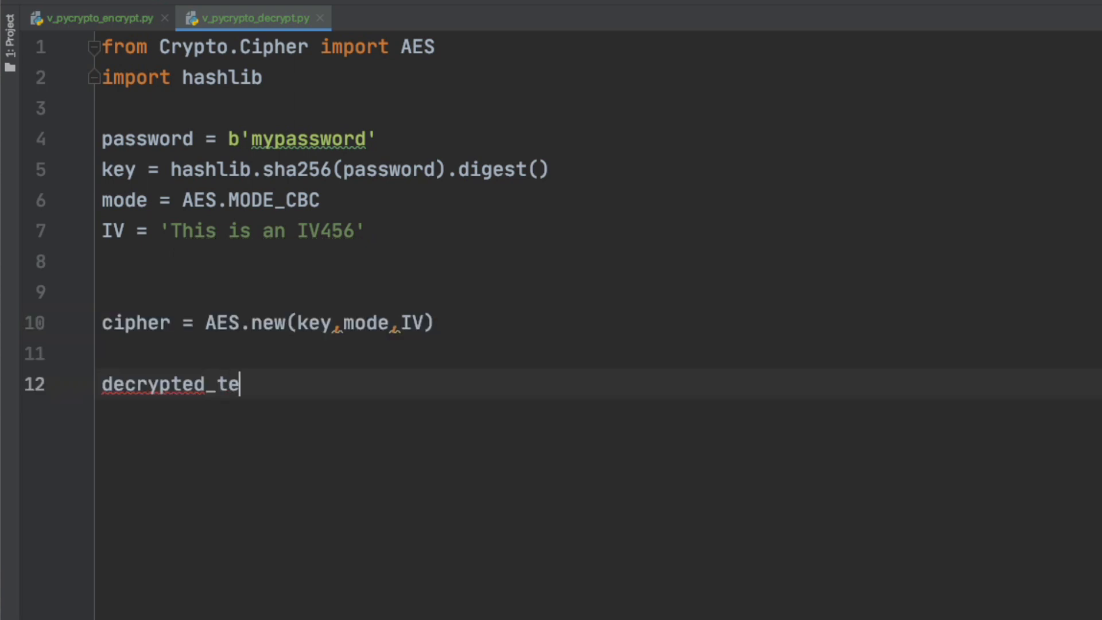
type("xt =")
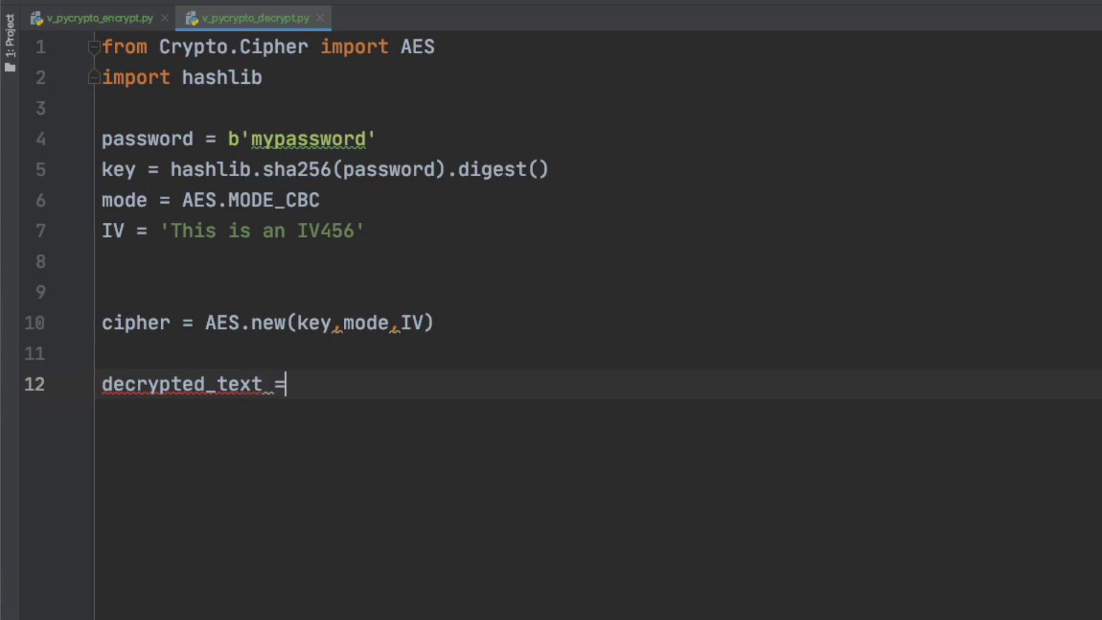
type("AE")
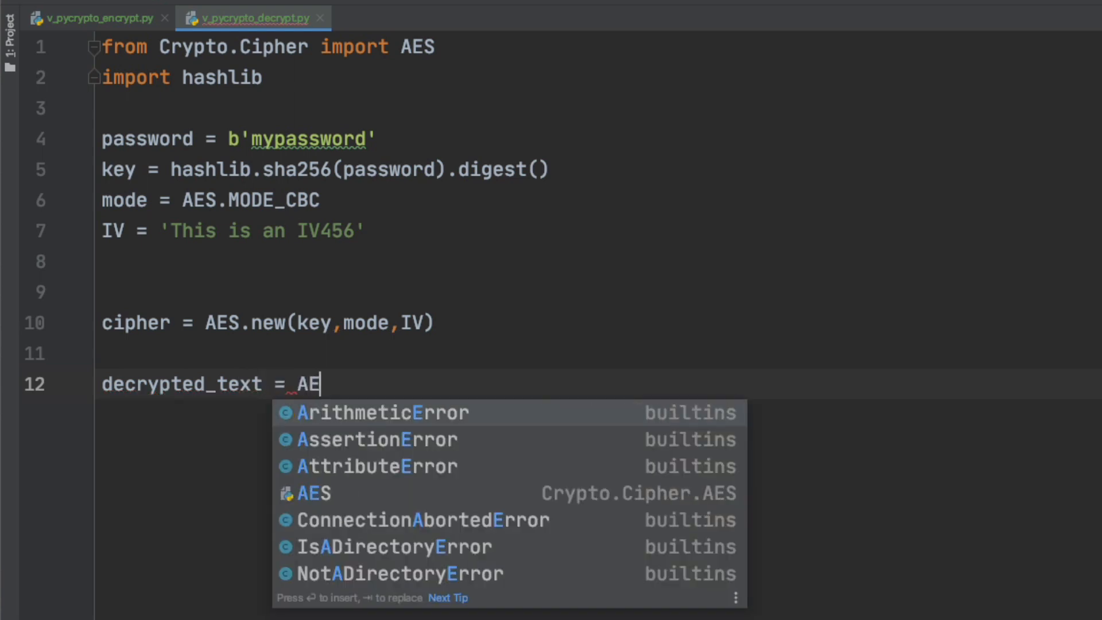
type("S.d")
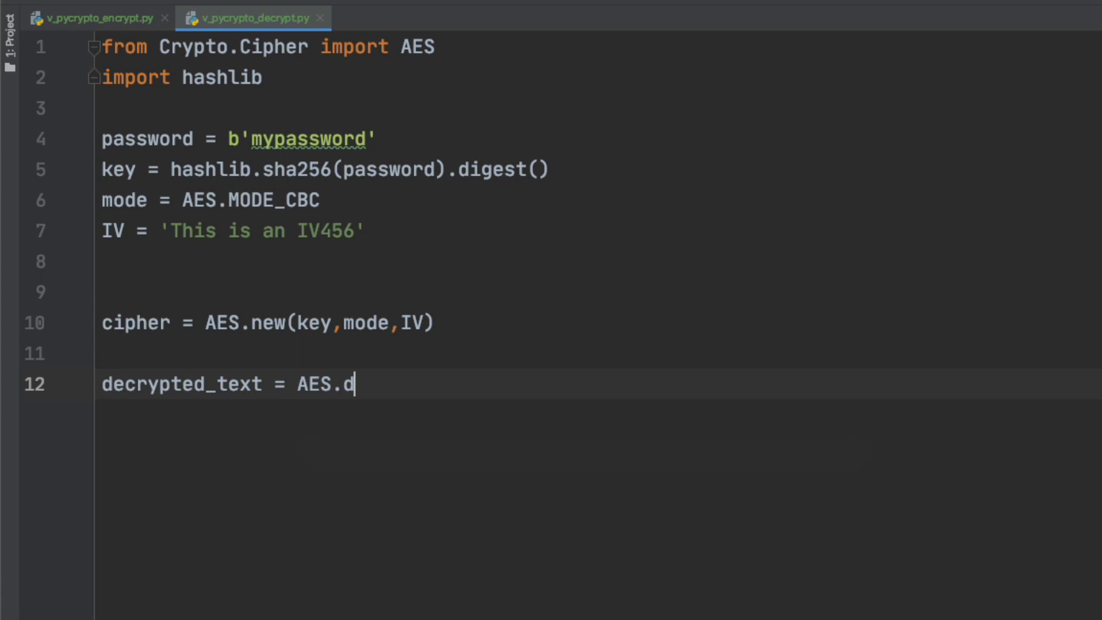
key("BackSpace")
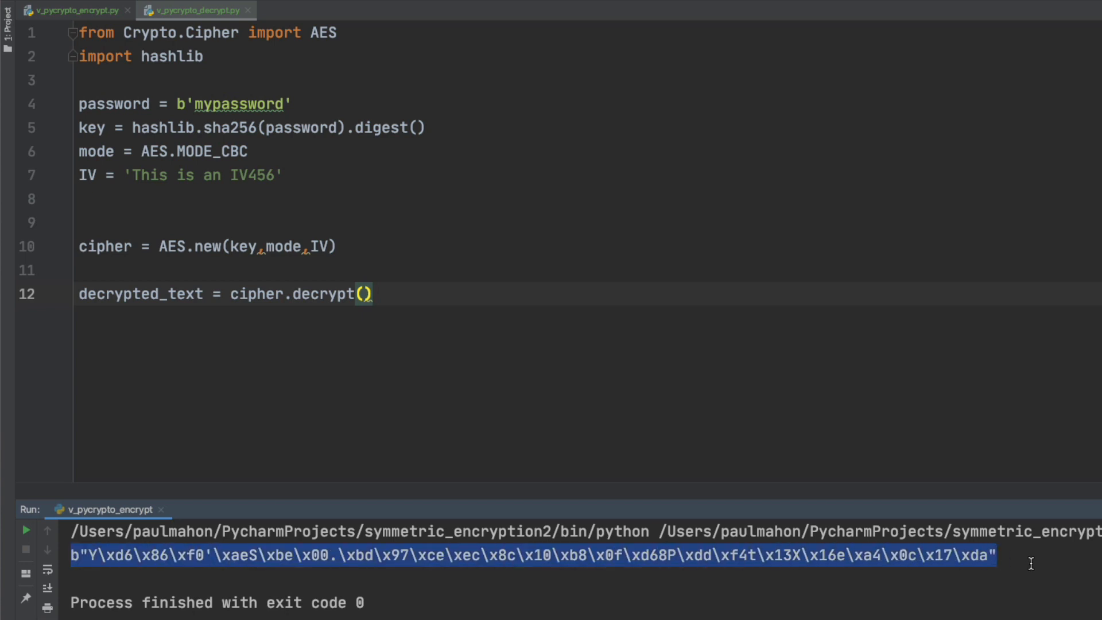
mouse_move(323, 290)
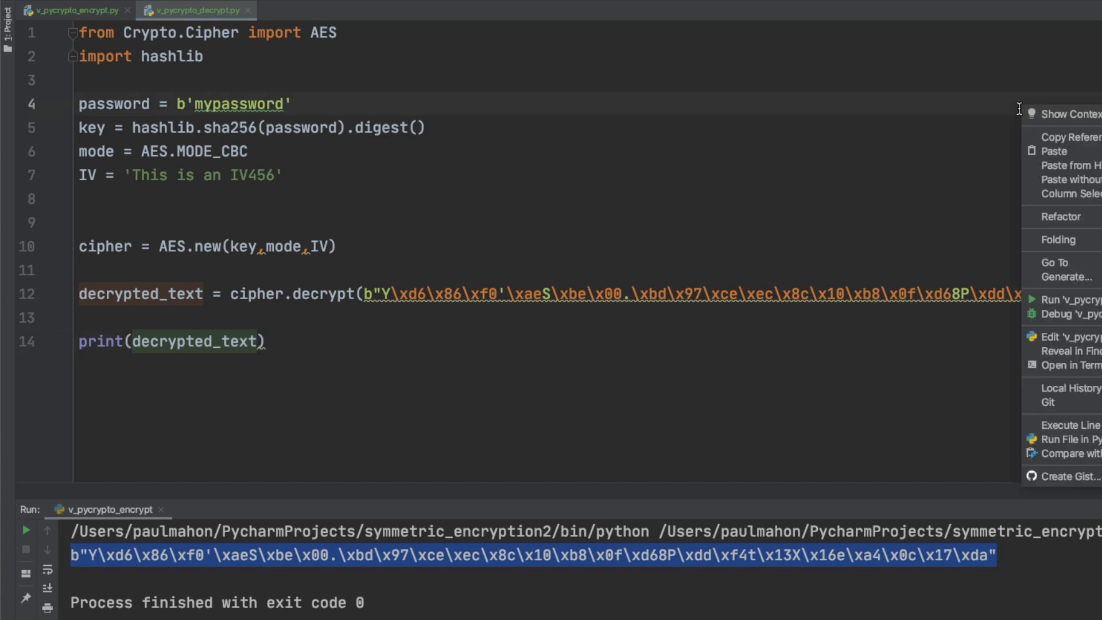
mouse_move(1065, 299)
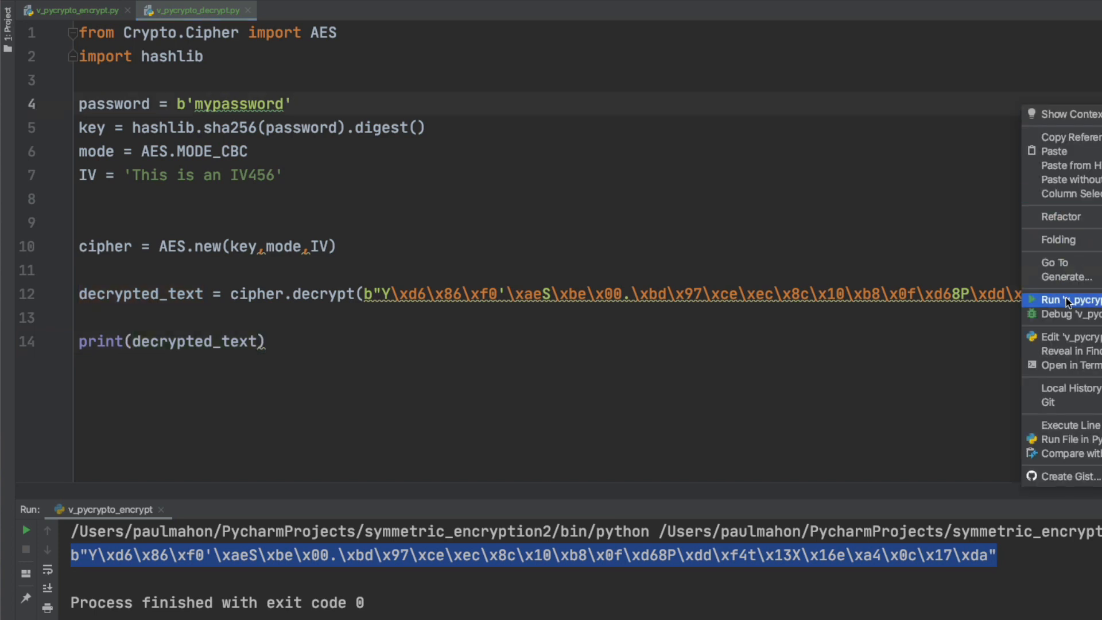
Run the decrypt script, then change the print to decrypted_text.rstrip().decode() and return to the encrypt script.
left_click(1073, 300)
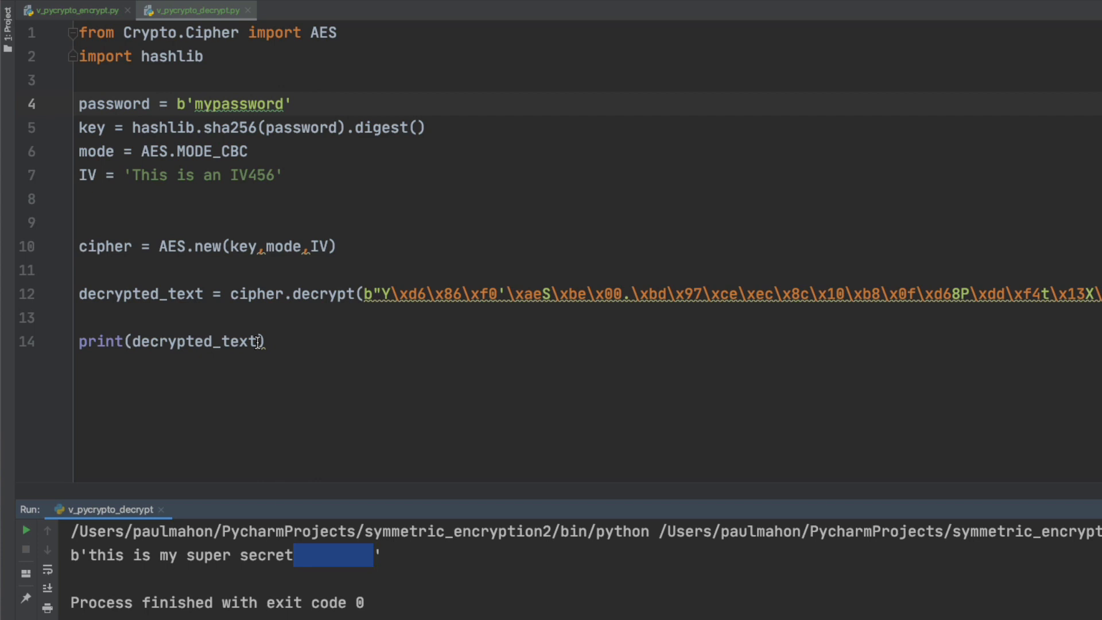
type(".")
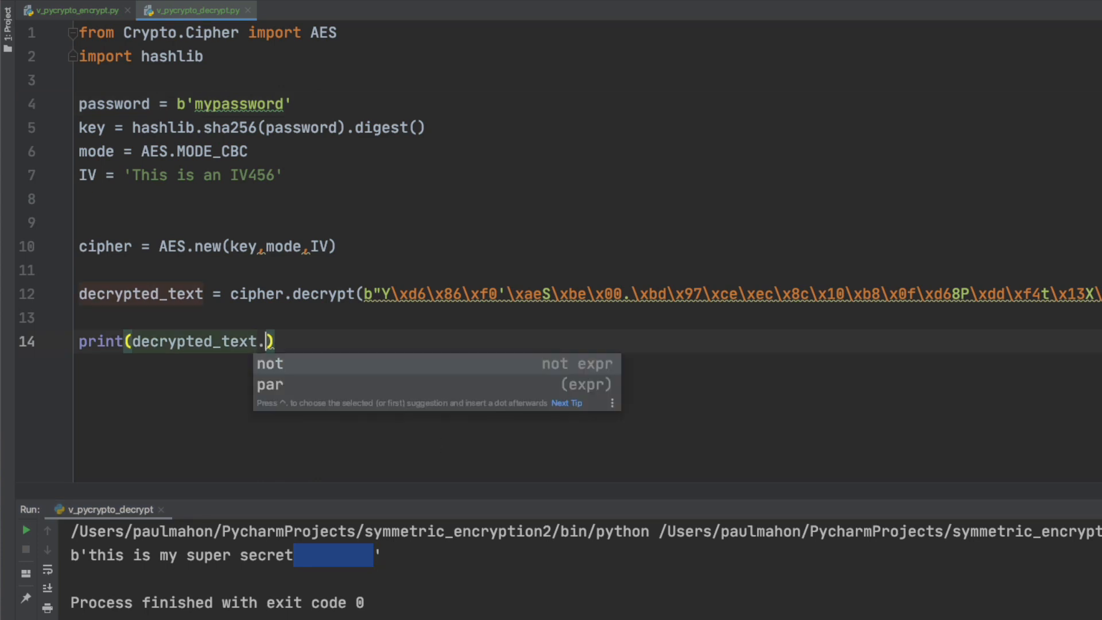
type("rstrip()")
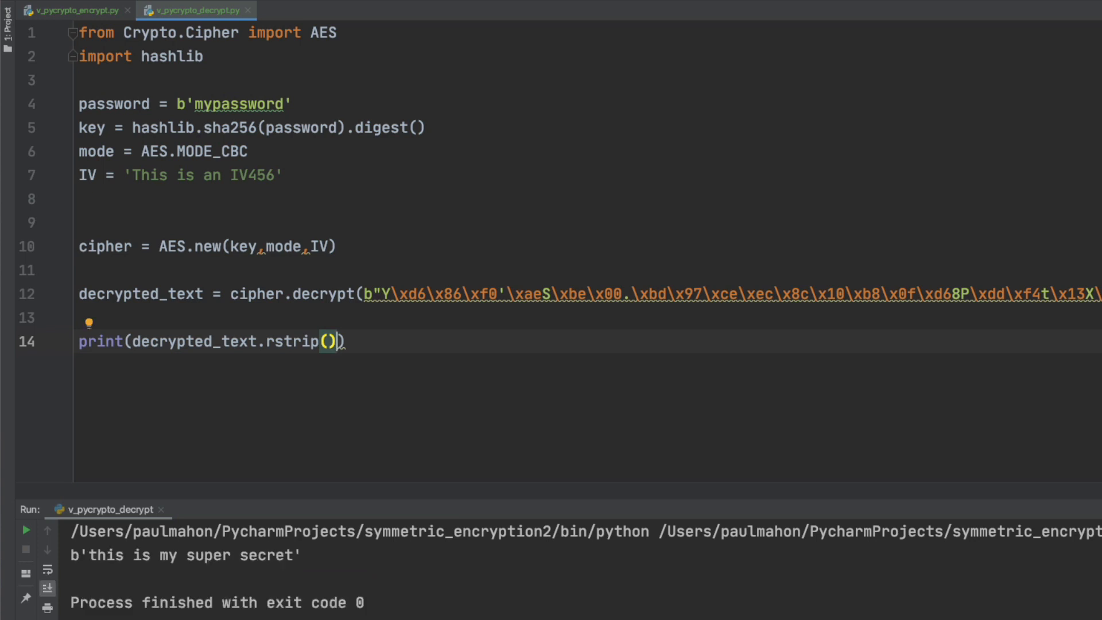
type(".decode")
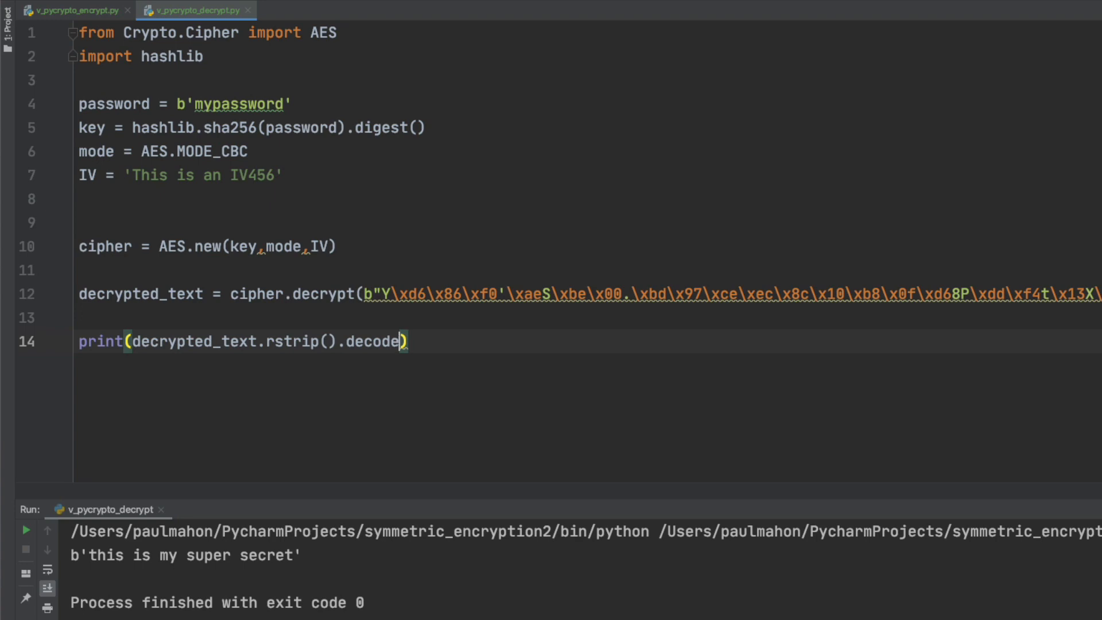
type("()")
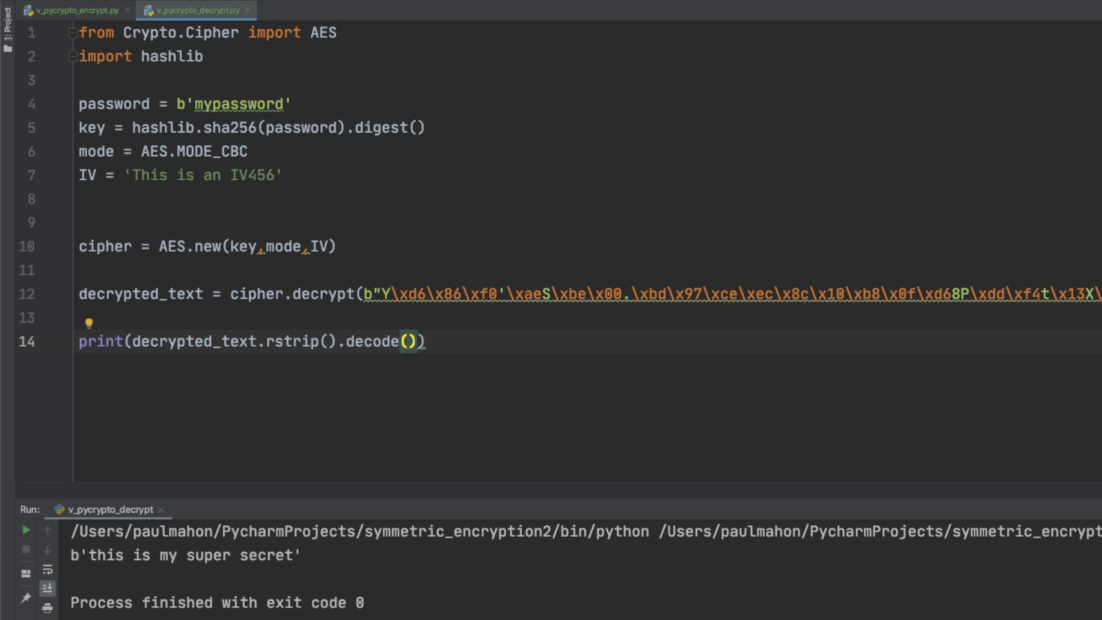
left_click(294, 10)
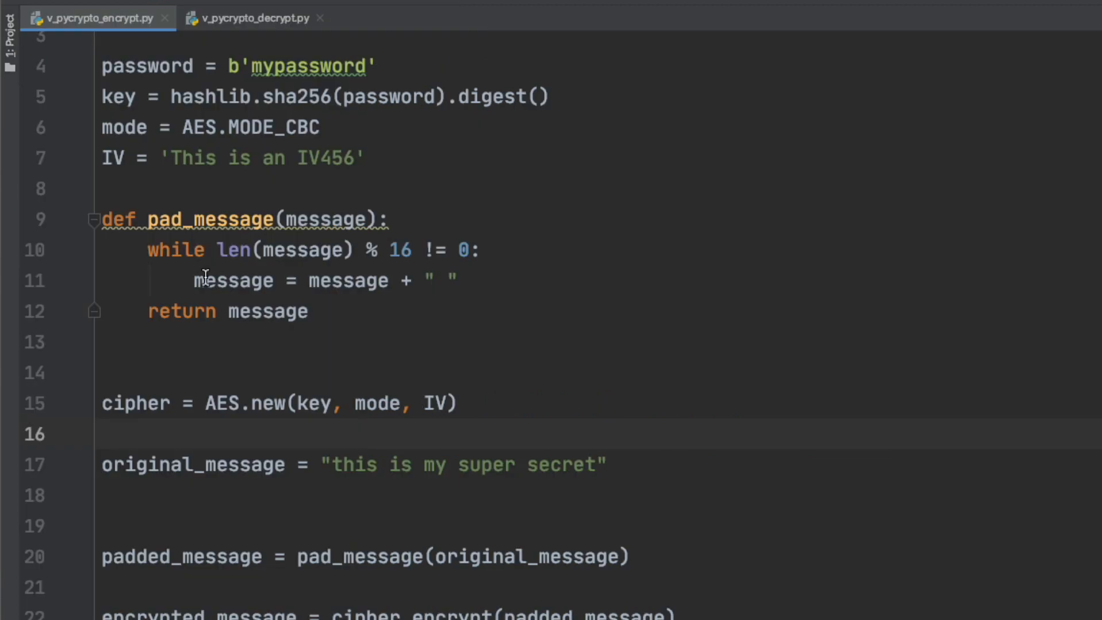
Replace the hard-coded original_message with a with open(...,'rb') block reading the Excel file into orig_file.
scroll("down", 3)
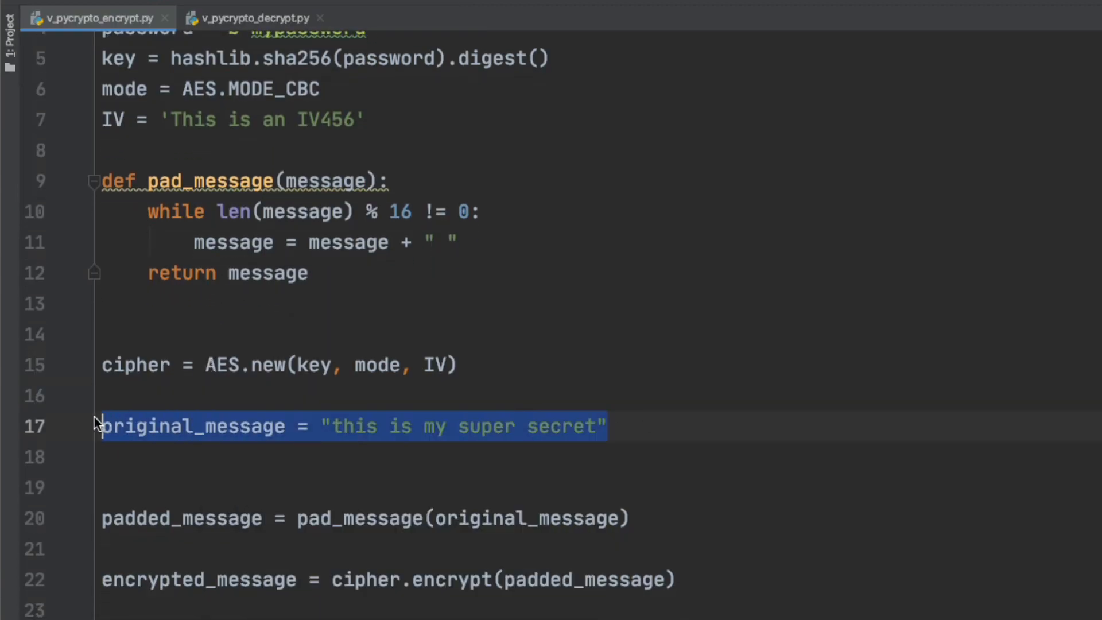
key("Delete")
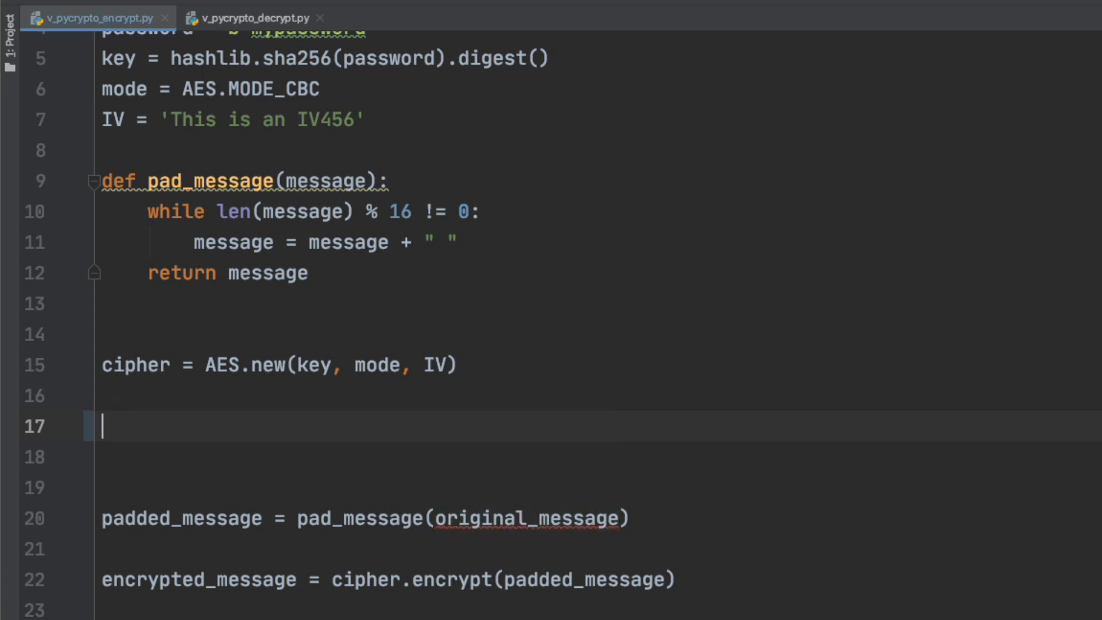
type("with open('my_secret_excel.xlsx','rb') as f:")
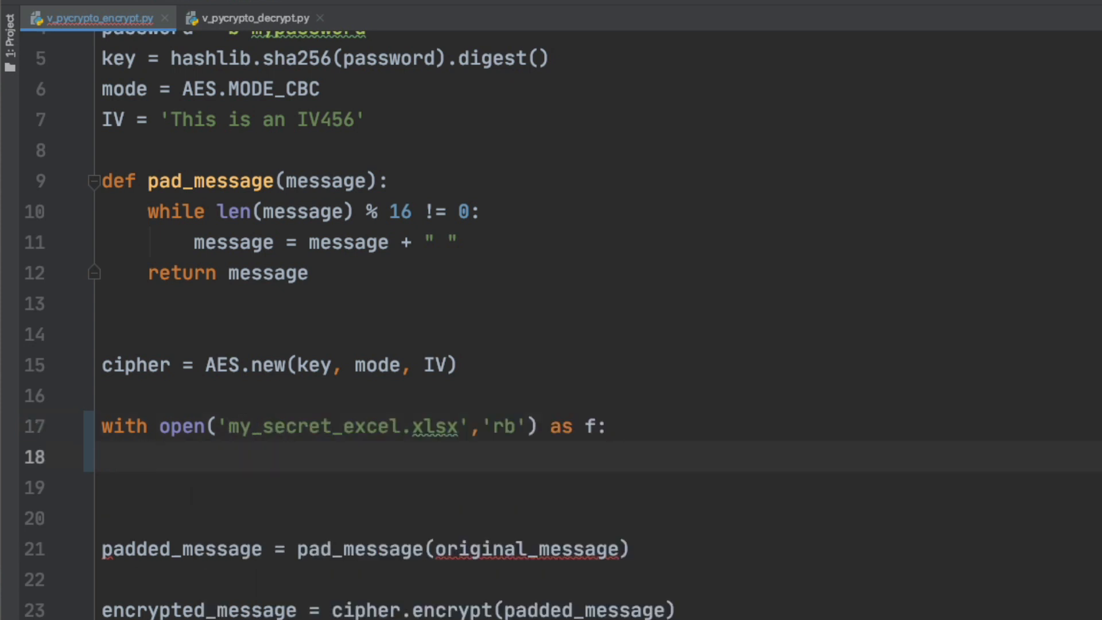
type("orig_")
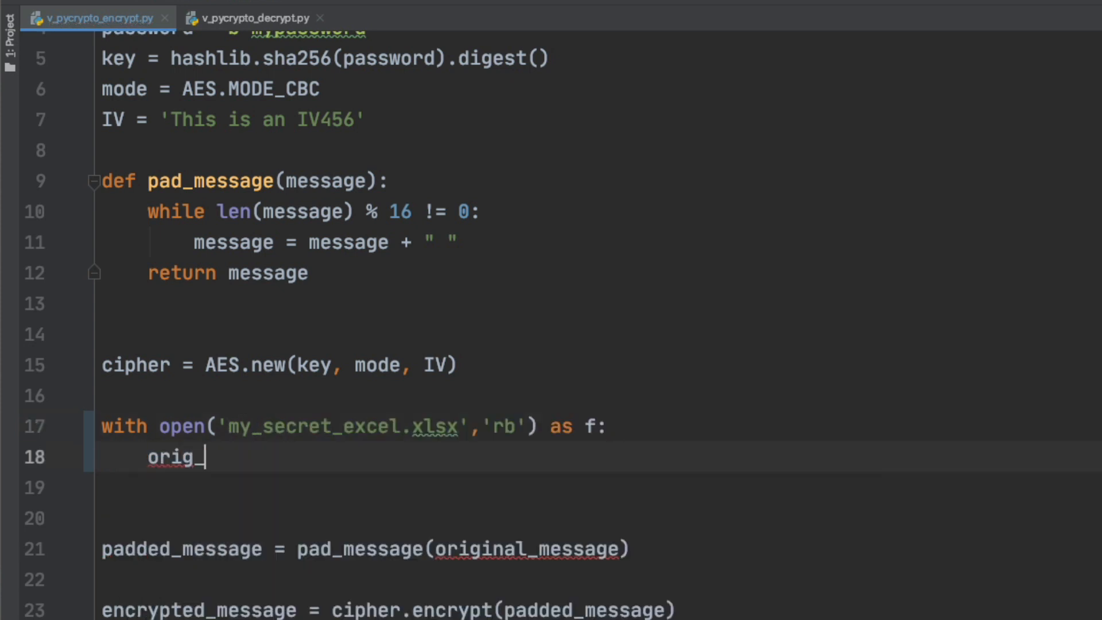
type("_file = f.read(")
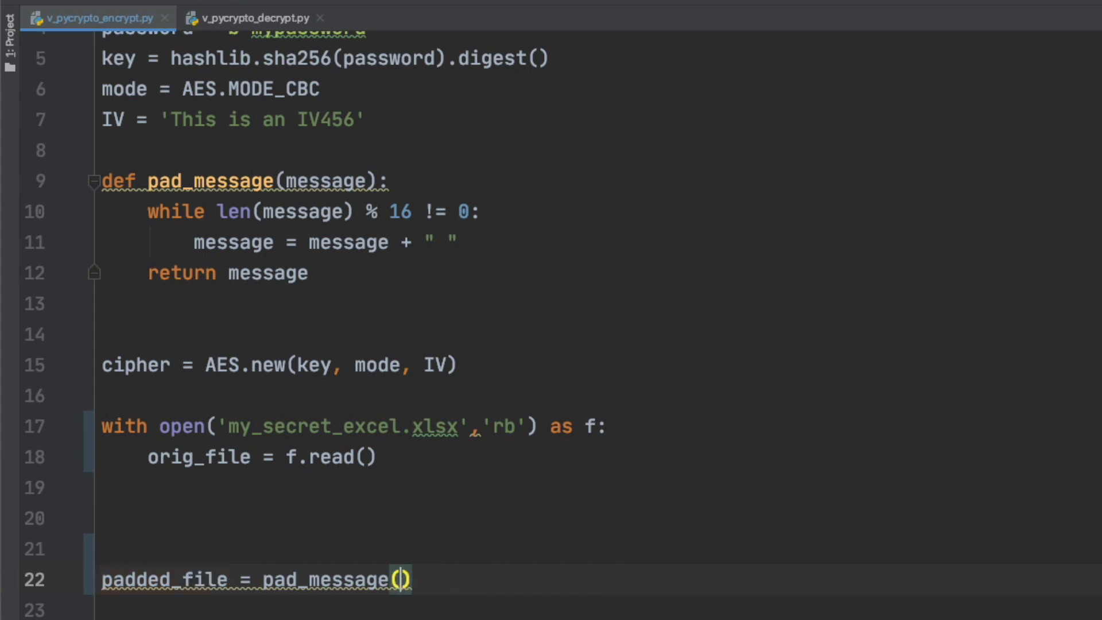
type("orig_file")
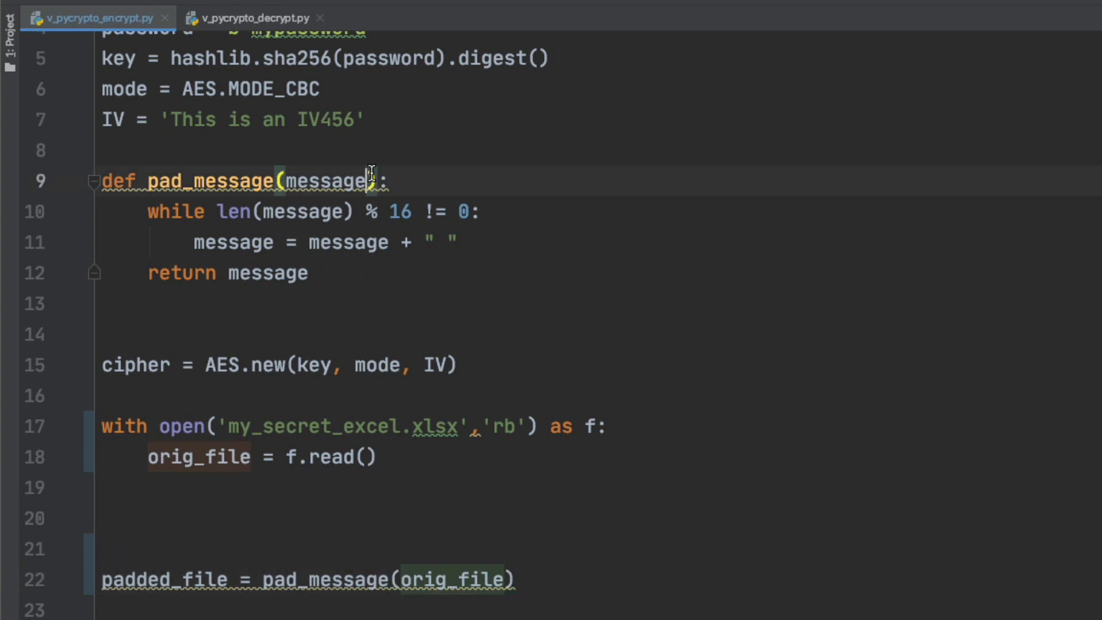
type("f")
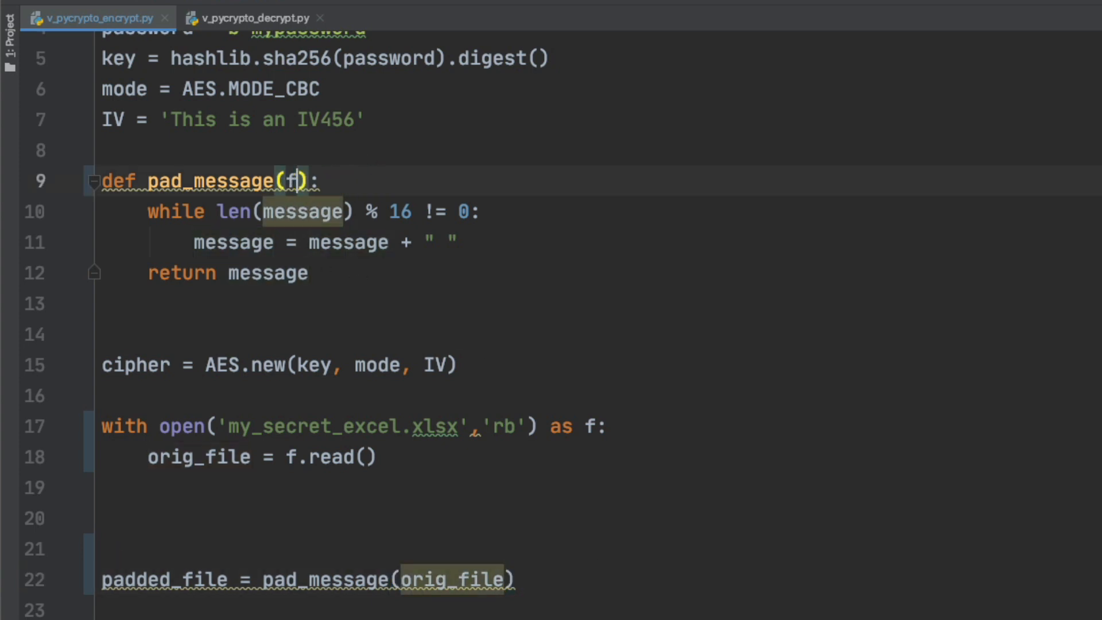
type("ile")
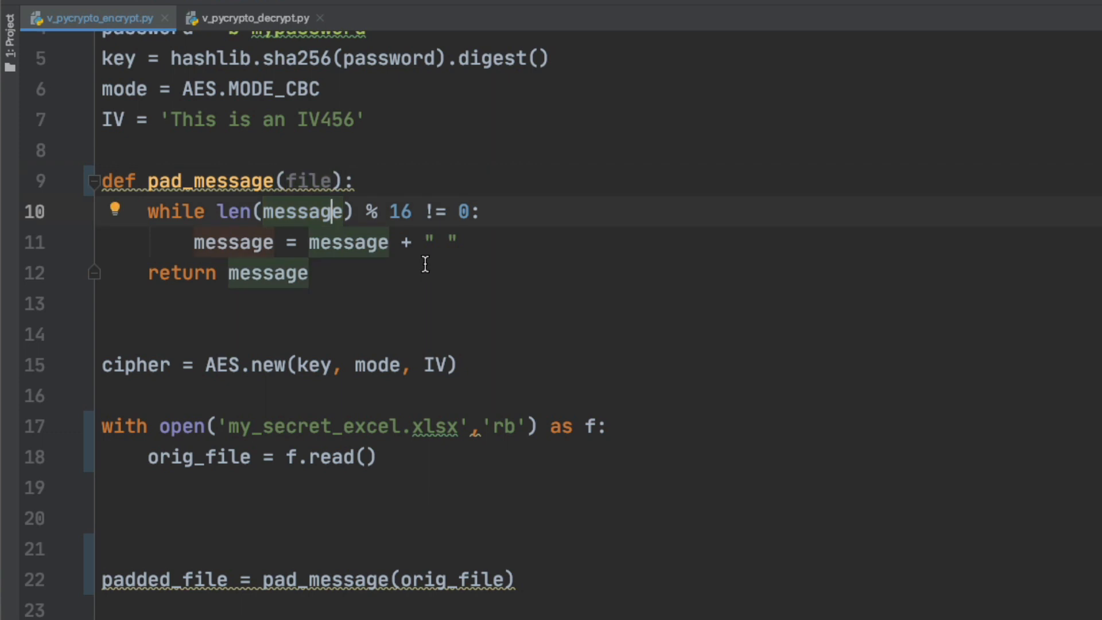
mouse_move(314, 211)
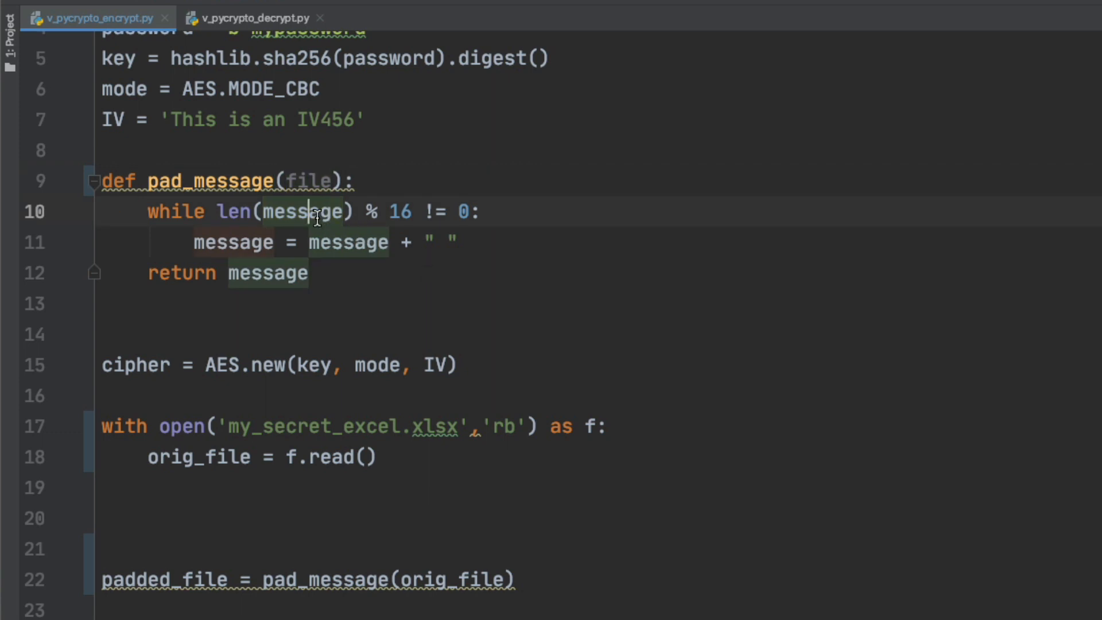
Rename pad_message's parameter message to file via Refactor and pad with b'0'.
right_click(315, 218)
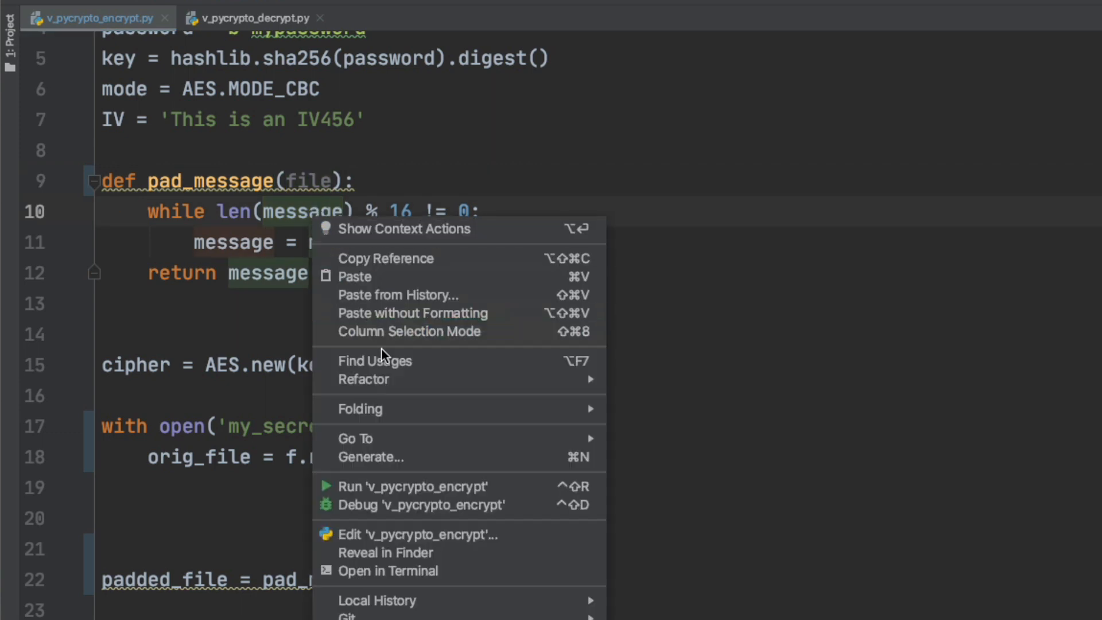
mouse_move(364, 380)
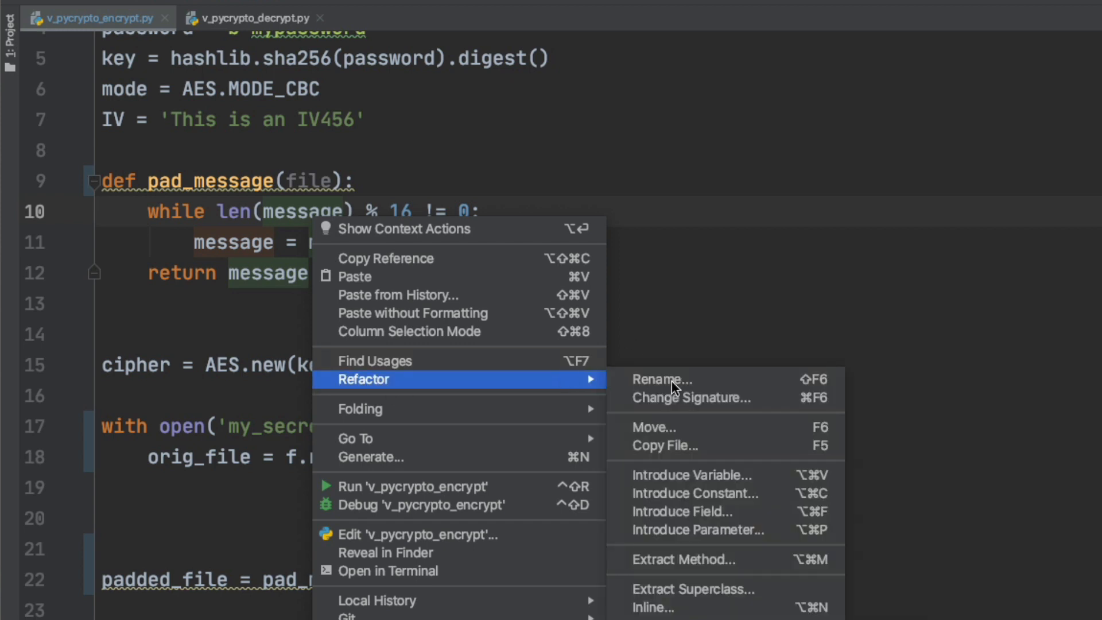
left_click(661, 380)
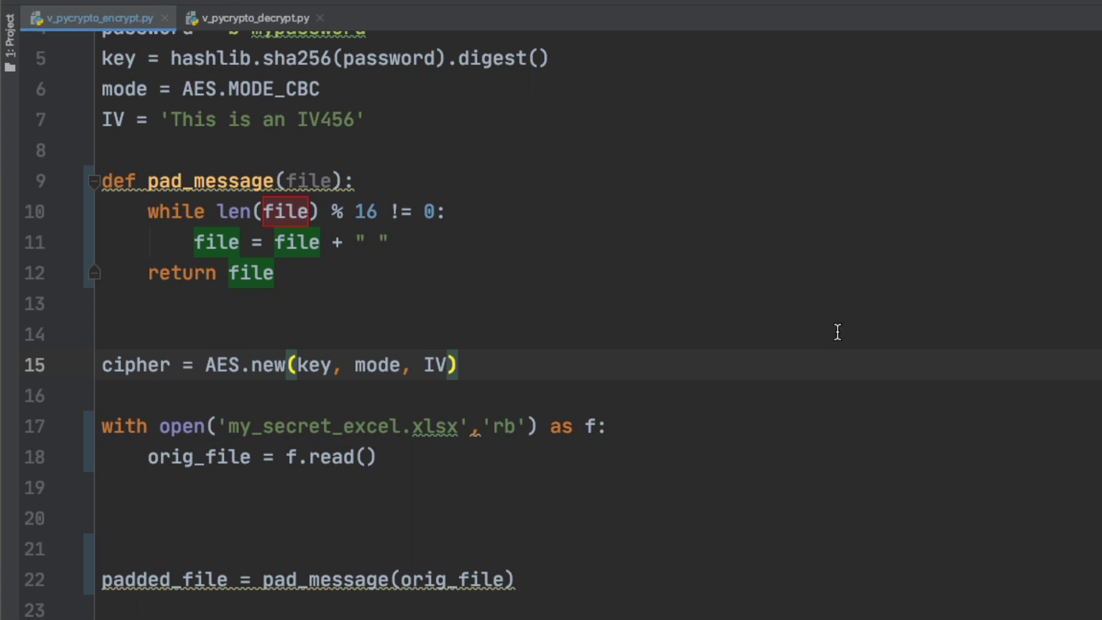
type("b'0'")
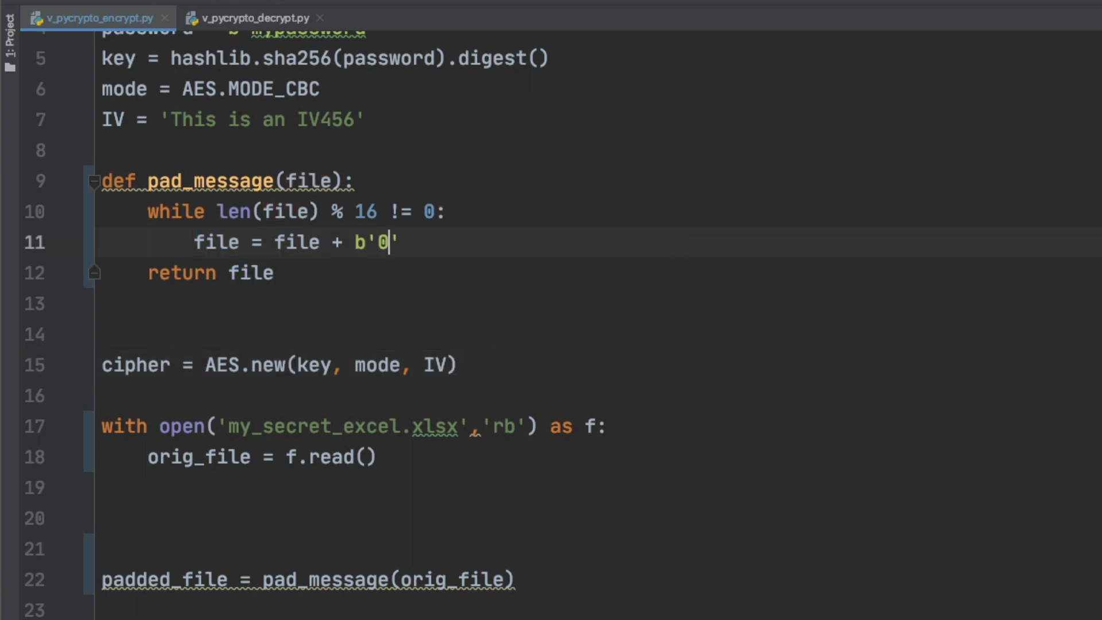
mouse_move(395, 432)
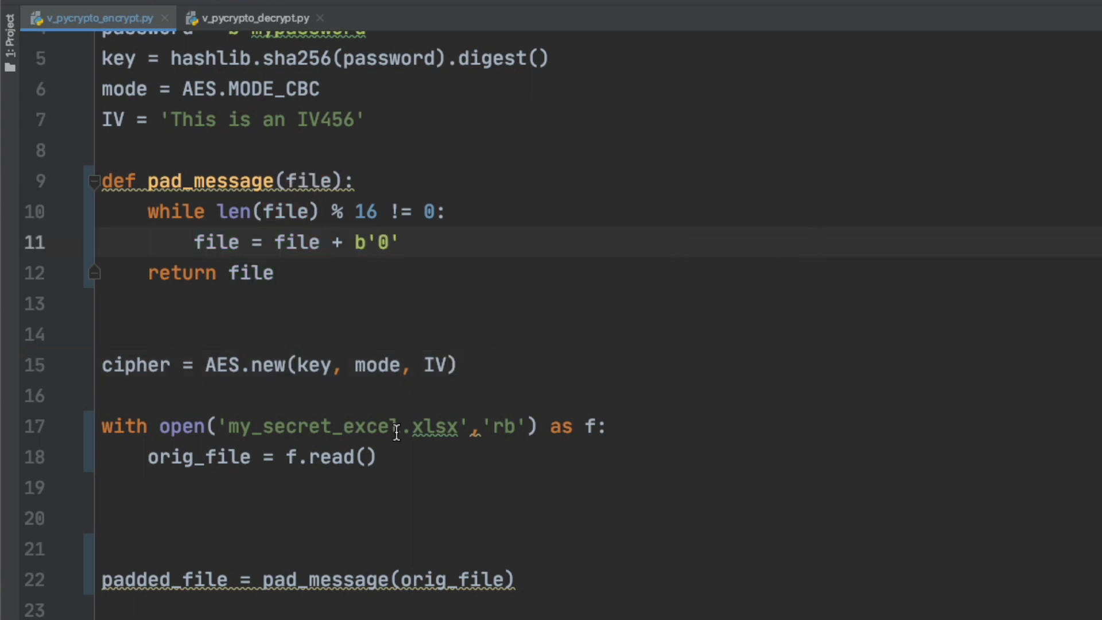
scroll("down", 3)
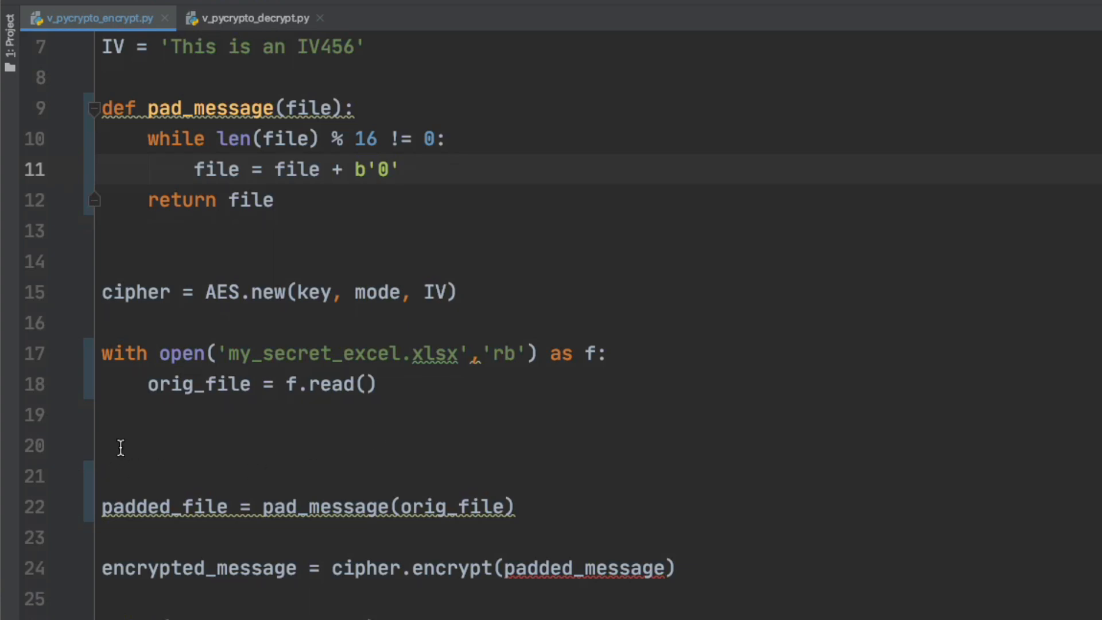
mouse_move(347, 526)
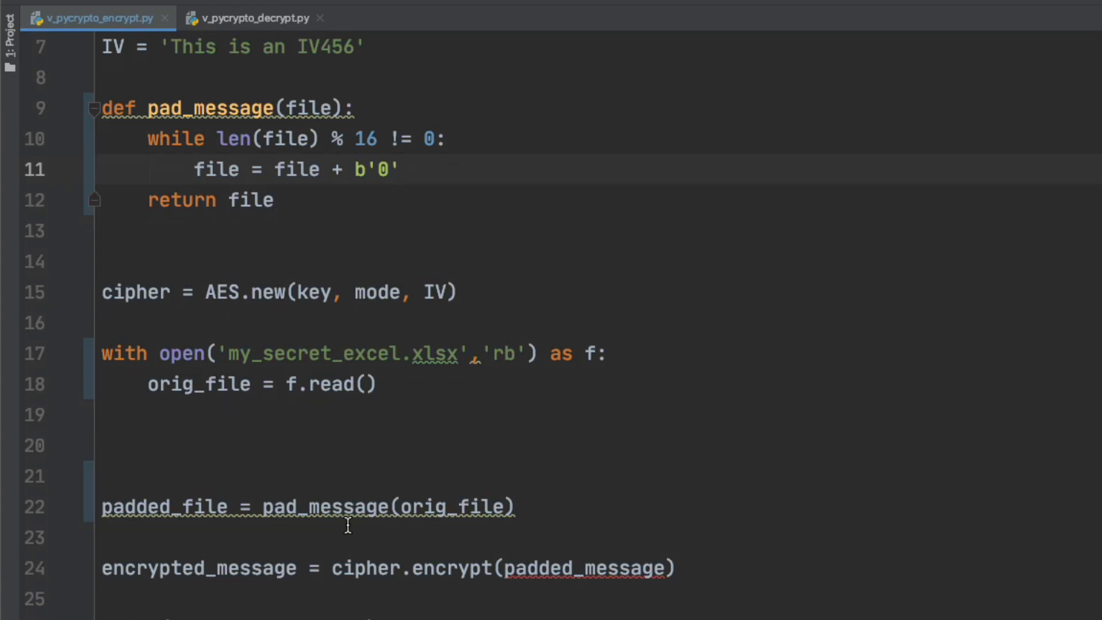
left_click(25, 529)
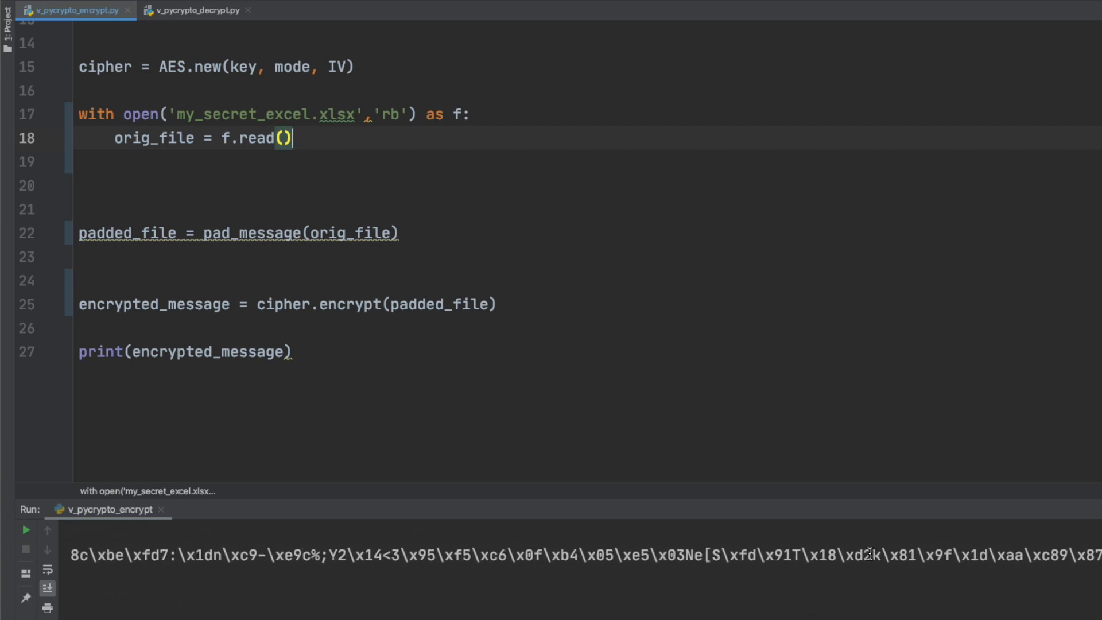
Run the script to print the encrypted bytes, then begin a with open block to write them to a file.
left_click(26, 529)
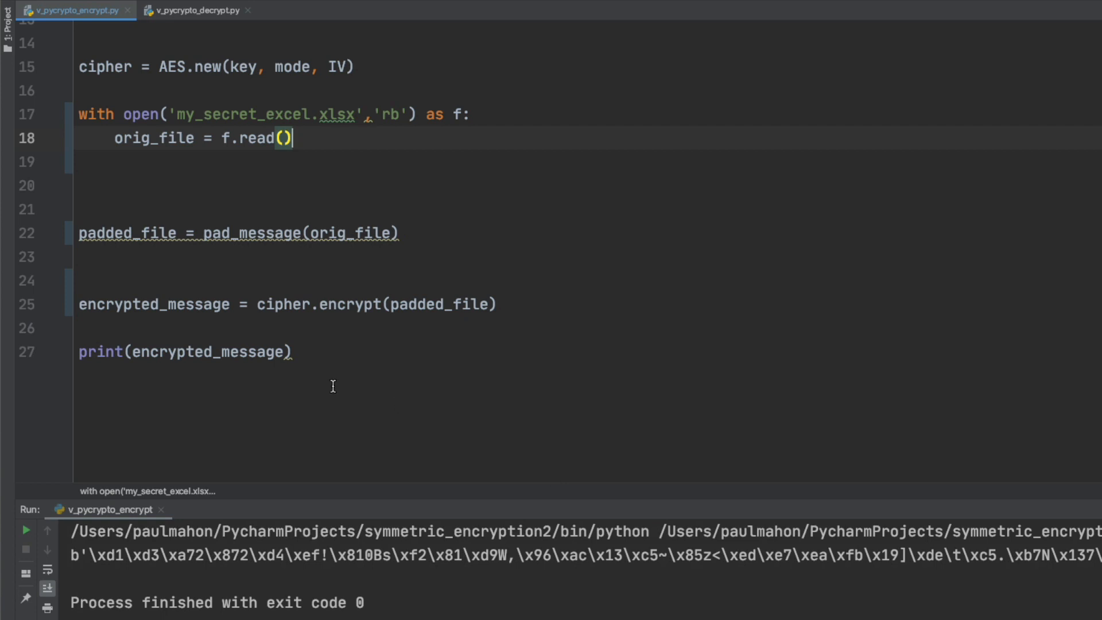
scroll("up", 3)
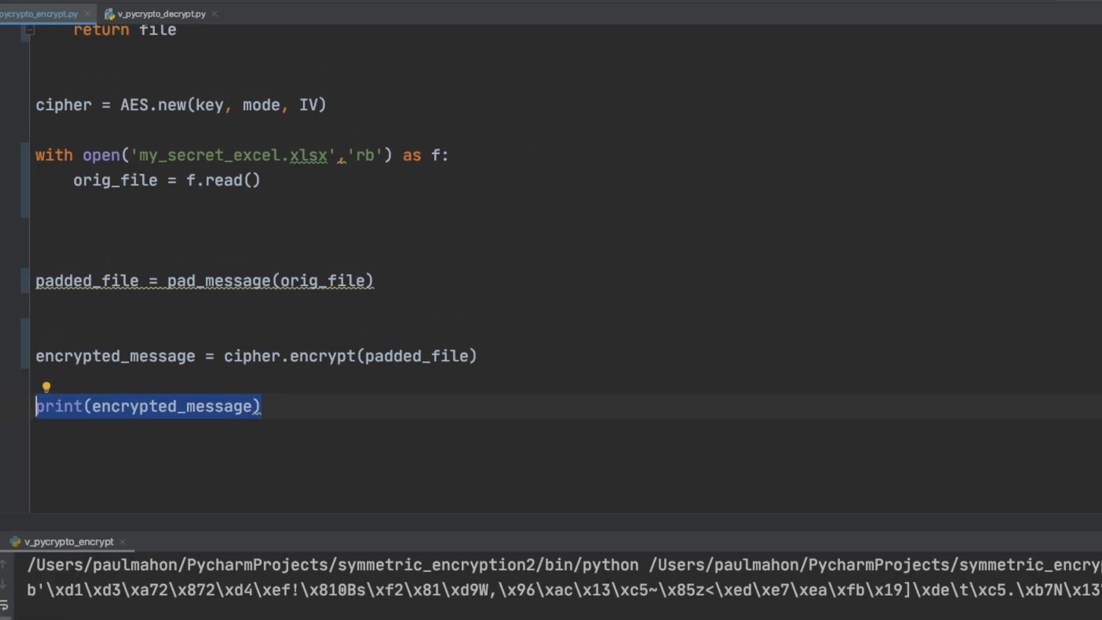
type("with ope")
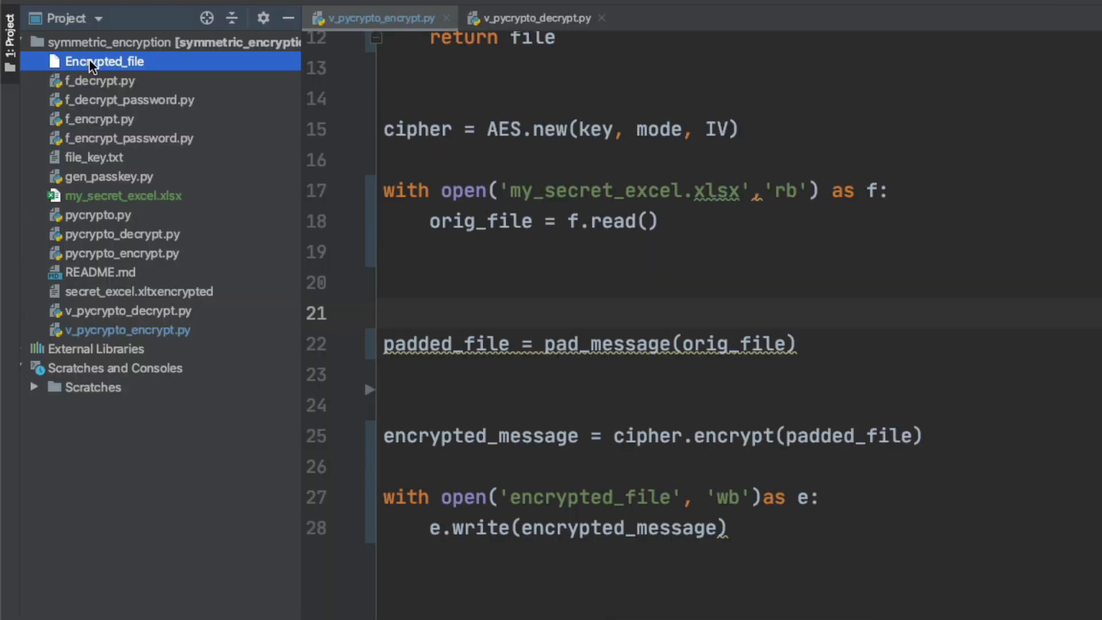
Inspect the generated Encrypted_file's garbled binary contents and hide the Project panel.
double_click(105, 61)
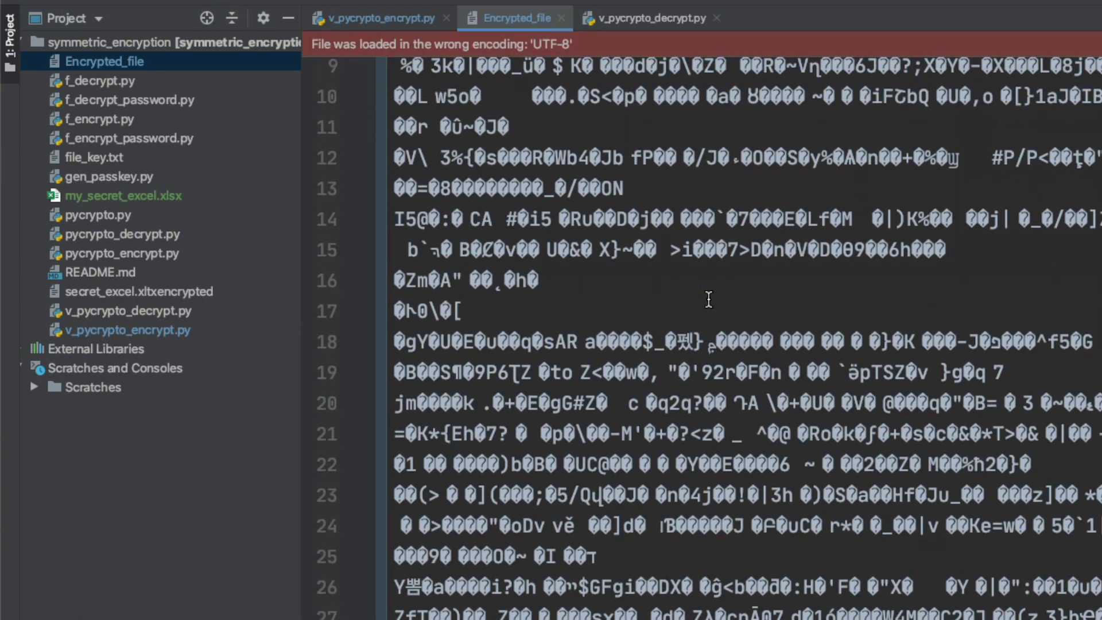
scroll("up", 3)
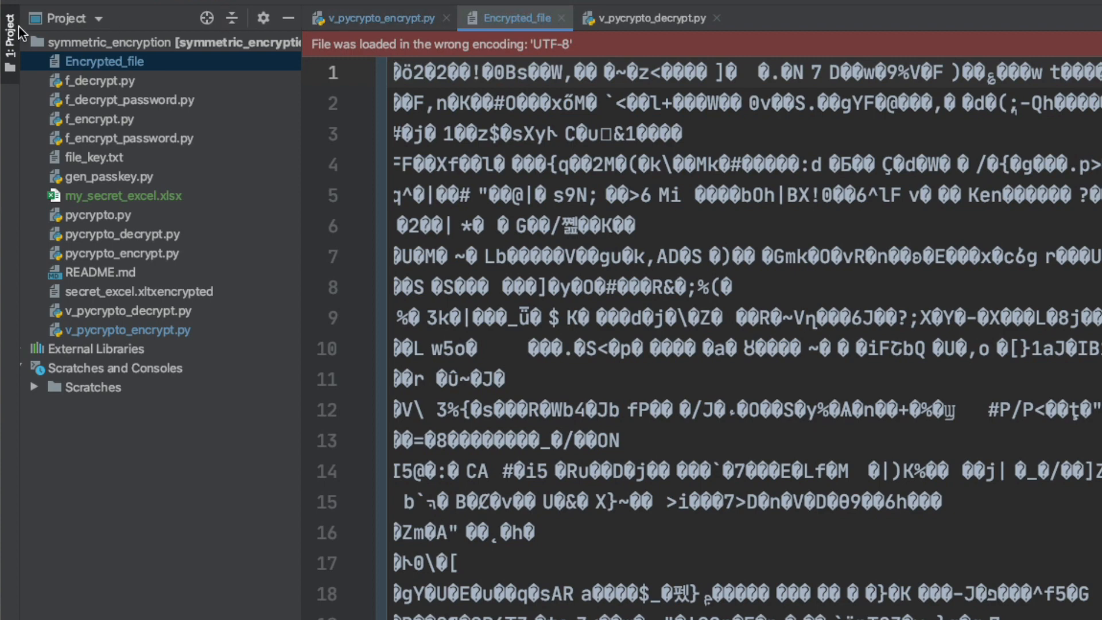
left_click(9, 26)
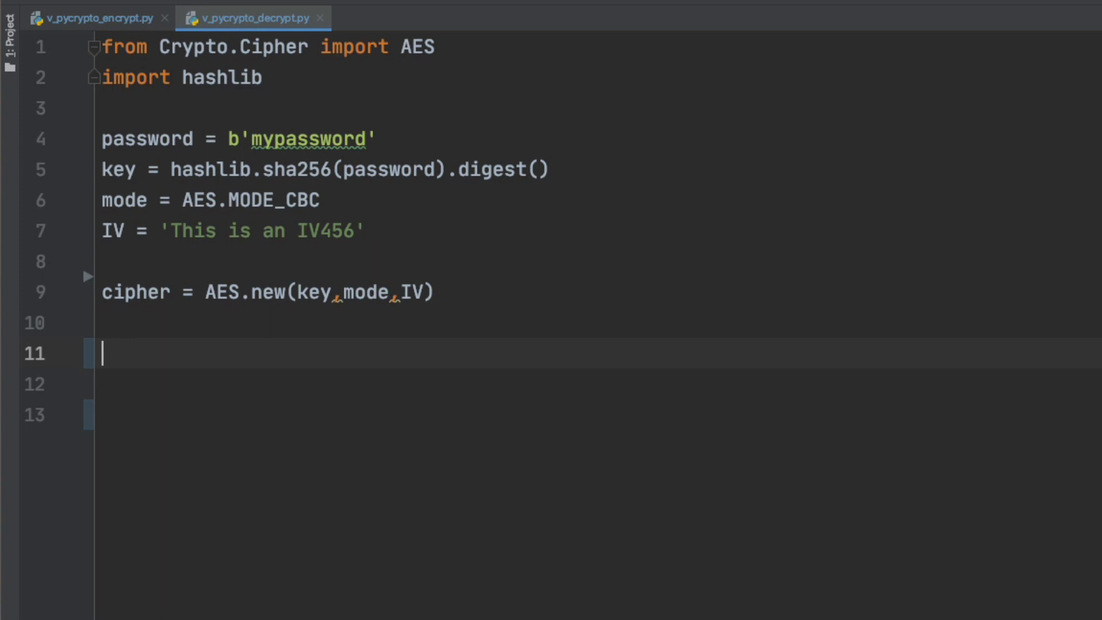
Read Encrypted_file in 'rb' mode as e into encrypted_file = e.read().
type("with open('Encrypted_file')")
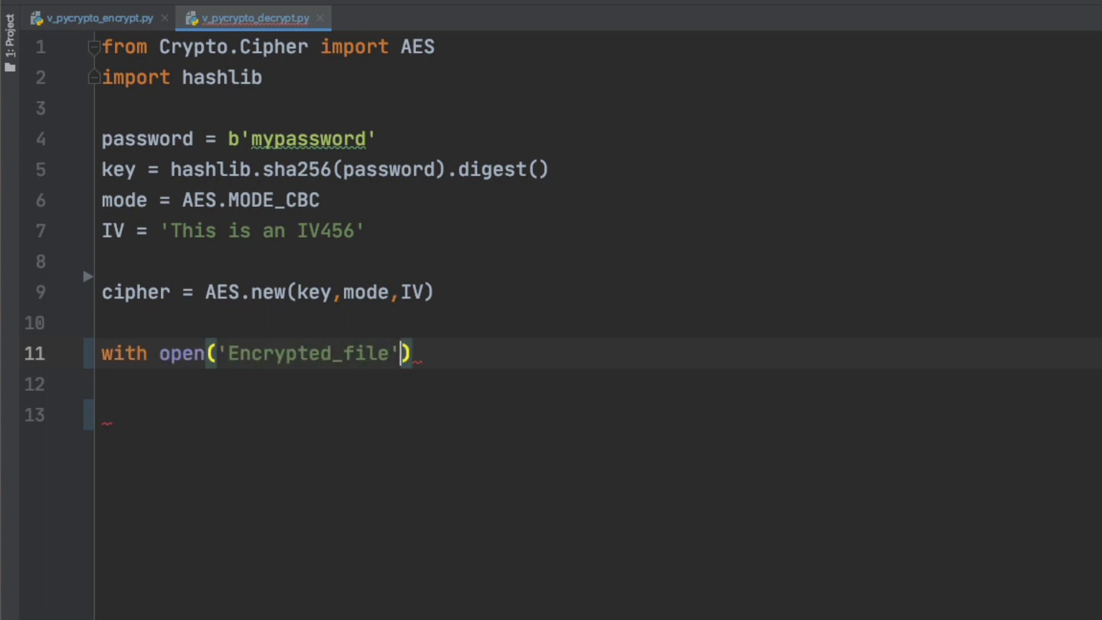
type(",rb")
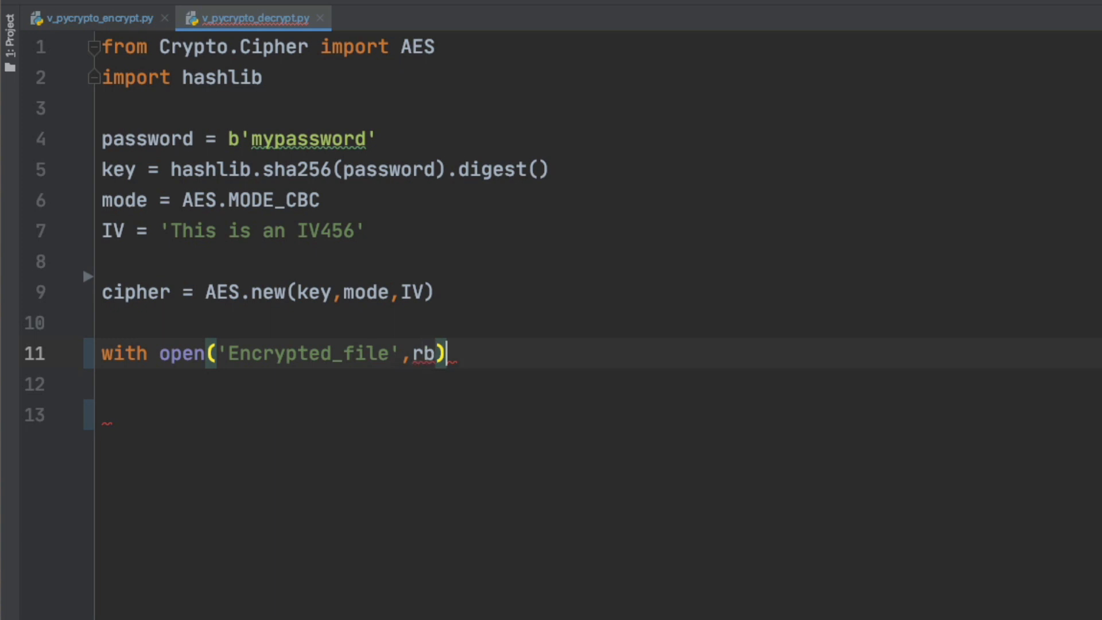
type("as")
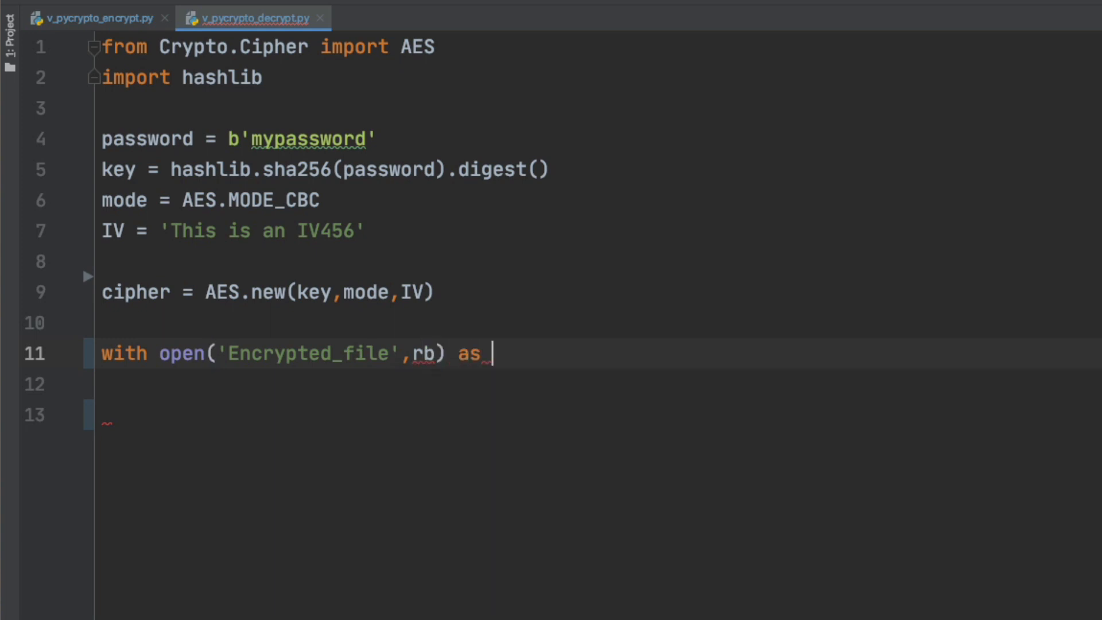
type("e:")
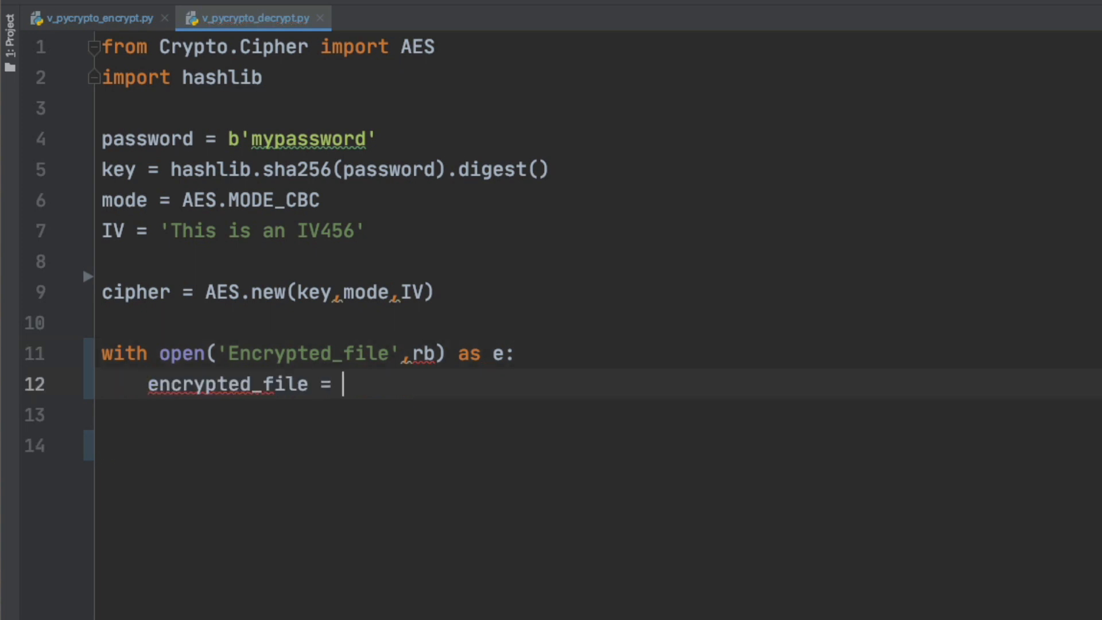
type("e.read(")
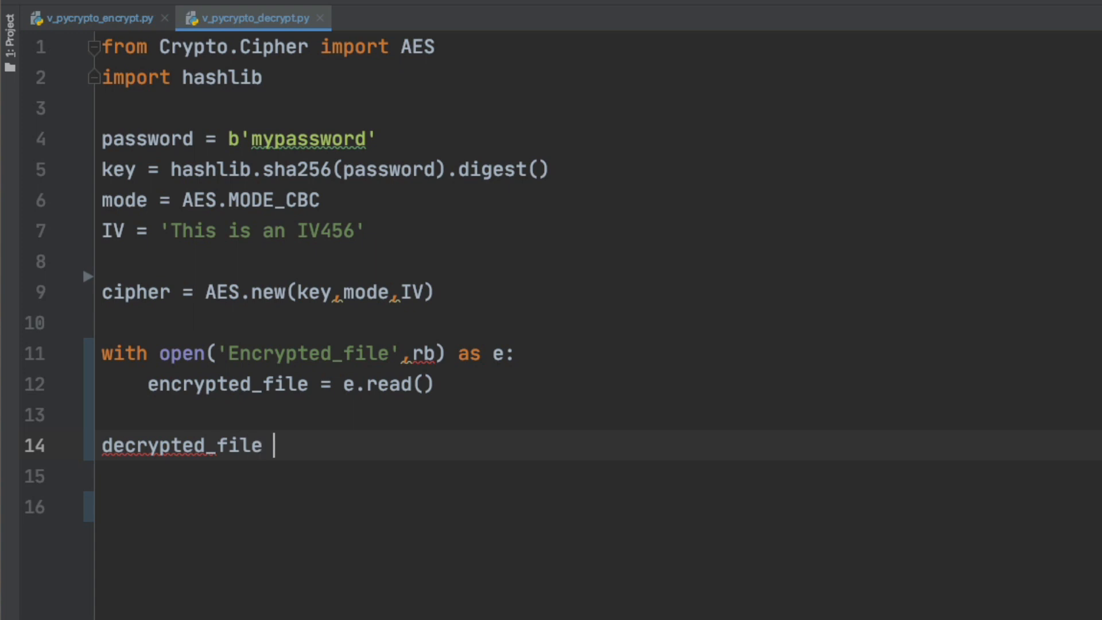
Set decrypted_file = cipher.decrypt(encrypted_file) and begin a new with open() line below it.
type("= cipher")
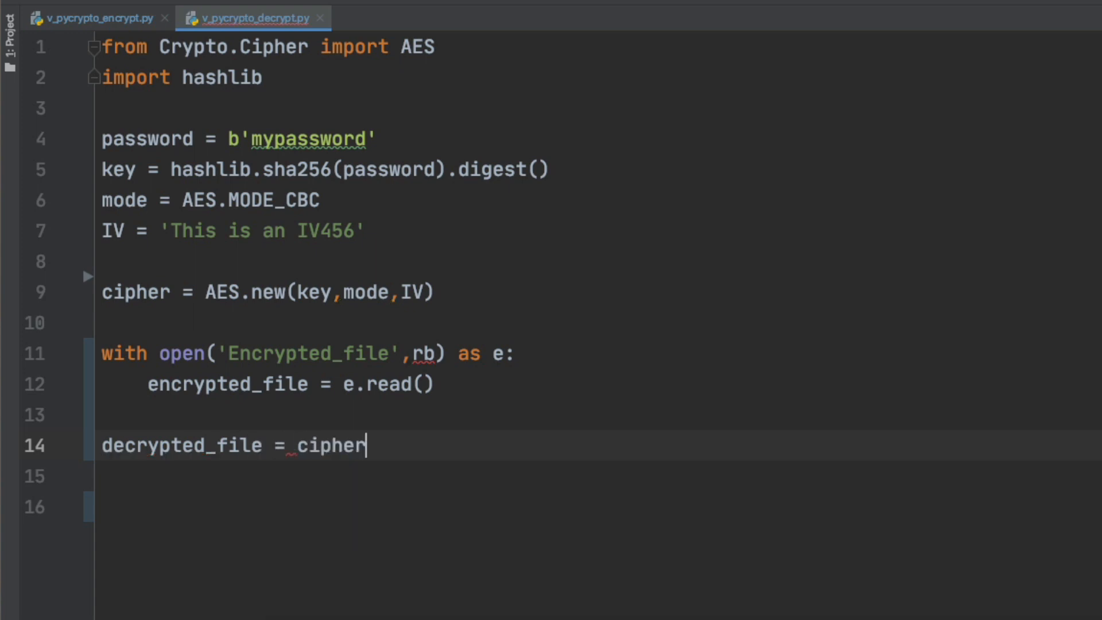
type(".A")
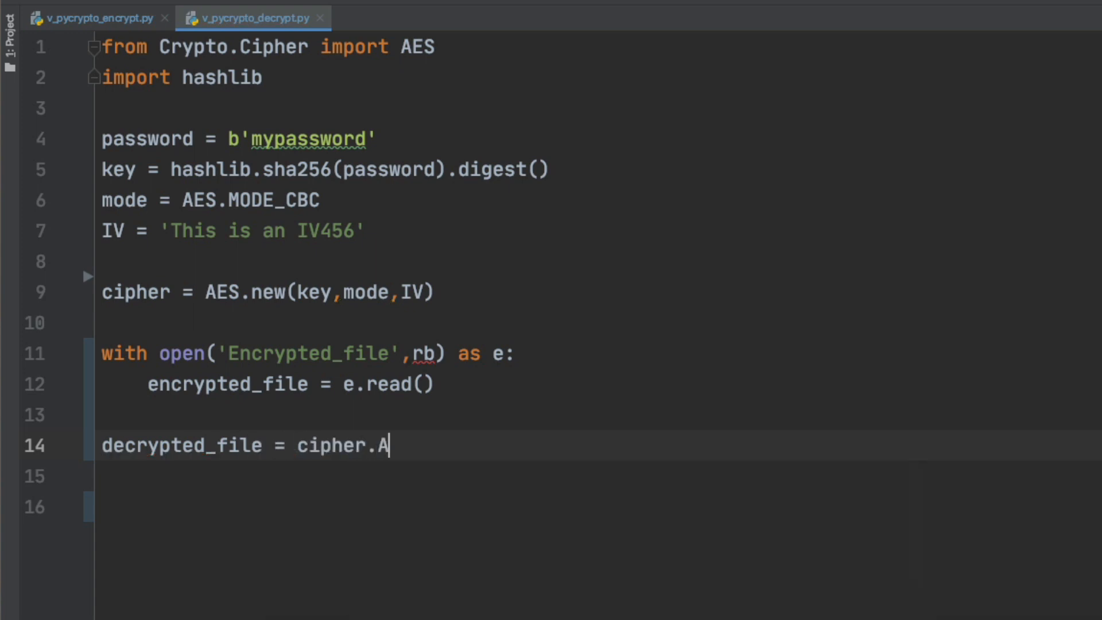
type("decrypt(en")
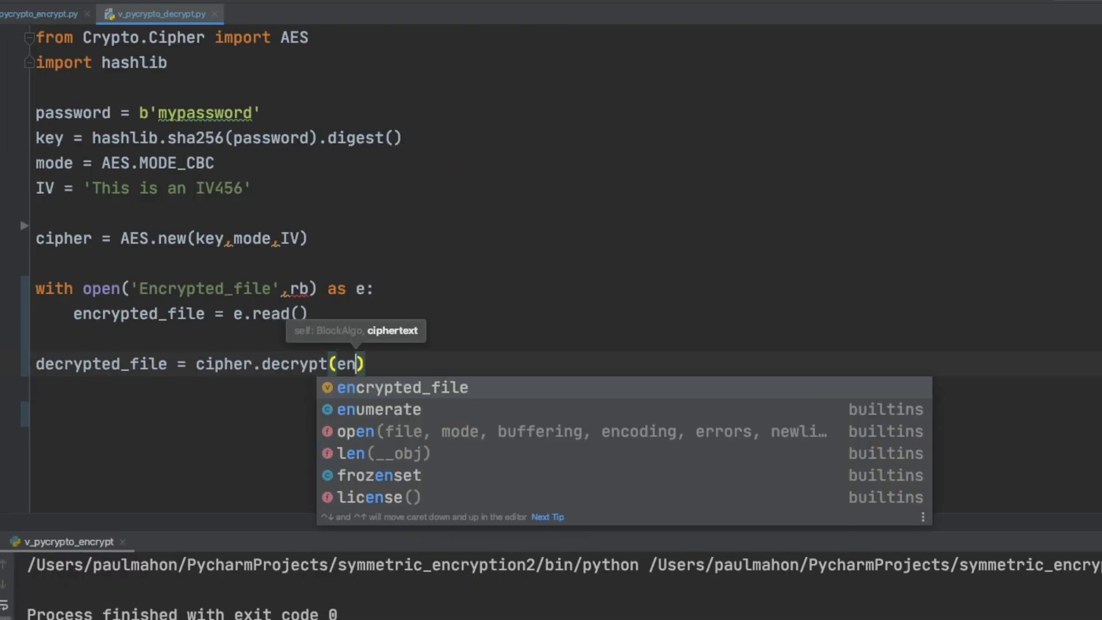
left_click(402, 387)
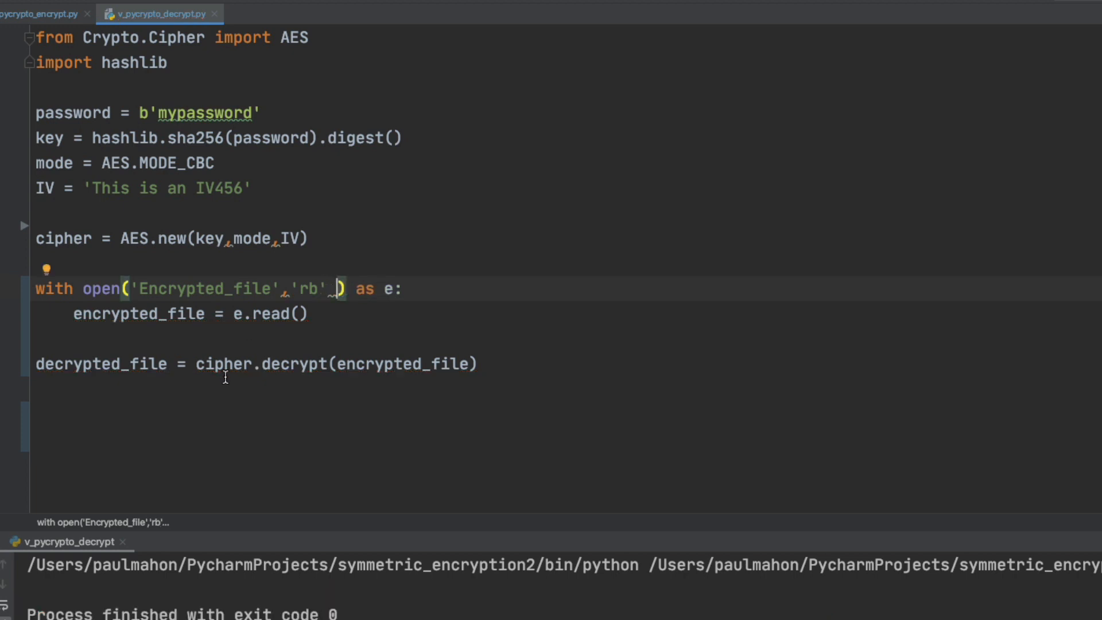
left_click(110, 413)
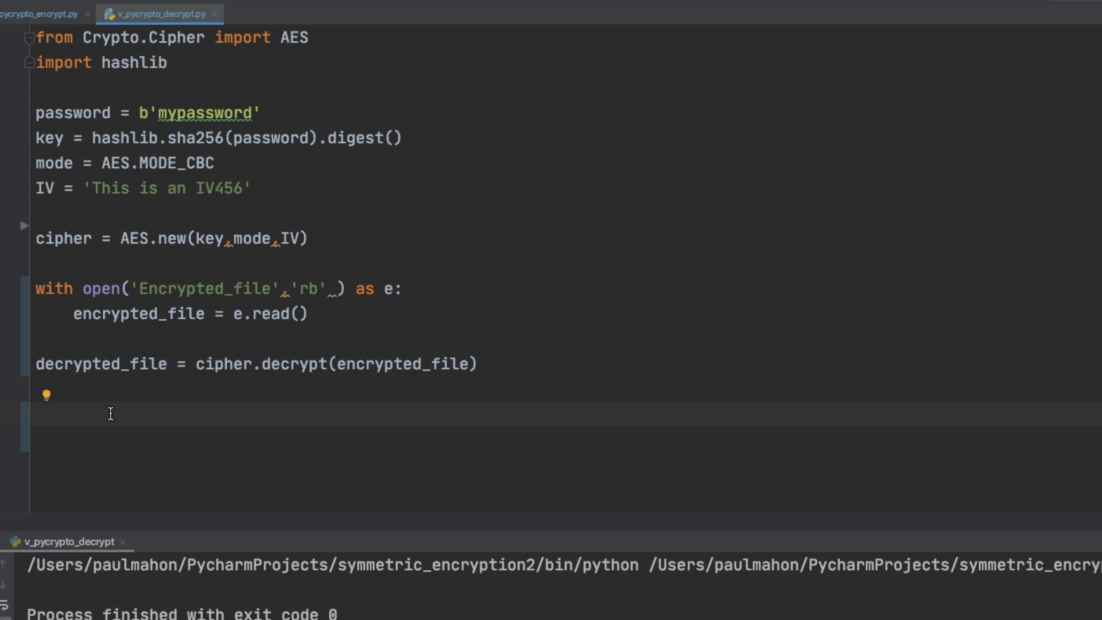
type("with open(")
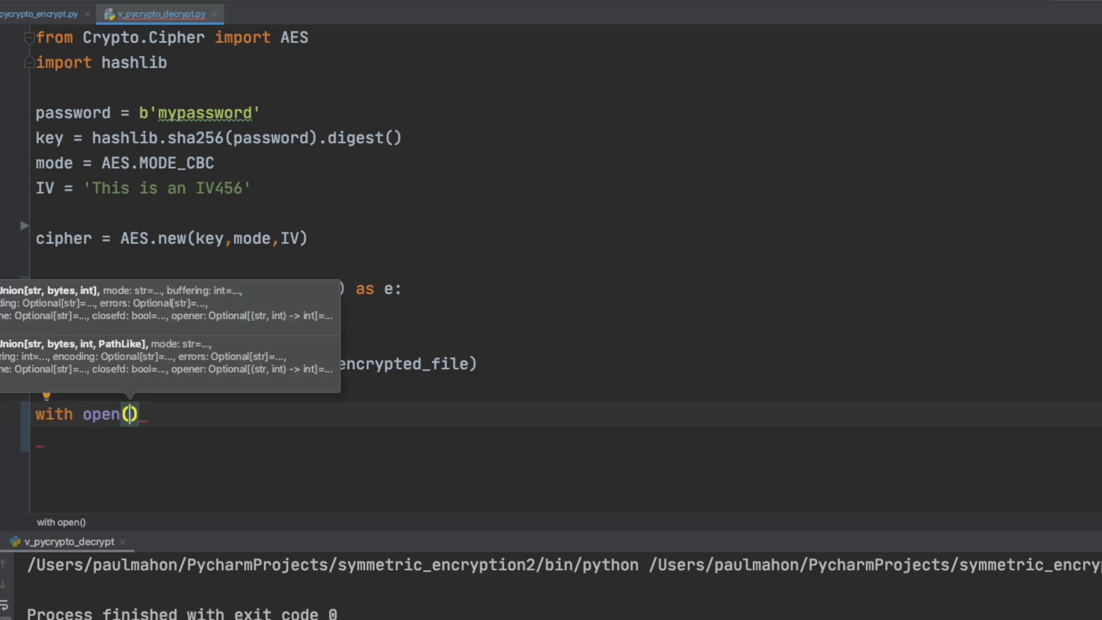
Complete the line as with open('decrypted_excel.xlsx', 'wb') with the file name properly quoted.
type("dec")
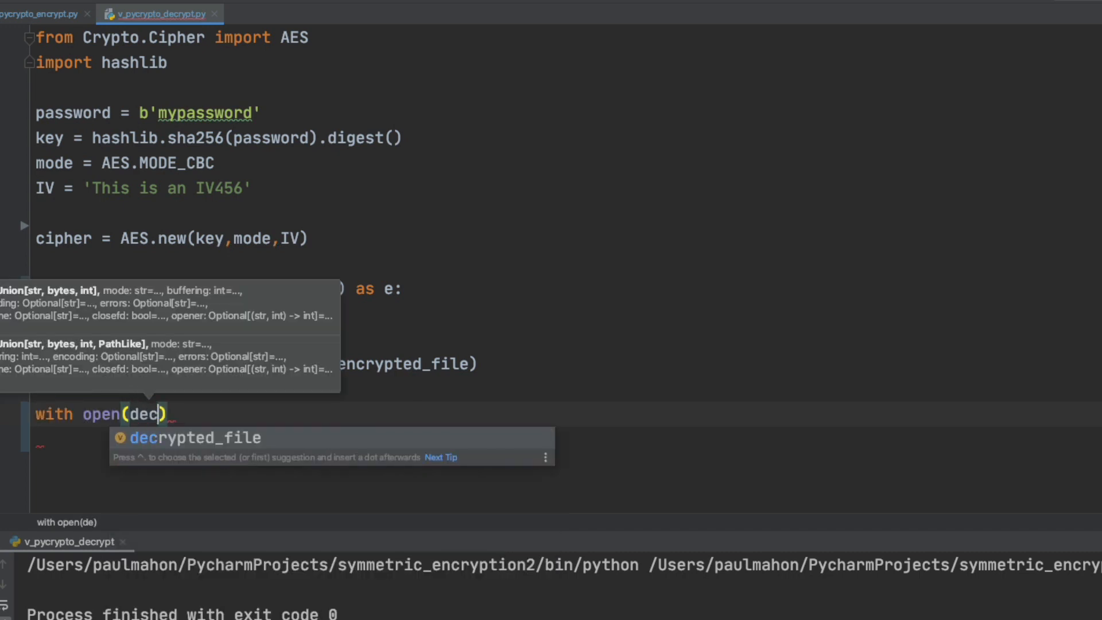
type("rypted")
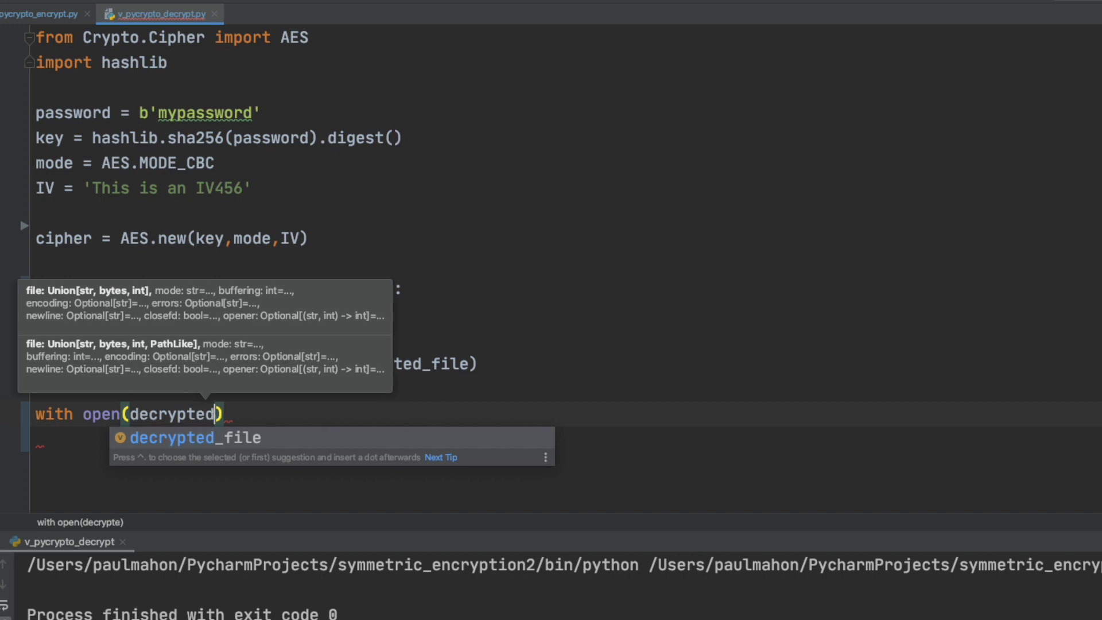
type("_exc")
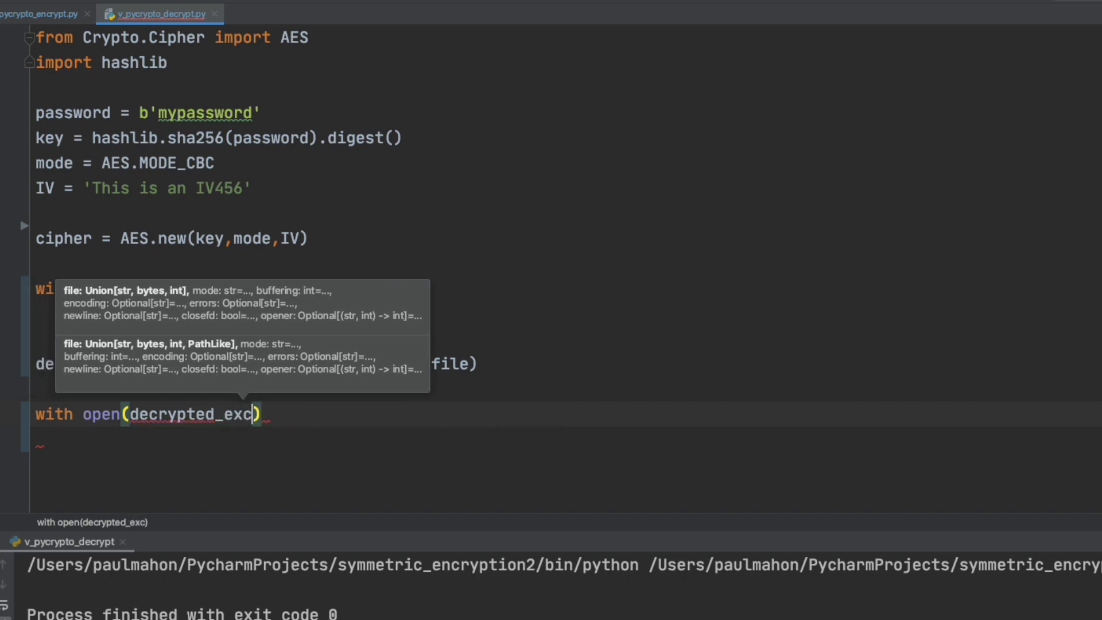
type("el")
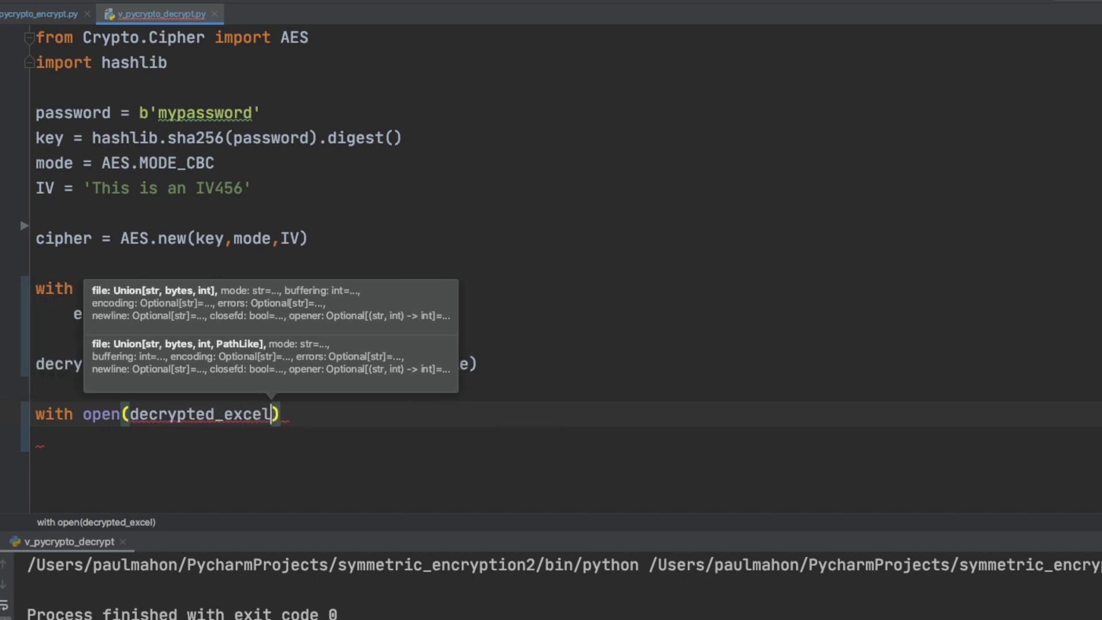
type(".xl")
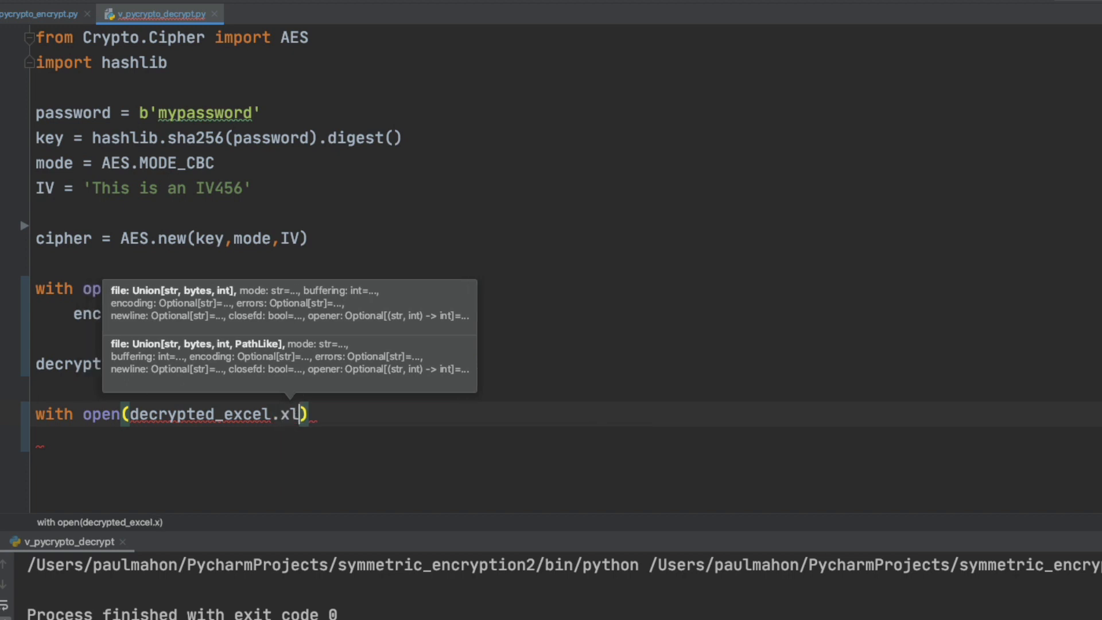
type("sx'")
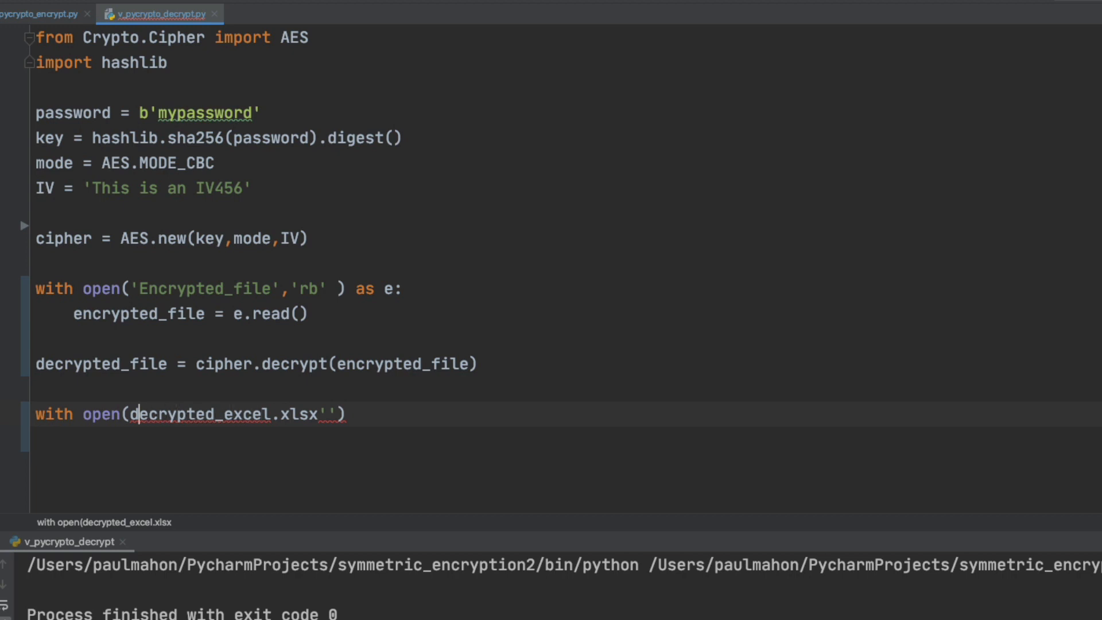
type("'")
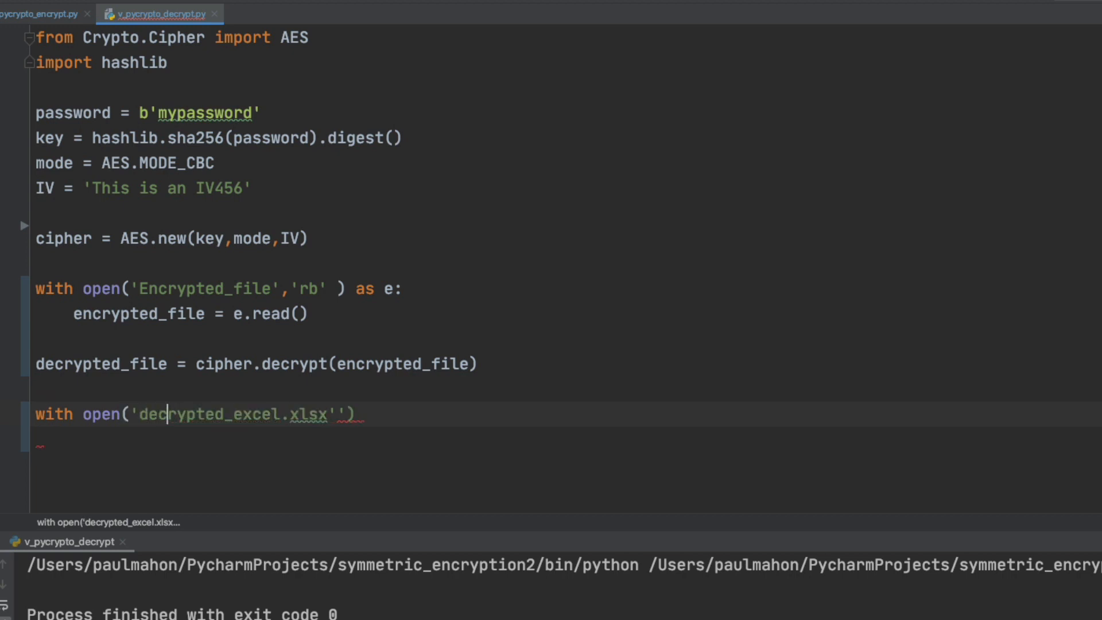
left_click(340, 414)
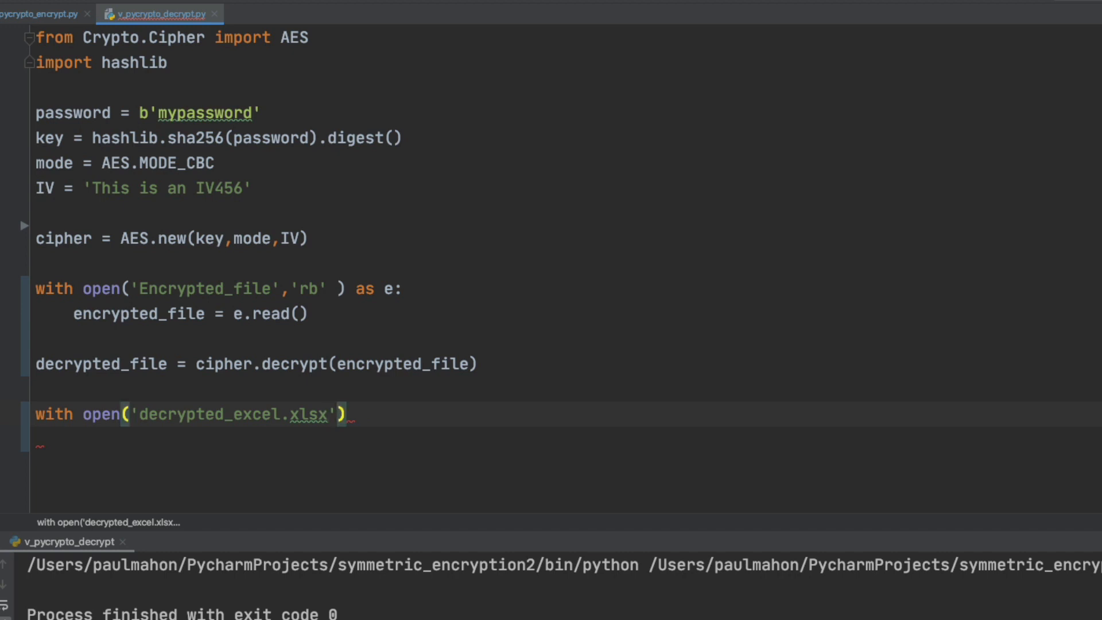
type(",")
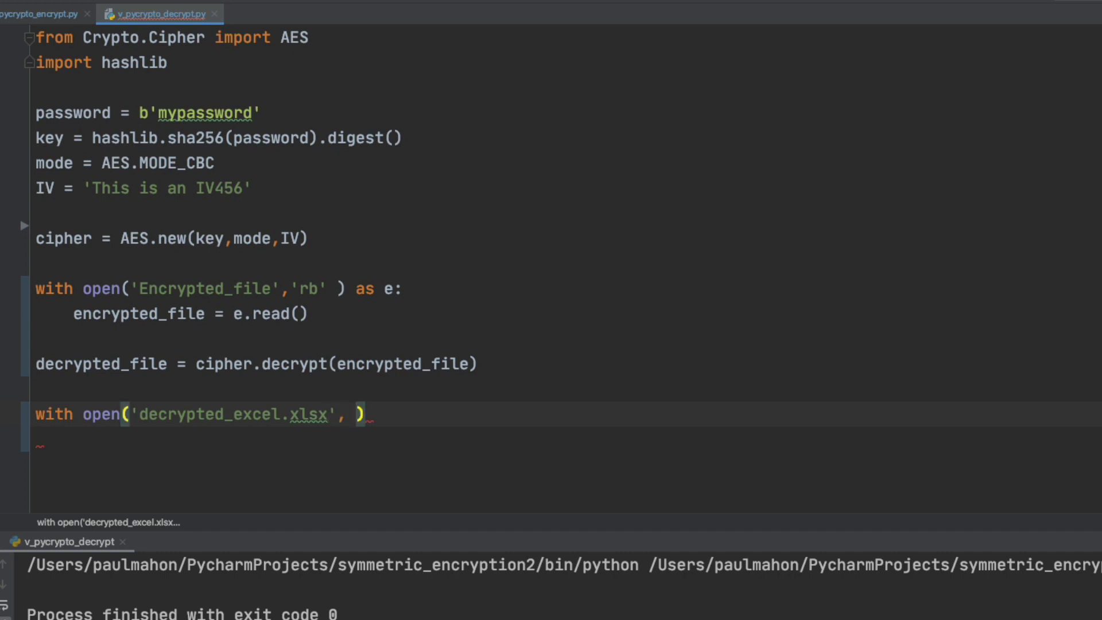
type("''")
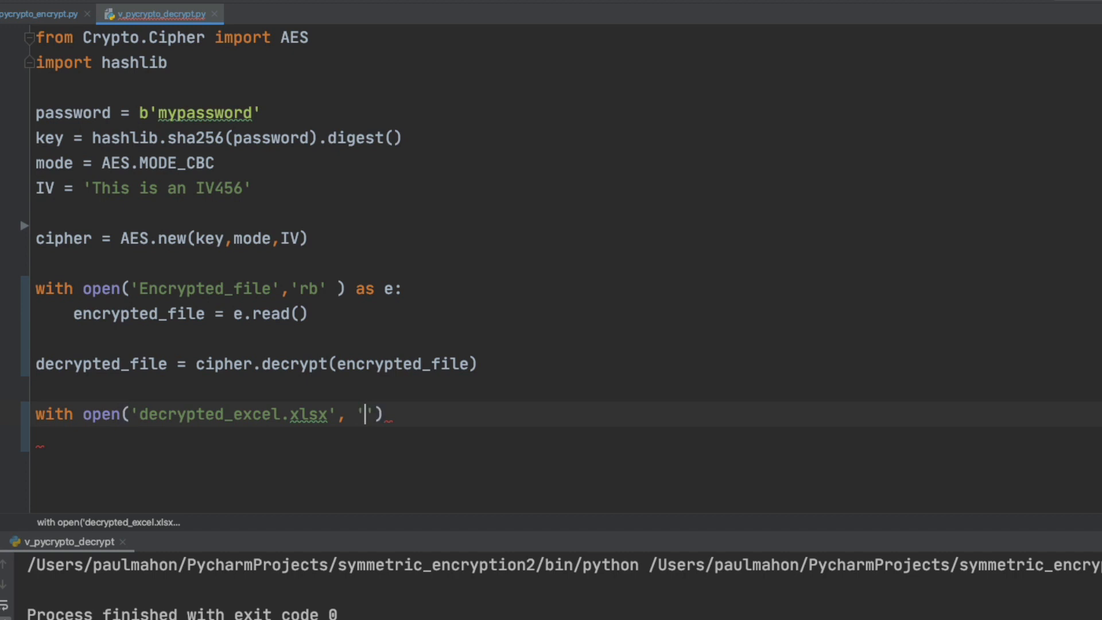
type("r")
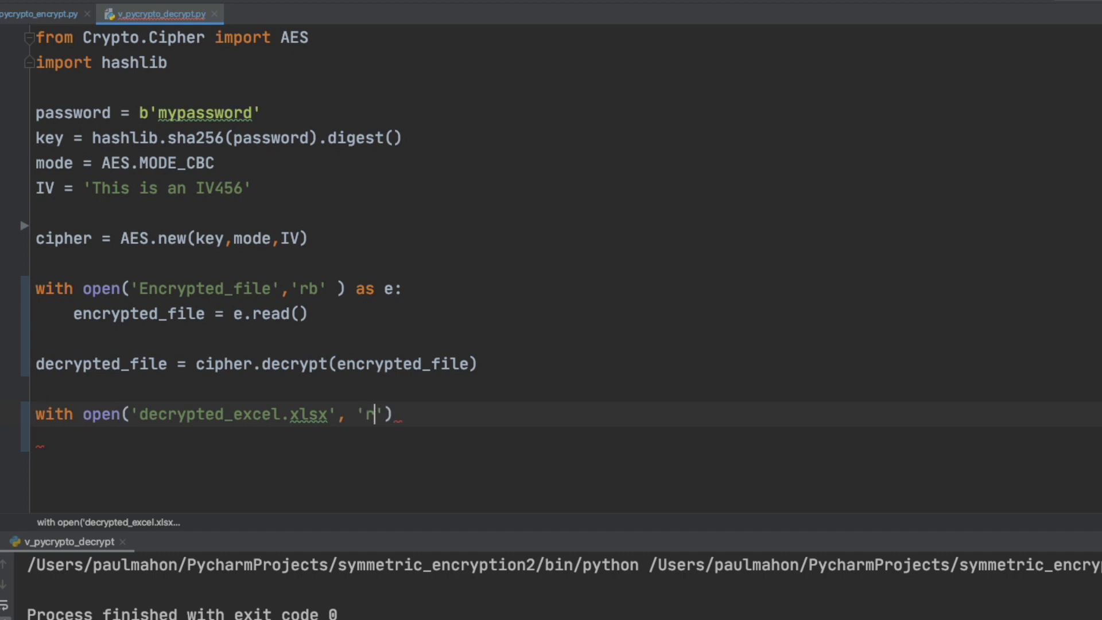
type("wb")
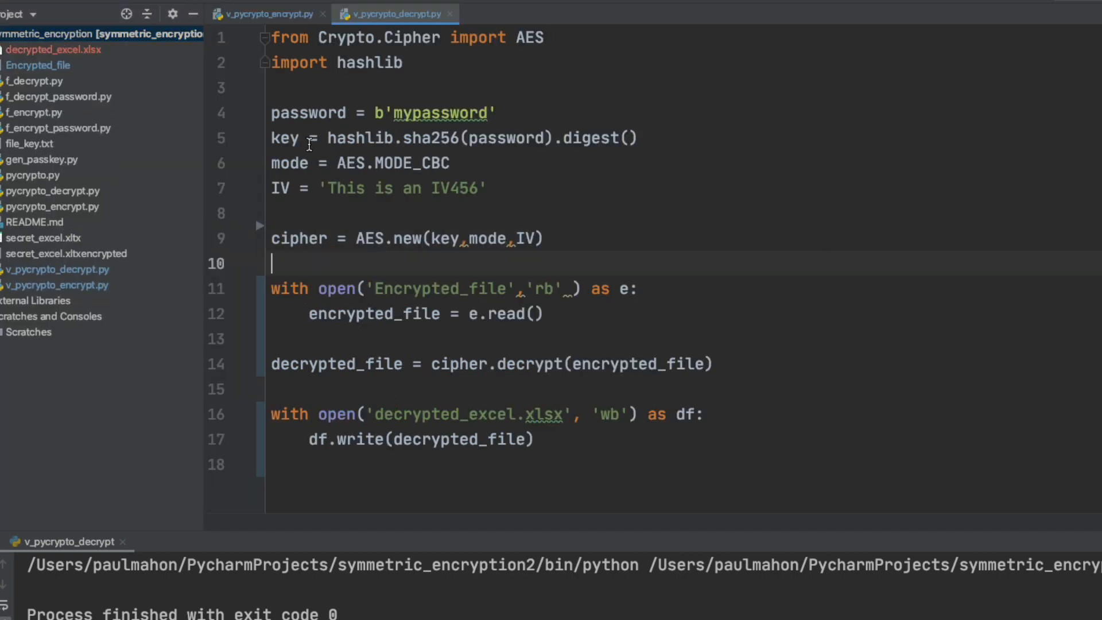
Open the generated decrypted_excel.xlsx and accept Excel's offer to recover the workbook.
left_click(59, 50)
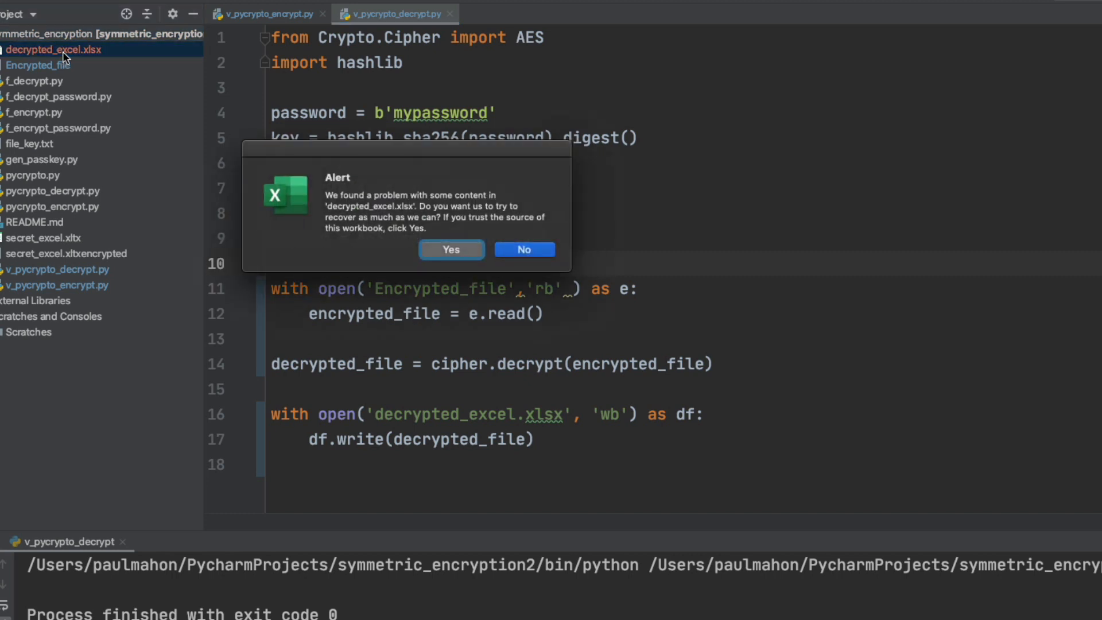
mouse_move(450, 249)
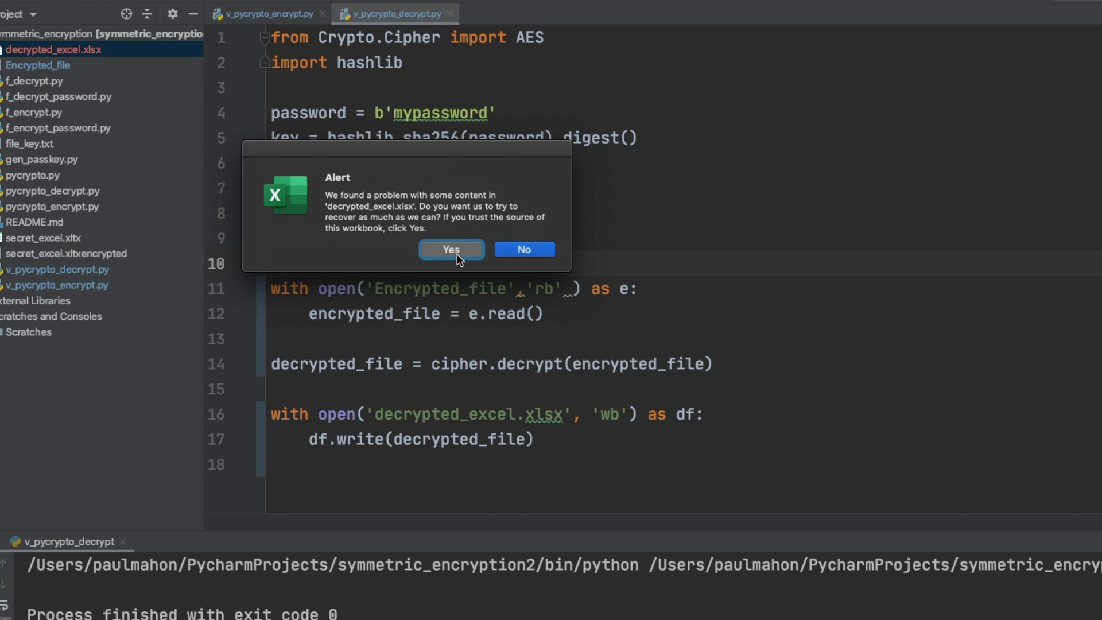
left_click(451, 249)
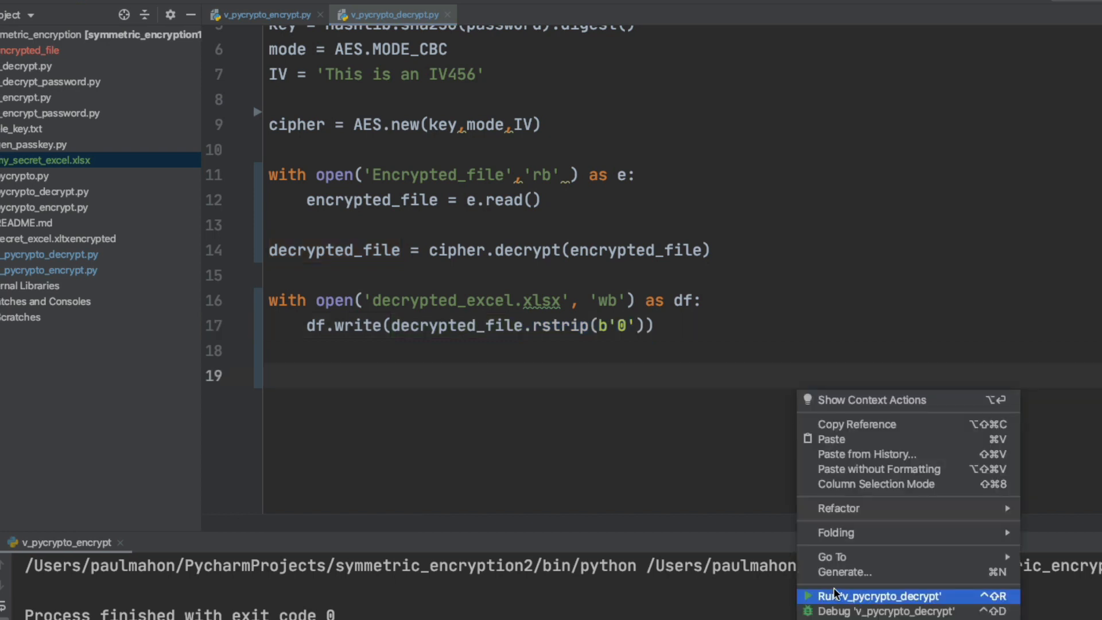
Rerun the decrypt script with rstrip(b'0') to regenerate decrypted_excel.xlsx.
left_click(882, 596)
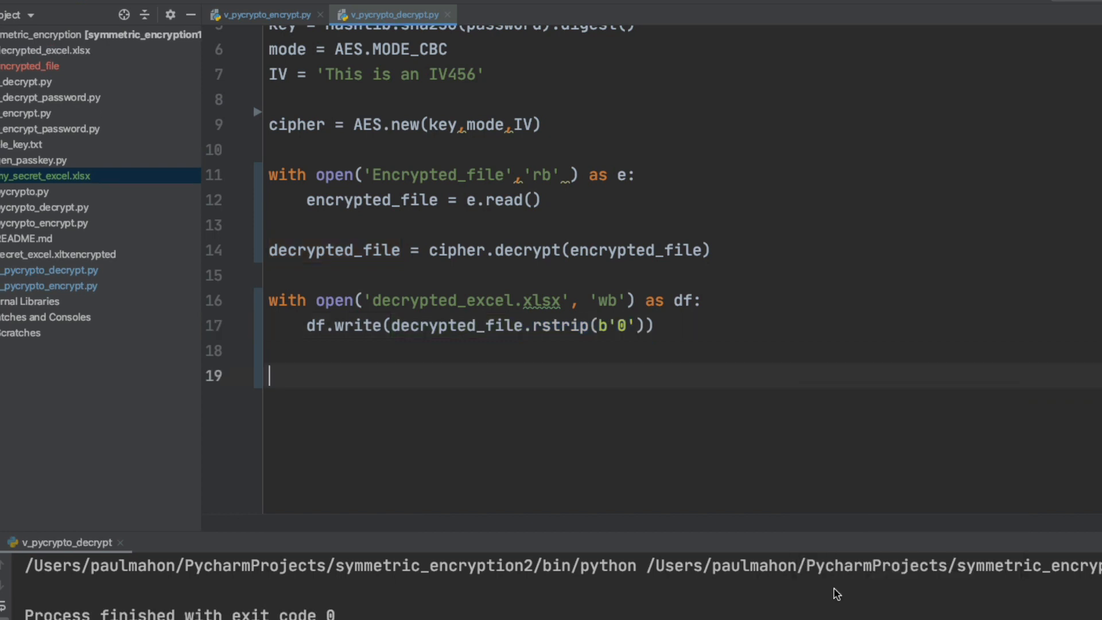